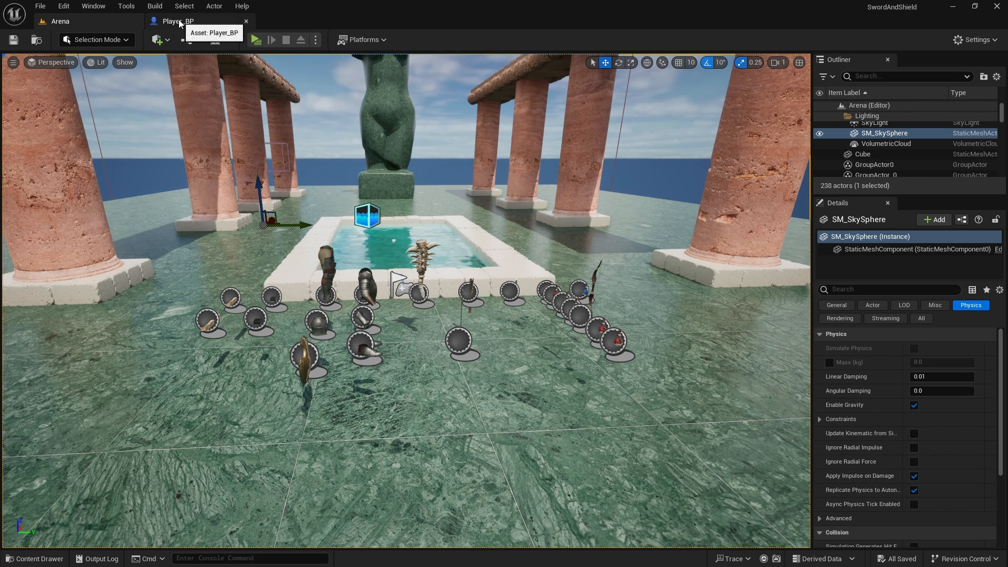
In Player_BP, wire the Local Item Info getter into Remove Equipment from Preview Actor's Item Info.
{"action": "left_click", "coordinate": [174, 20]}
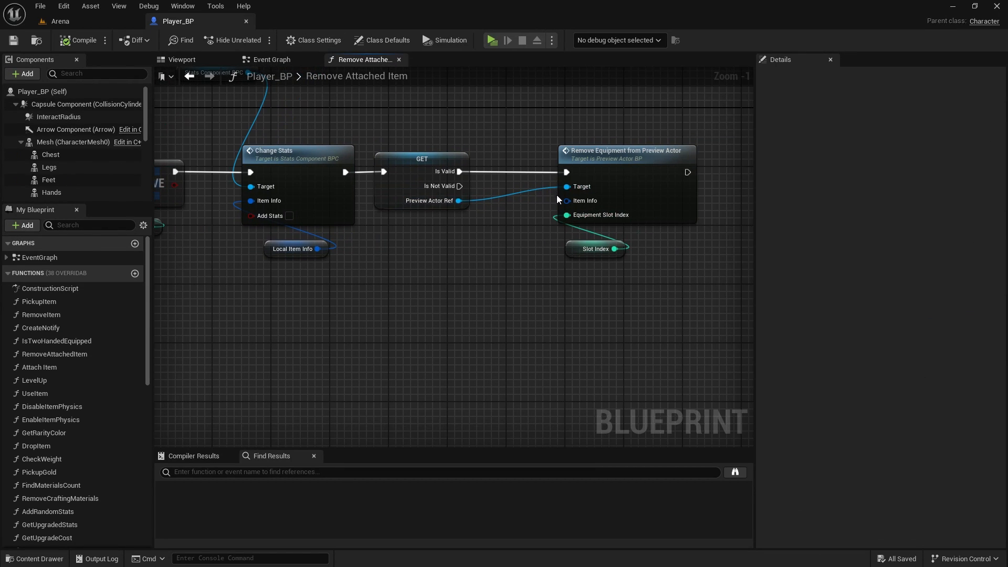
{"action": "left_click", "coordinate": [292, 249]}
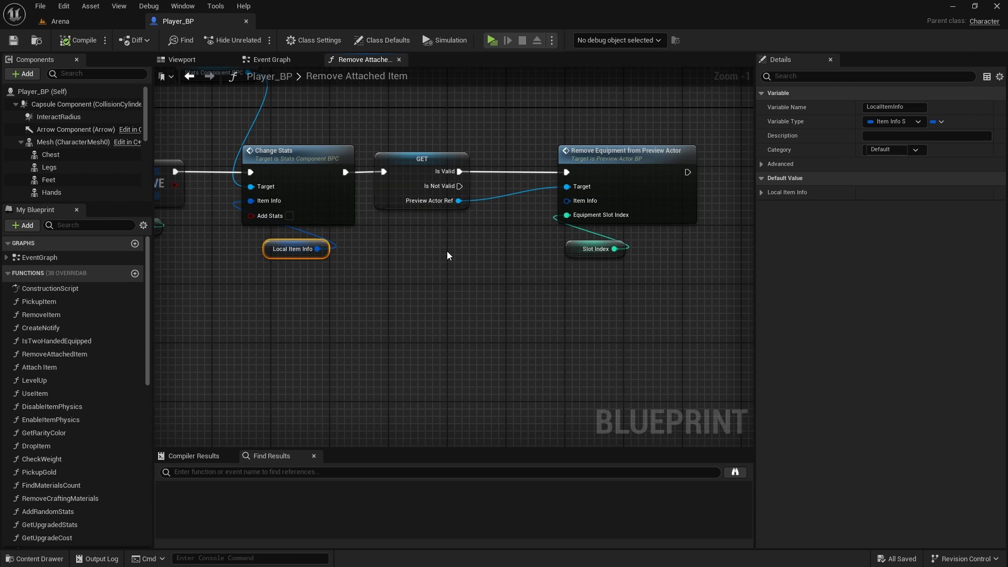
{"action": "left_click_drag", "start_coordinate": [295, 249], "coordinate": [473, 255]}
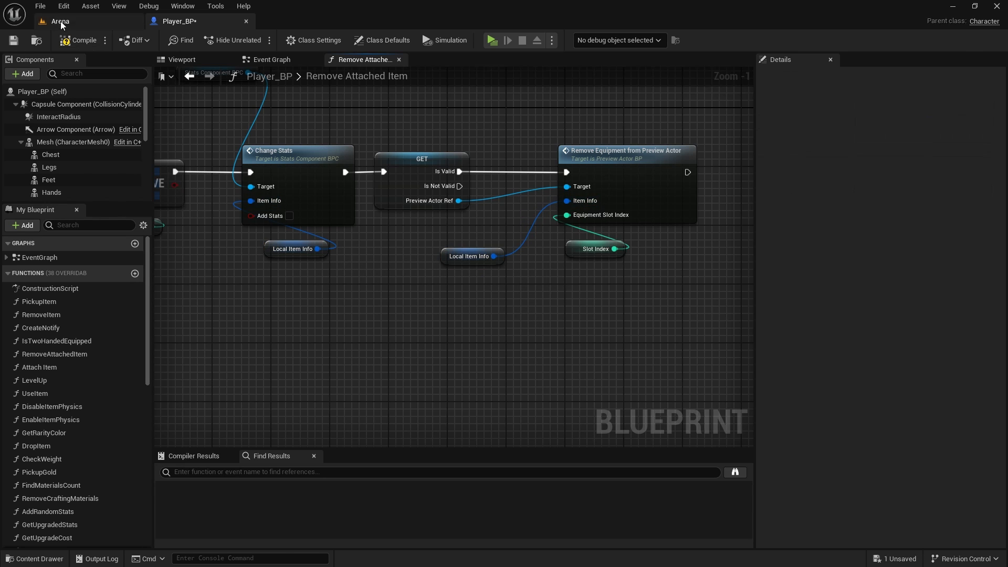
Create an NPC folder in ThirdPerson/Blueprints holding a Character blueprint named BaseNPC_BP.
{"action": "left_click", "coordinate": [59, 20]}
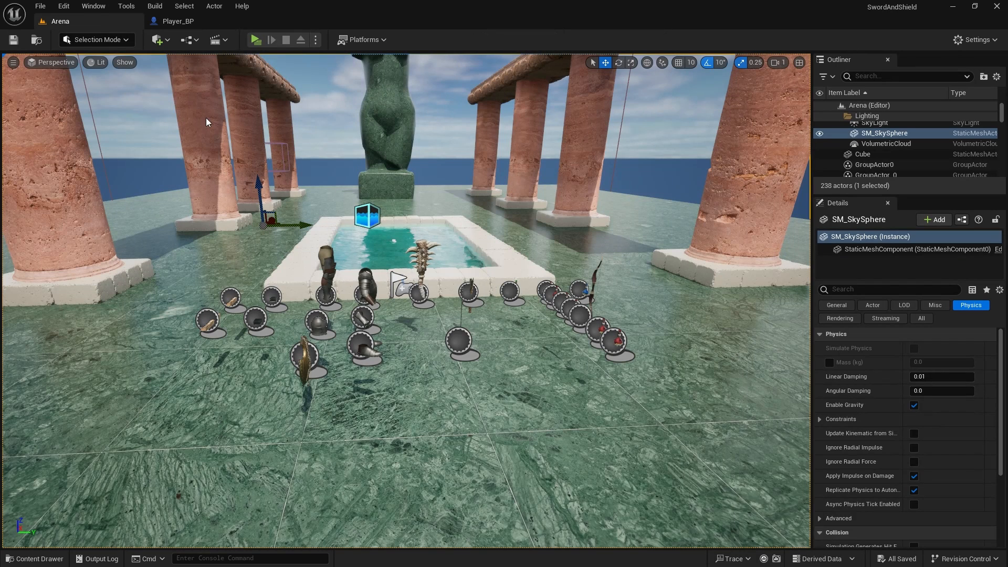
{"action": "left_click", "coordinate": [35, 558]}
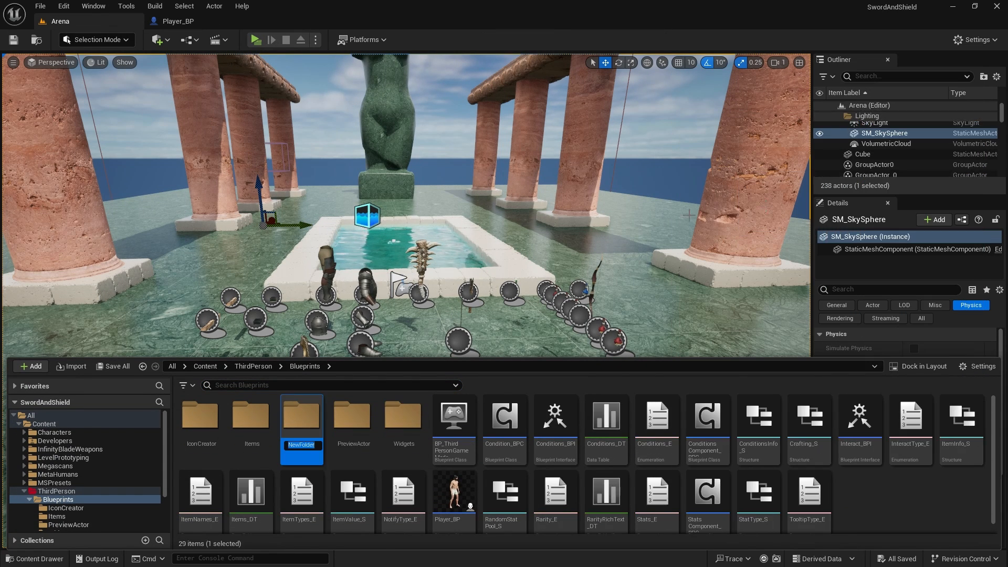
{"action": "type", "text": "NPC"}
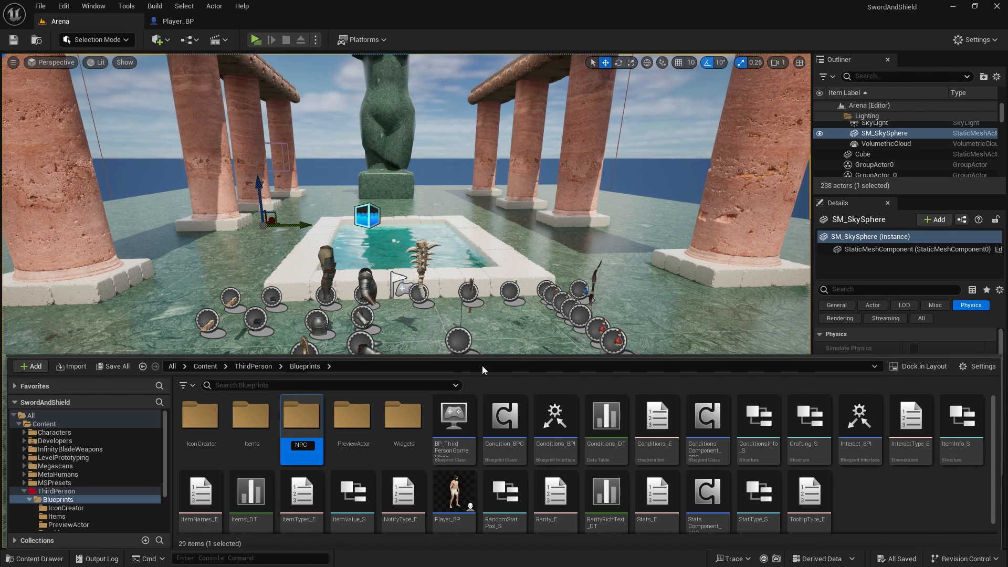
{"action": "double_click", "coordinate": [301, 417]}
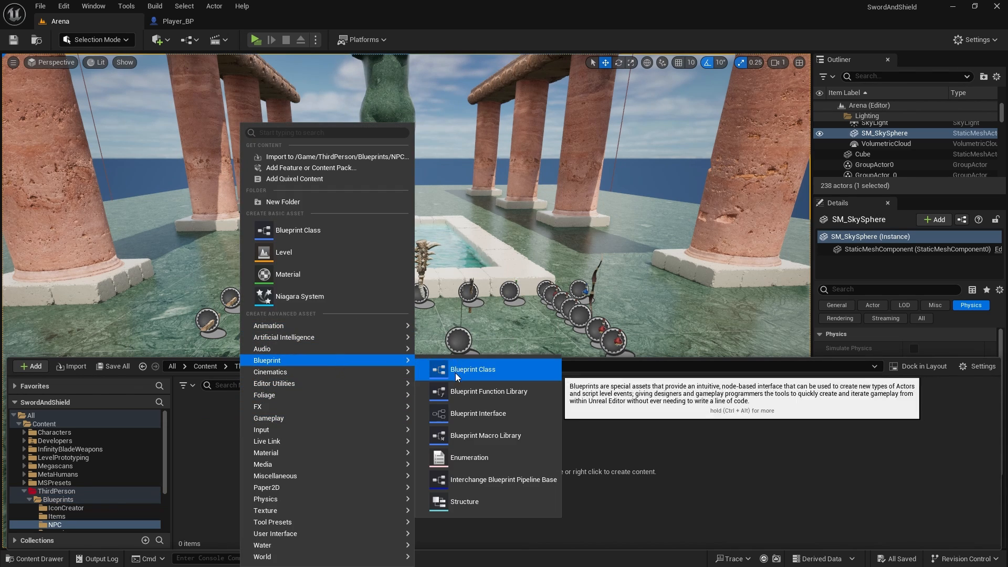
{"action": "left_click", "coordinate": [472, 369]}
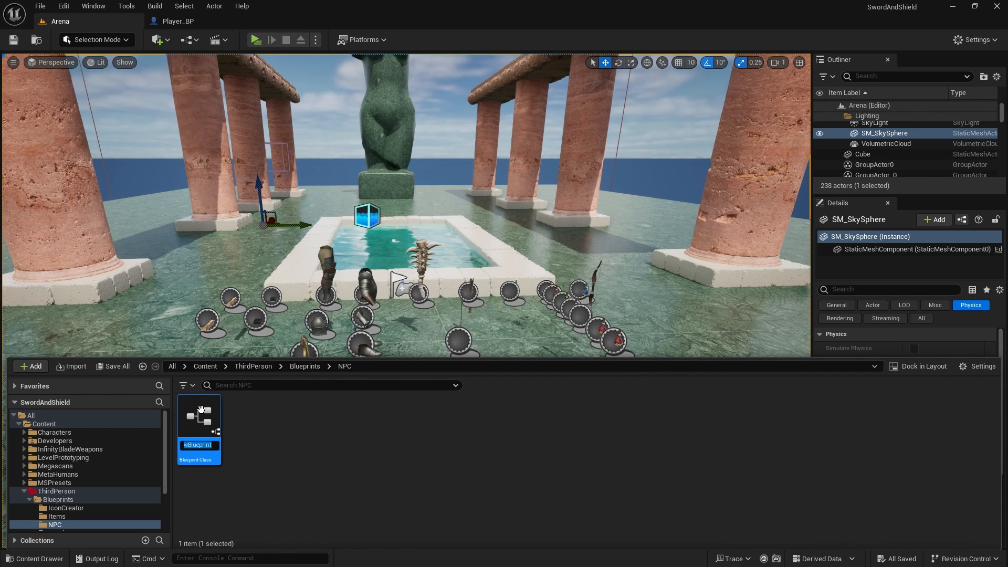
{"action": "type", "text": "BaseNPC_"}
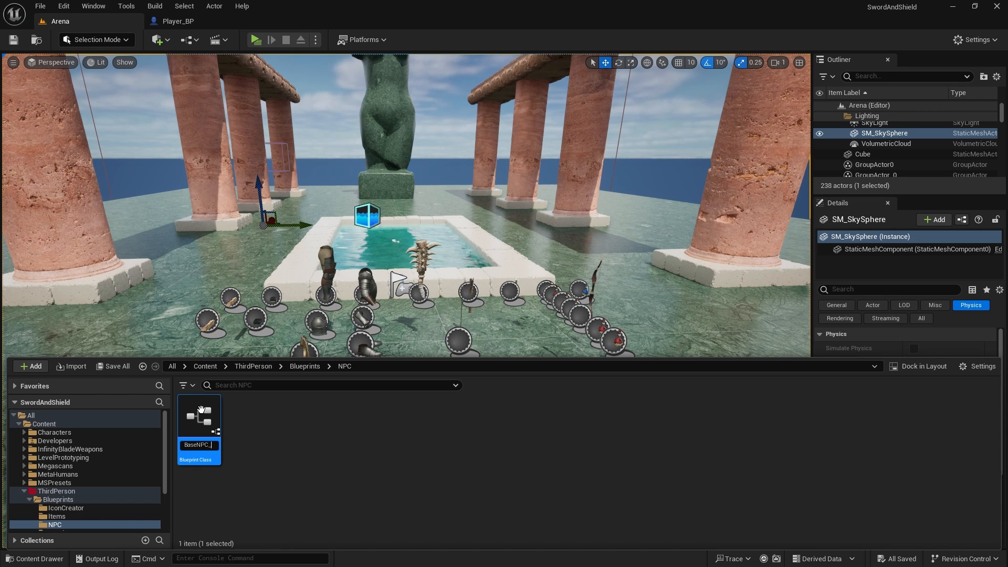
{"action": "mouse_move", "coordinate": [199, 412]}
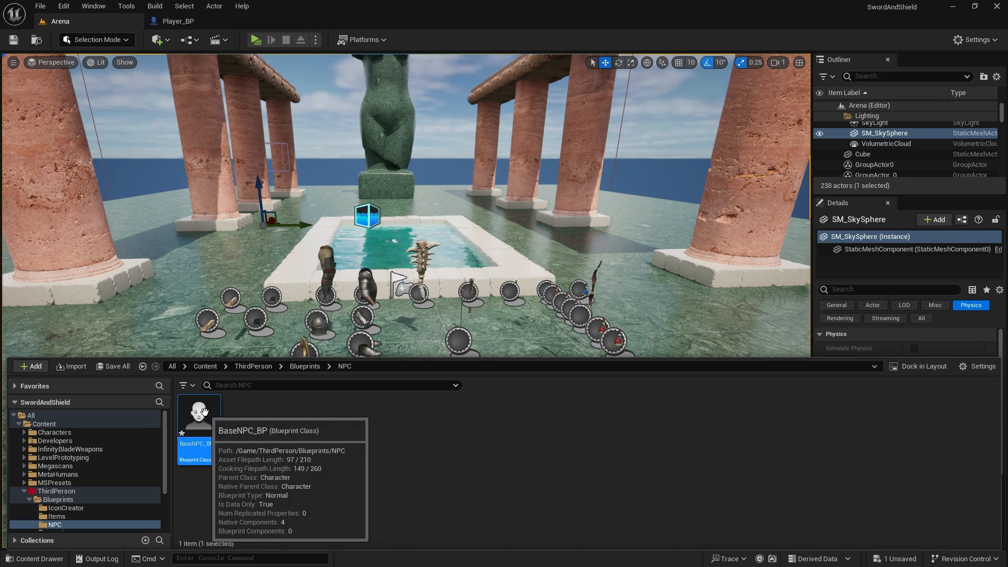
Open BaseNPC_BP and review its Capsule Component details.
{"action": "double_click", "coordinate": [199, 415]}
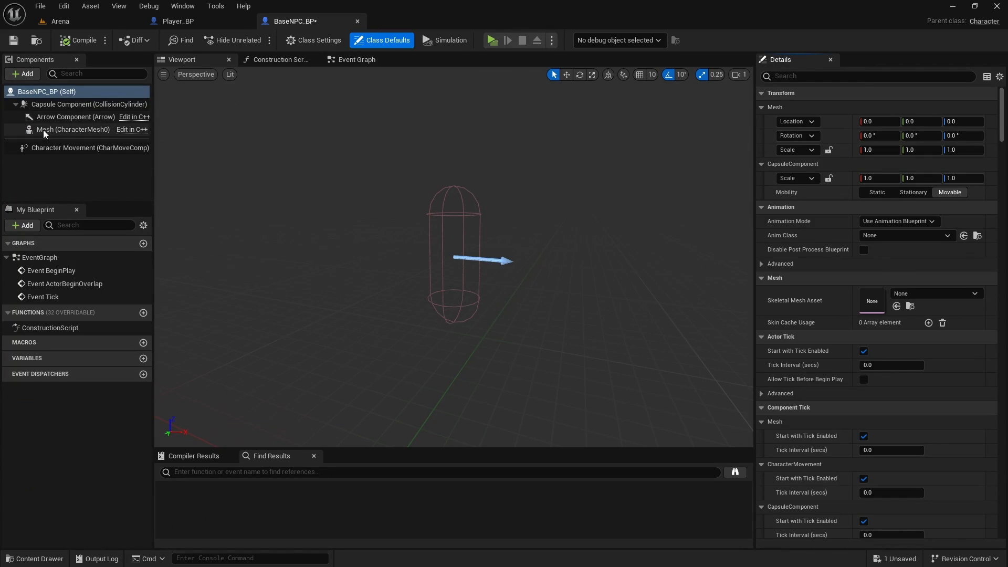
{"action": "left_click", "coordinate": [88, 103]}
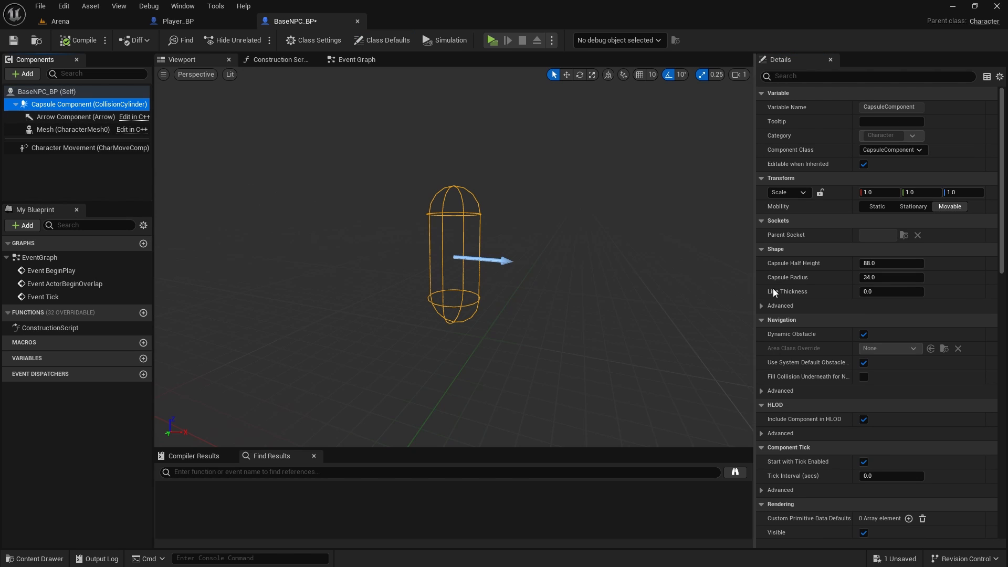
{"action": "scroll", "scroll_direction": "down", "scroll_amount": 3}
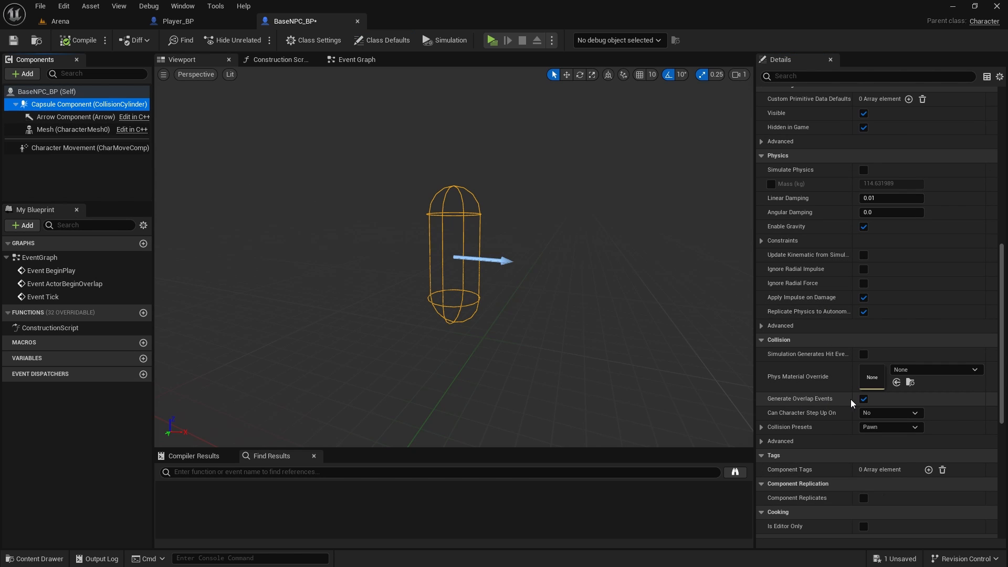
{"action": "mouse_move", "coordinate": [874, 406]}
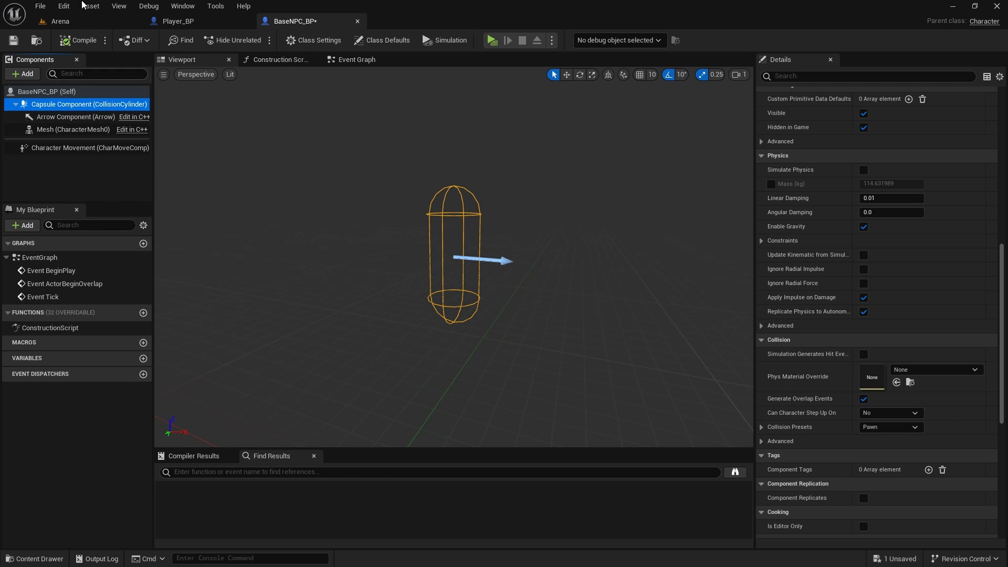
{"action": "mouse_move", "coordinate": [90, 161]}
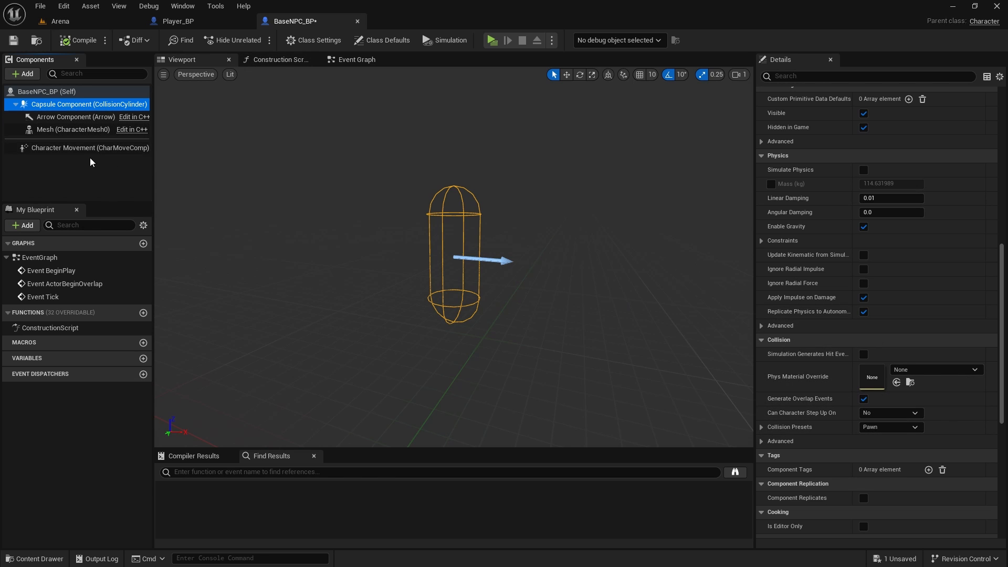
Set the Mesh to SKM_Manny with Location Z -90 and Rotation Z -90.
{"action": "left_click", "coordinate": [74, 129]}
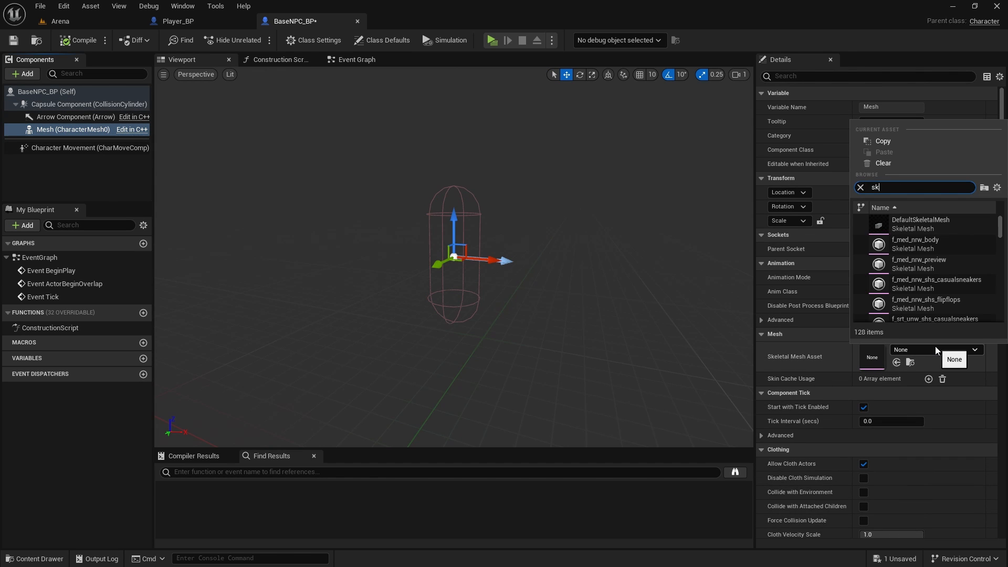
{"action": "type", "text": "skm mann"}
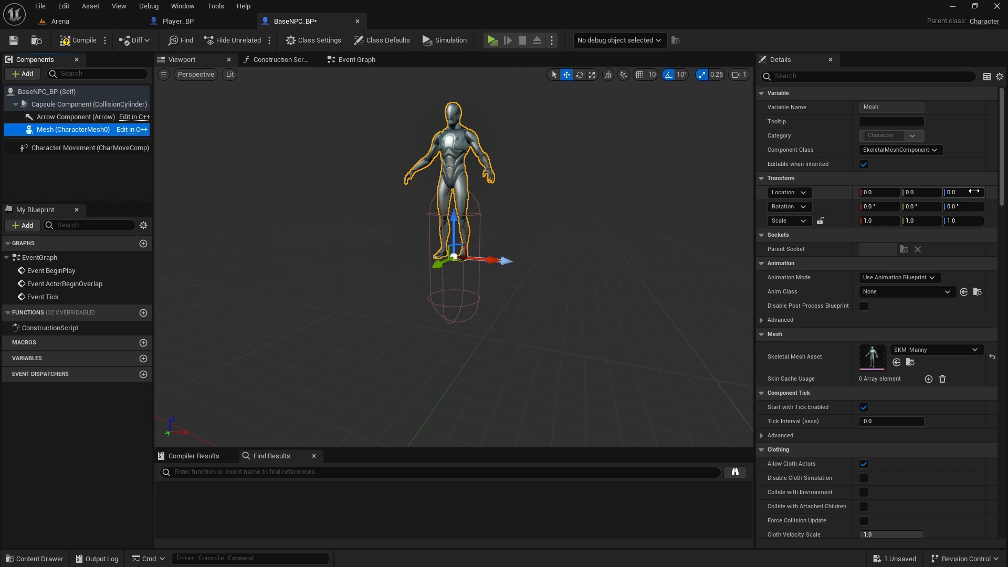
{"action": "left_click", "coordinate": [962, 192]}
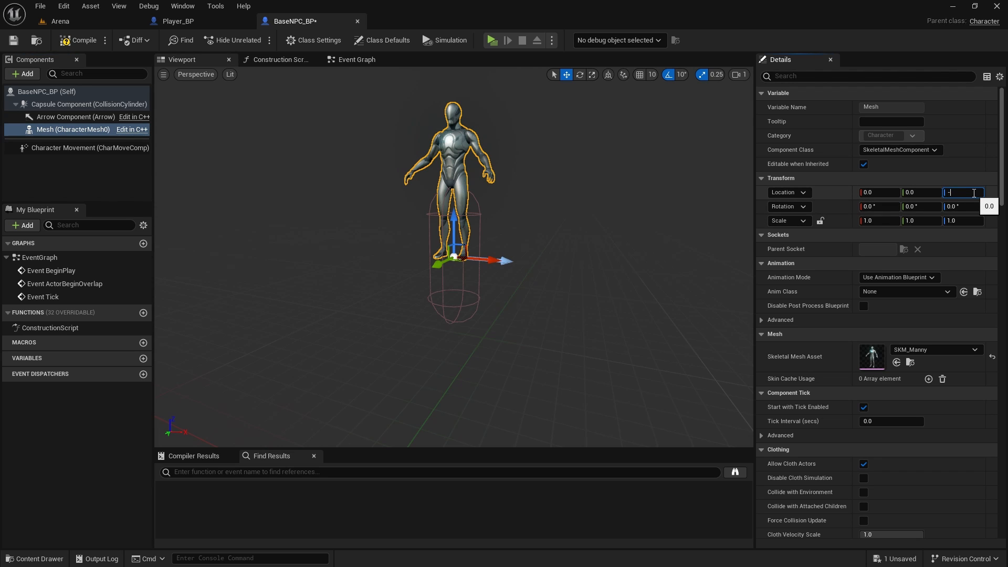
{"action": "type", "text": "-90.0"}
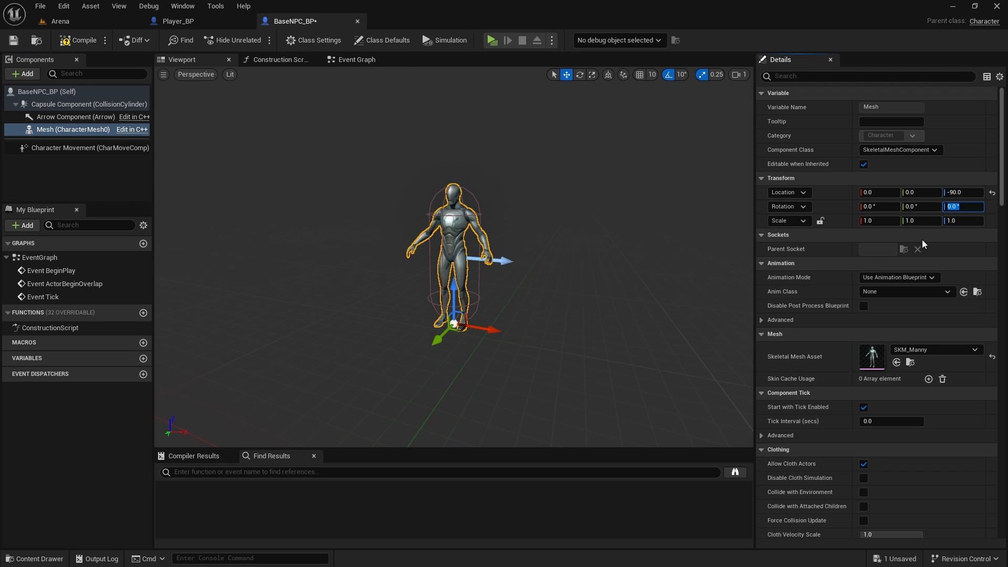
{"action": "type", "text": "-90"}
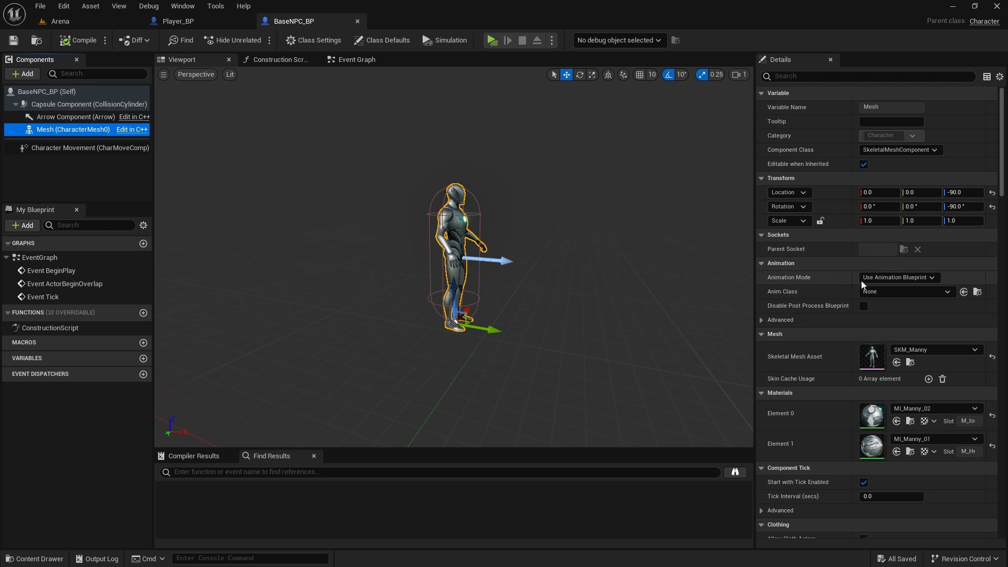
{"action": "mouse_move", "coordinate": [606, 305]}
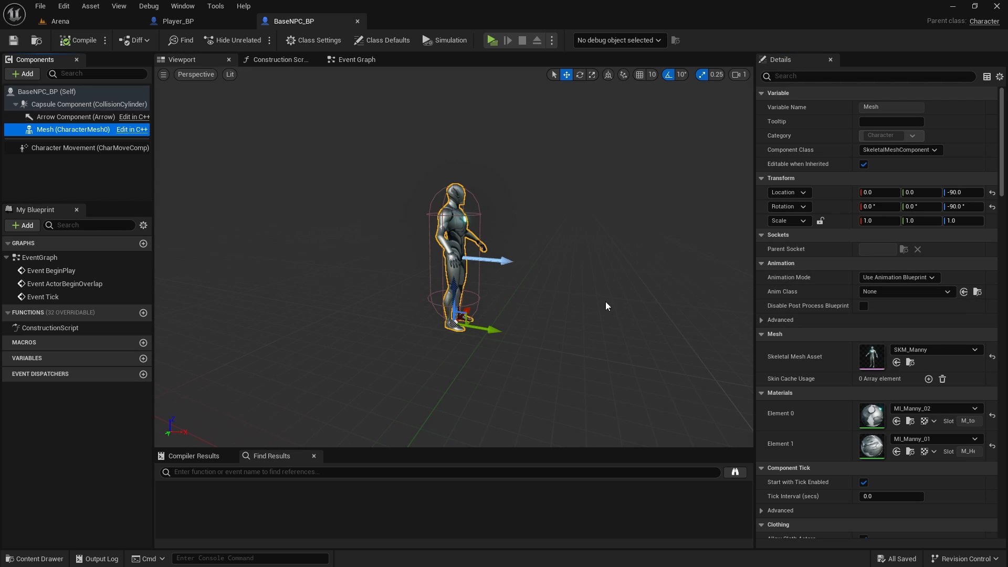
{"action": "mouse_move", "coordinate": [662, 261]}
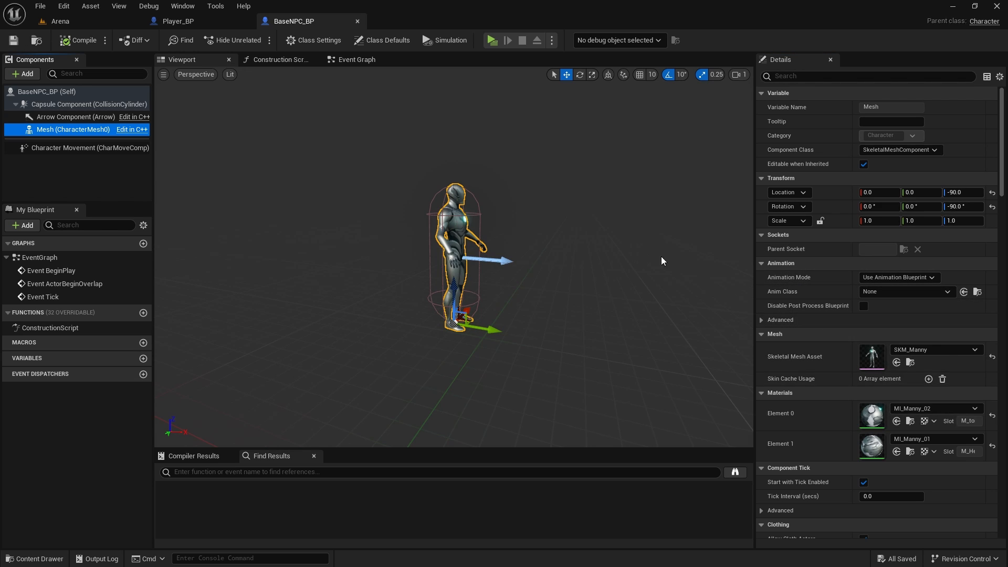
{"action": "mouse_move", "coordinate": [394, 238]}
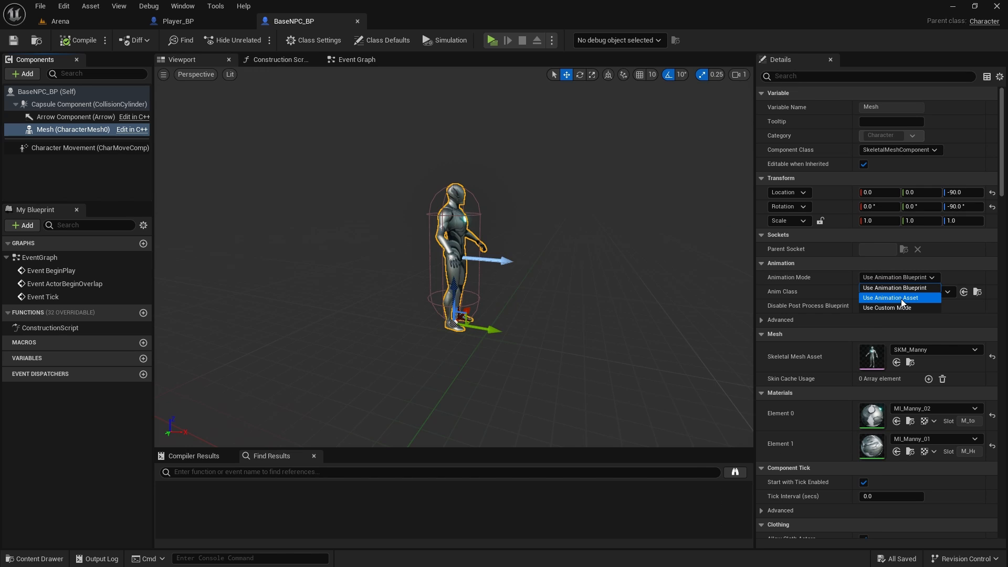
Set the Mesh's Animation Mode to Use Animation Asset with MM_Idle as Anim to Play.
{"action": "left_click", "coordinate": [891, 298]}
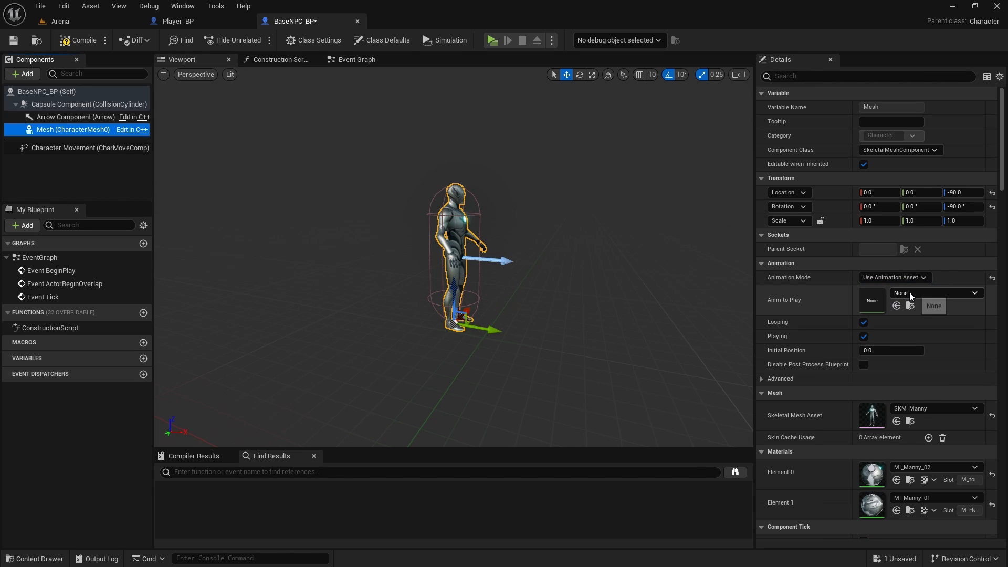
{"action": "left_click", "coordinate": [976, 293]}
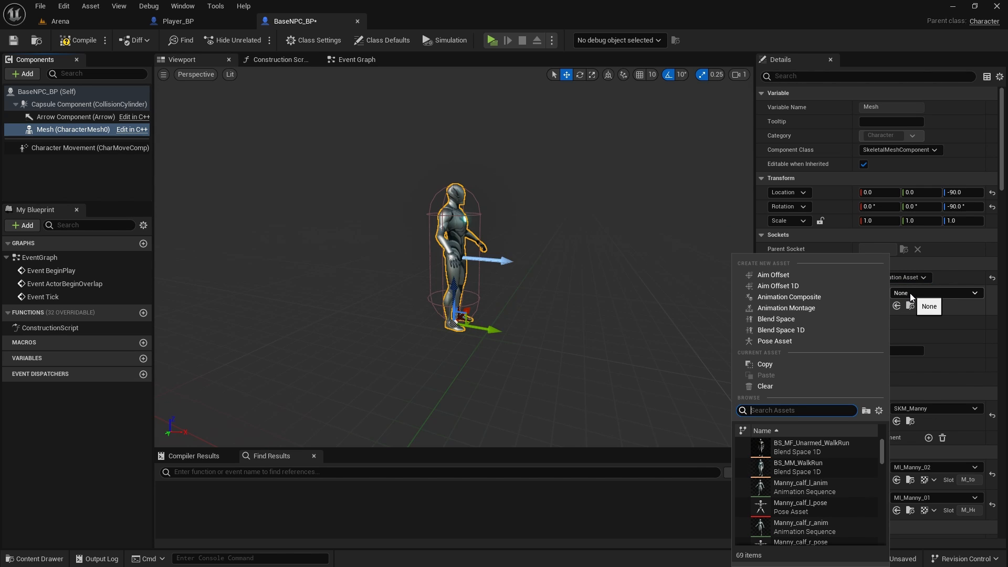
{"action": "type", "text": "idle"}
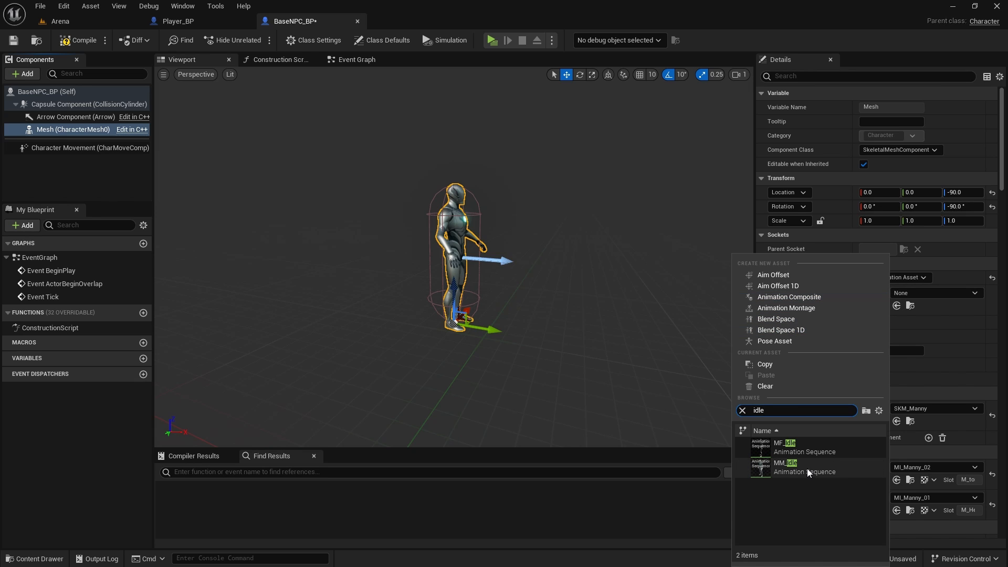
{"action": "left_click", "coordinate": [789, 463]}
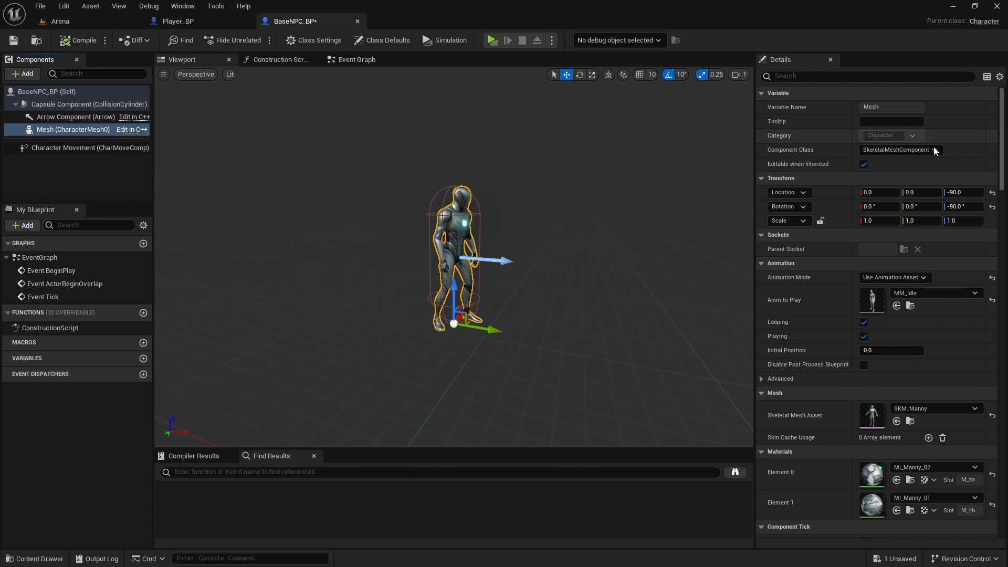
{"action": "mouse_move", "coordinate": [320, 40]}
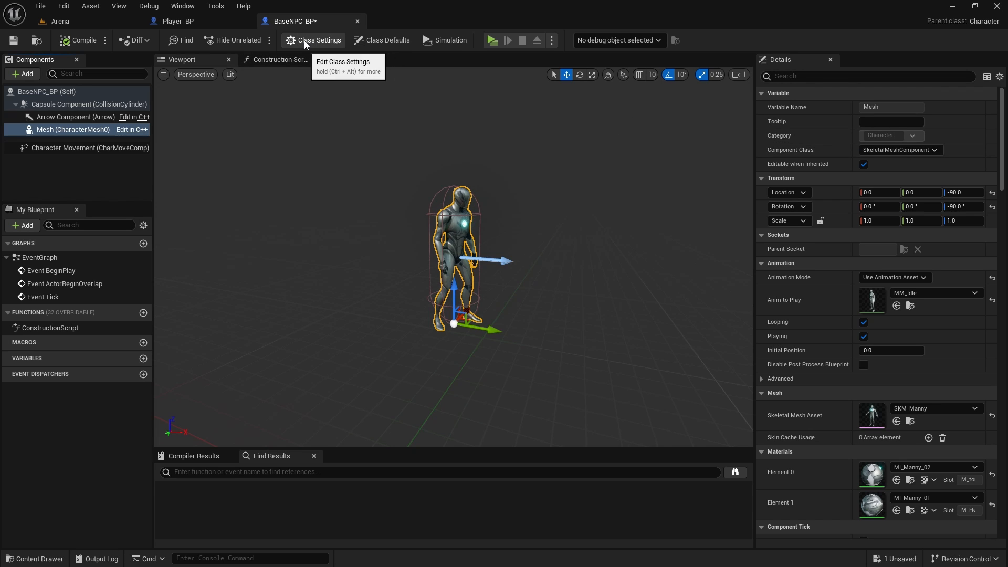
Add Interact_BPI under Implemented Interfaces, then compile and save BaseNPC_BP.
{"action": "left_click", "coordinate": [317, 40]}
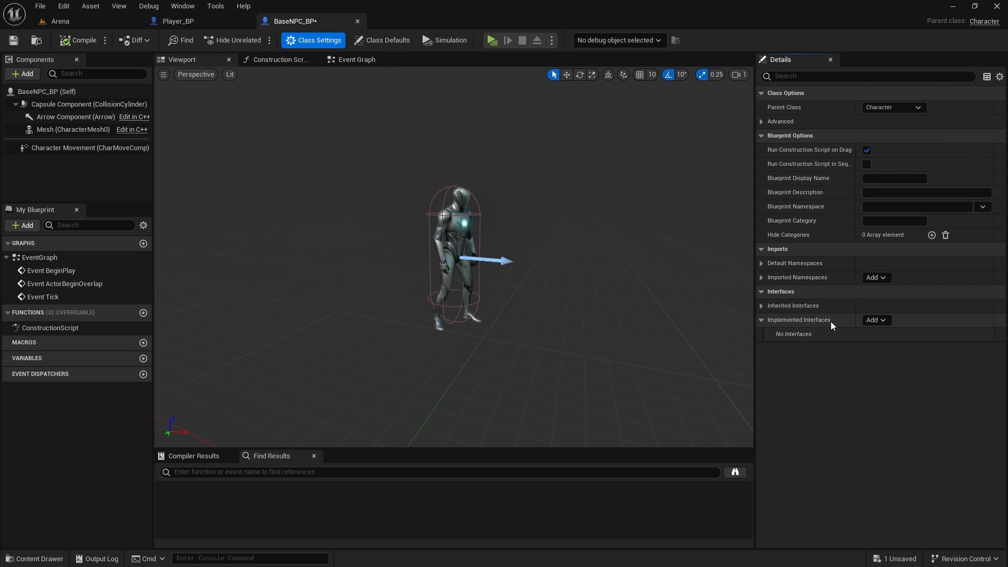
{"action": "left_click", "coordinate": [873, 320]}
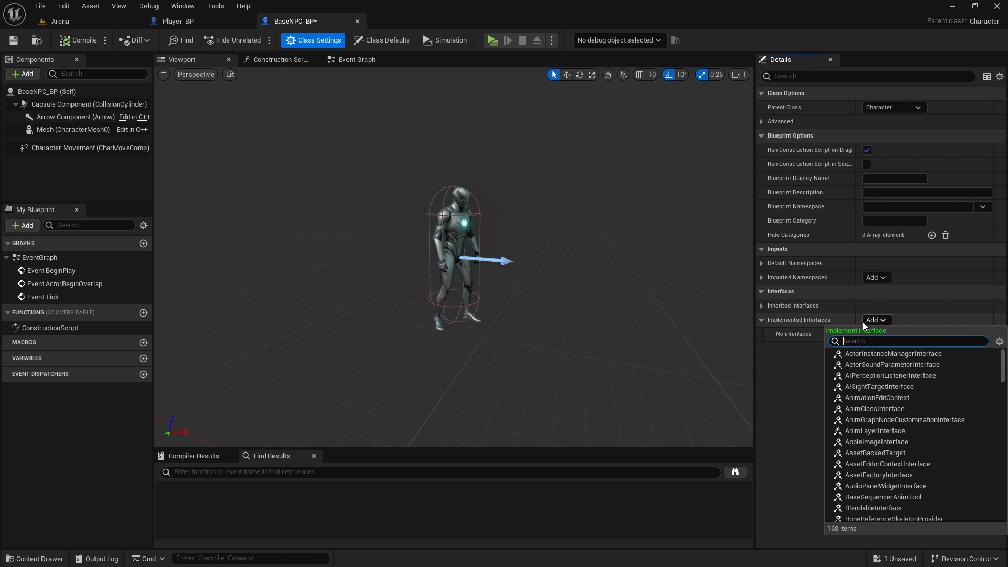
{"action": "type", "text": "intera"}
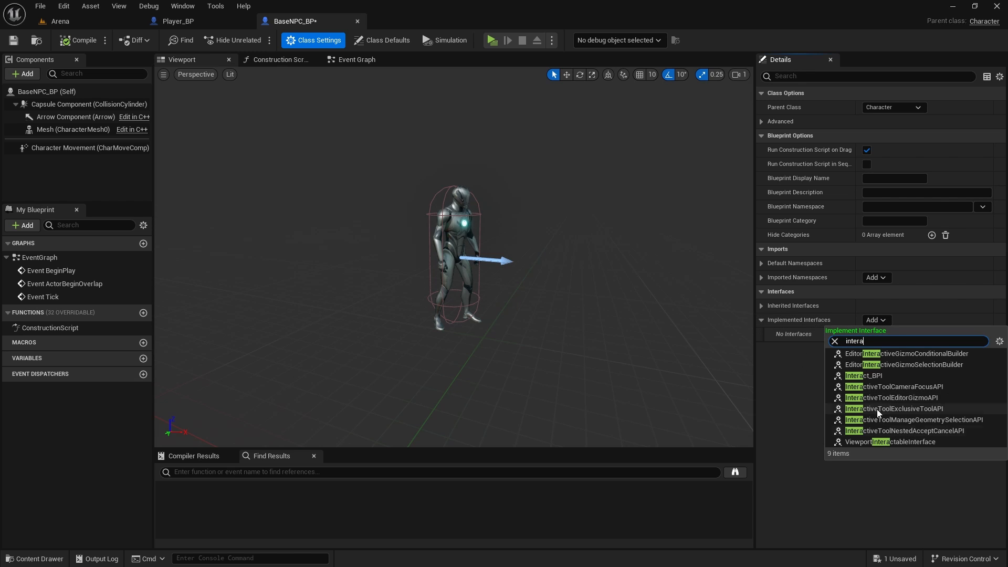
{"action": "left_click", "coordinate": [865, 375]}
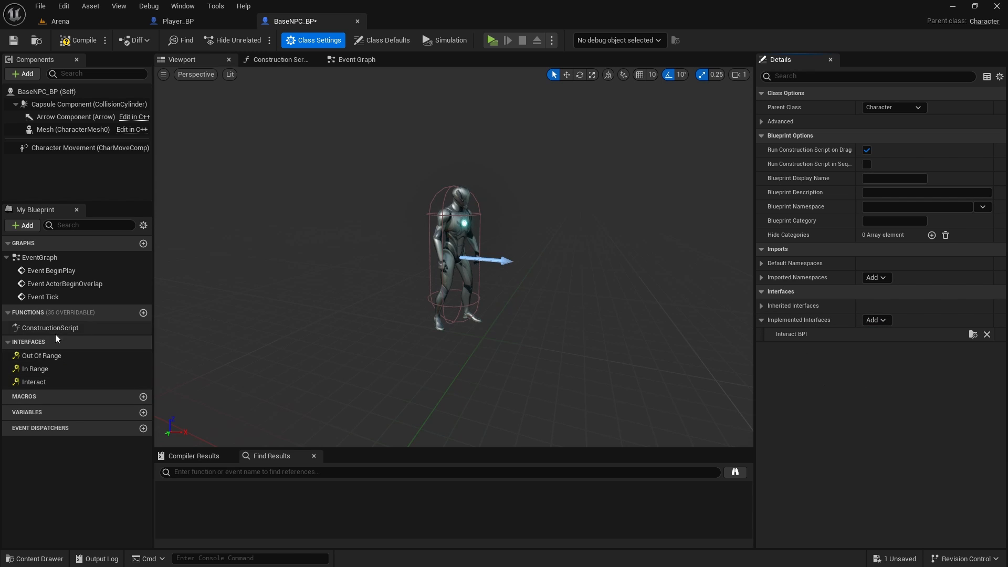
{"action": "left_click", "coordinate": [83, 40]}
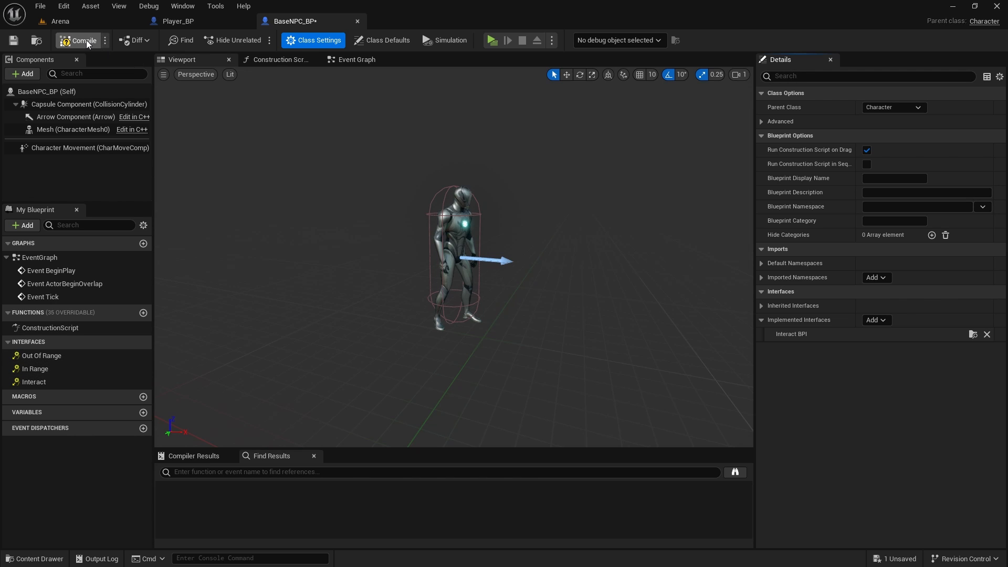
{"action": "left_click", "coordinate": [83, 40]}
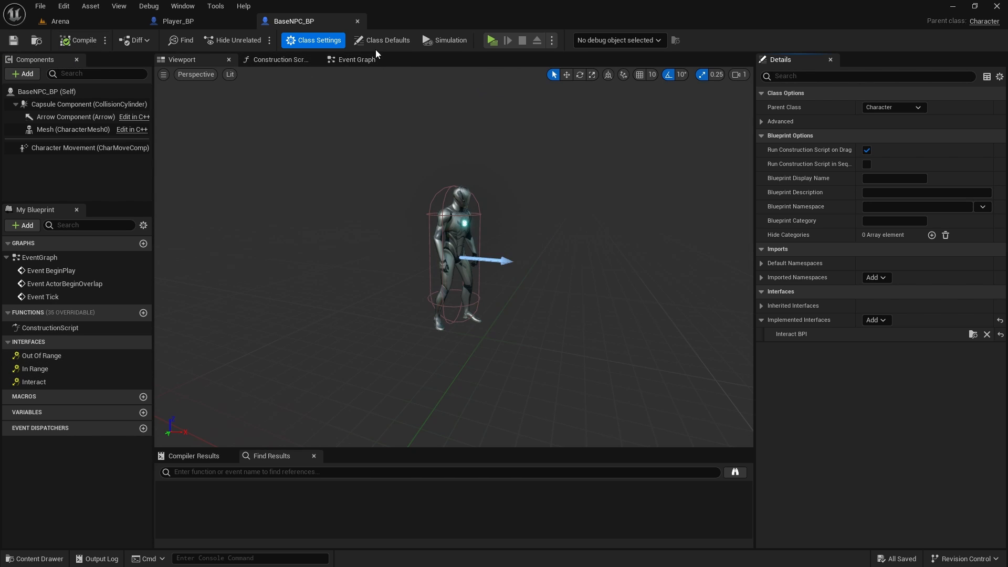
Add 'Interactables' as the first actor Tags entry in BaseNPC_BP's Class Defaults.
{"action": "left_click", "coordinate": [387, 39]}
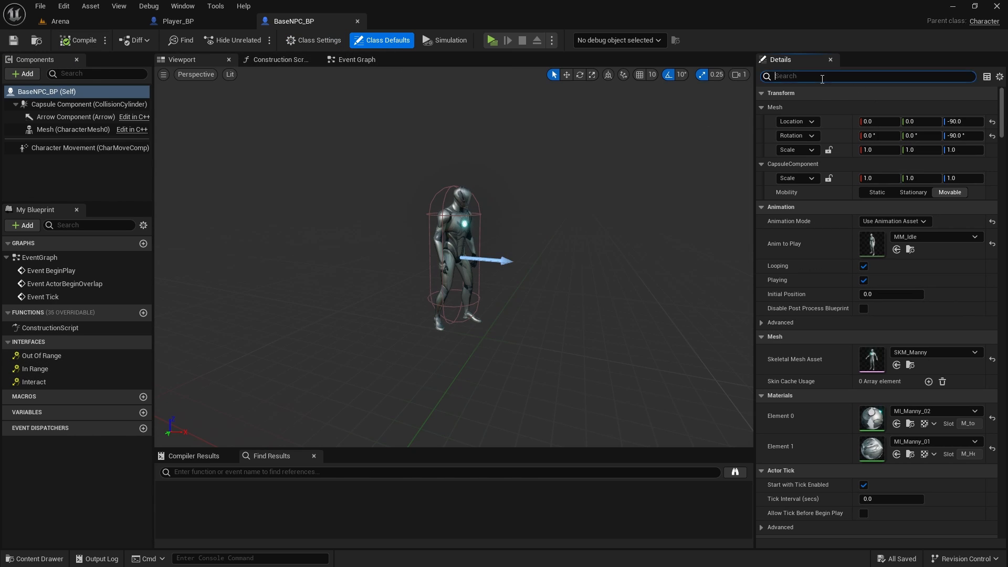
{"action": "type", "text": "tag"}
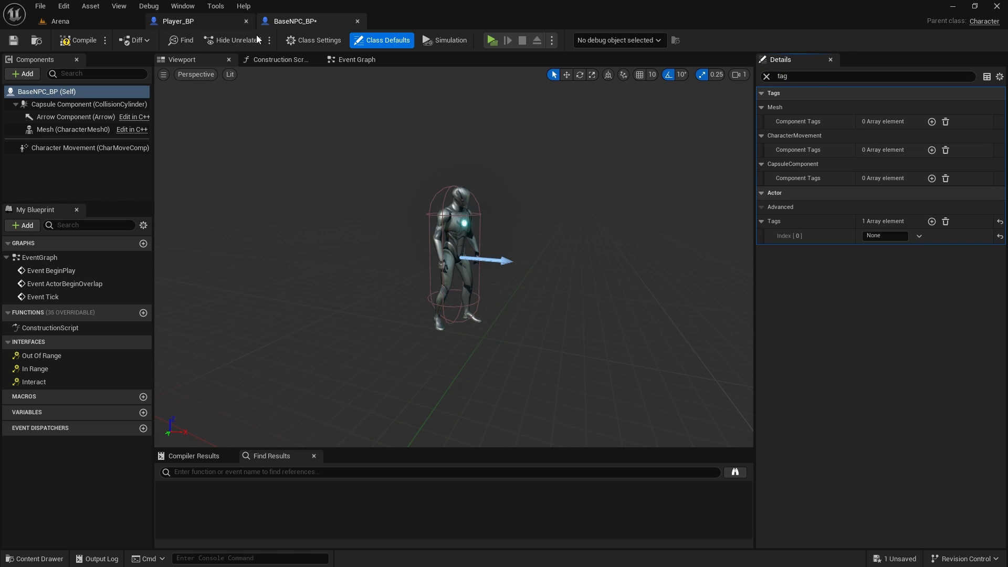
{"action": "left_click", "coordinate": [178, 21]}
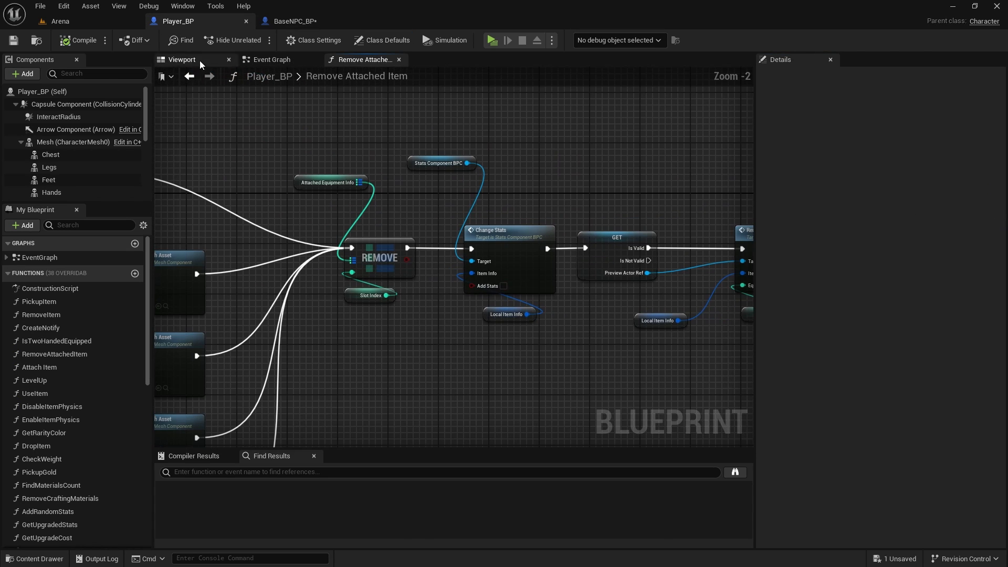
{"action": "left_click", "coordinate": [272, 60]}
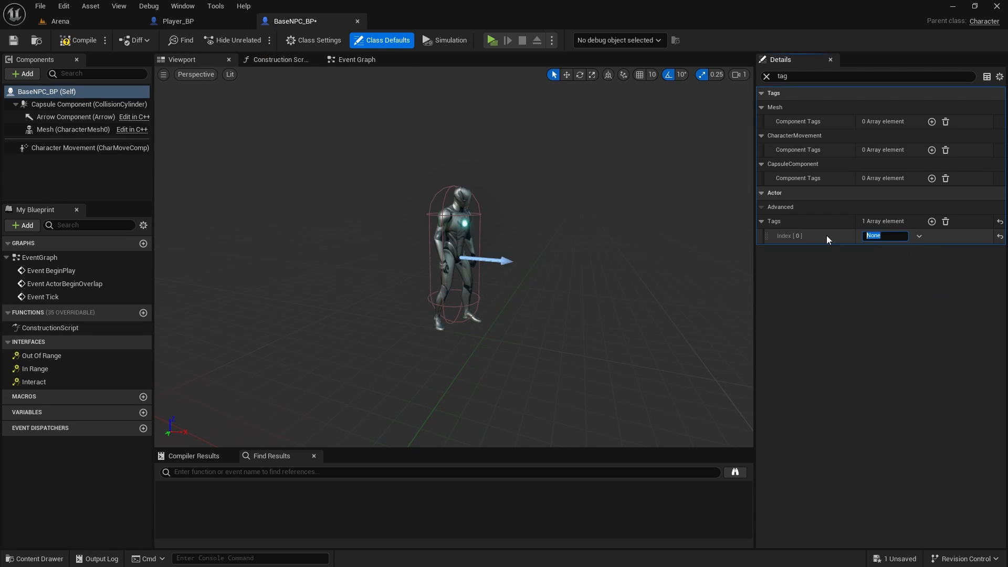
{"action": "type", "text": "Interactables"}
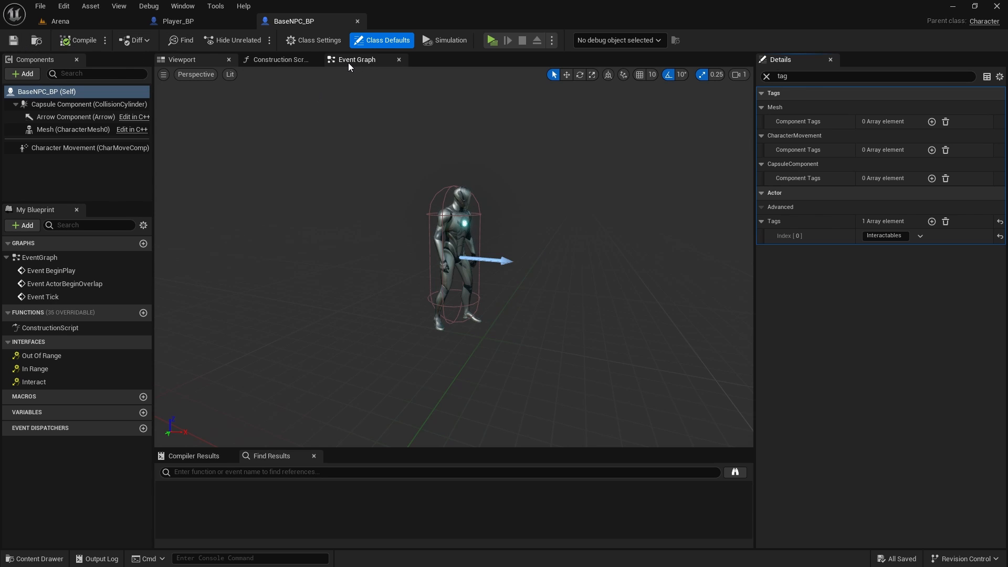
At BeginPlay, cast Get Player Character to Player_BP, promote it to PlayerRef, and browse to Items.
{"action": "left_click", "coordinate": [355, 60]}
{"action": "type", "text": "cast to pla"}
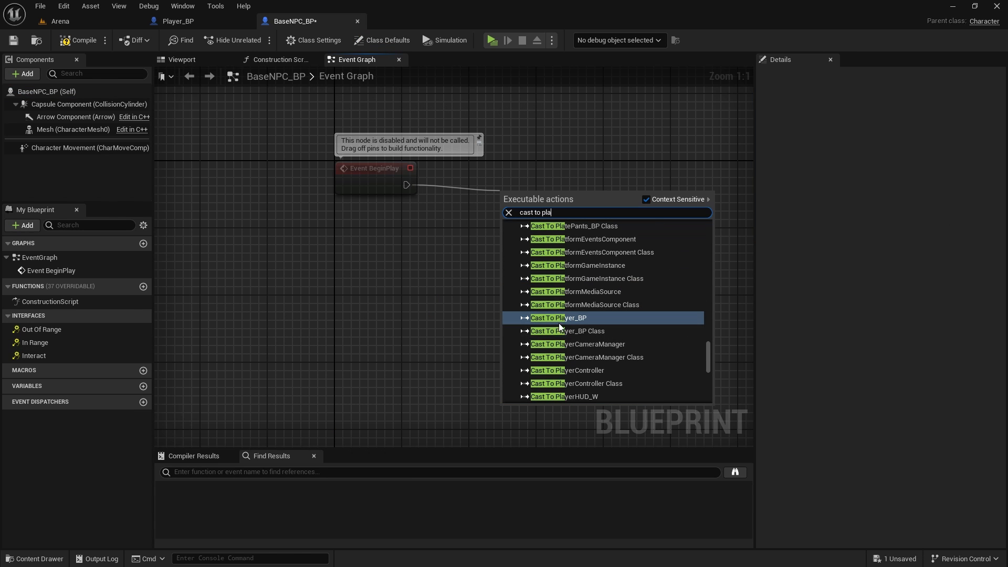
{"action": "left_click", "coordinate": [559, 317]}
{"action": "type", "text": "get player c"}
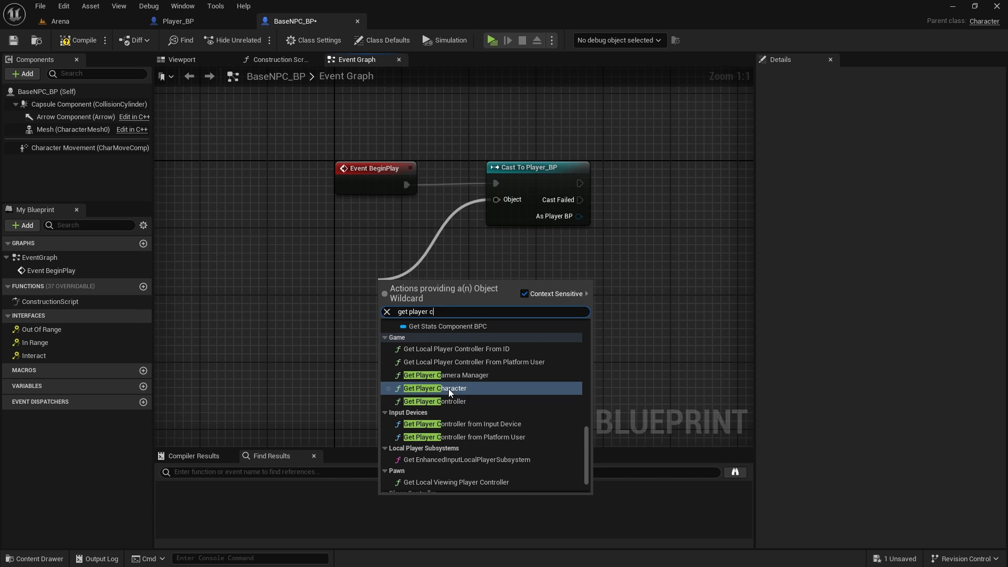
{"action": "left_click", "coordinate": [435, 389]}
{"action": "type", "text": "Pl"}
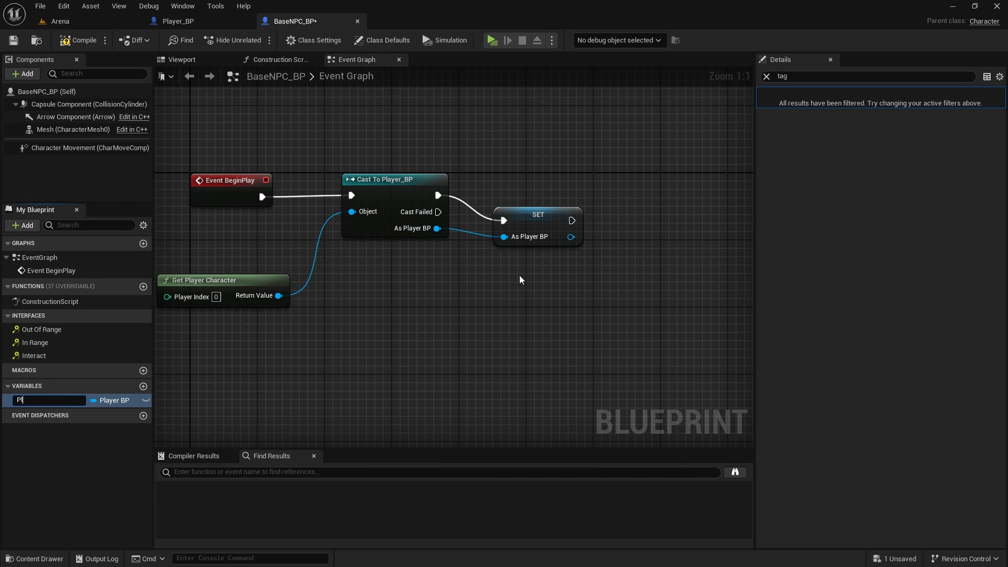
{"action": "type", "text": "a"}
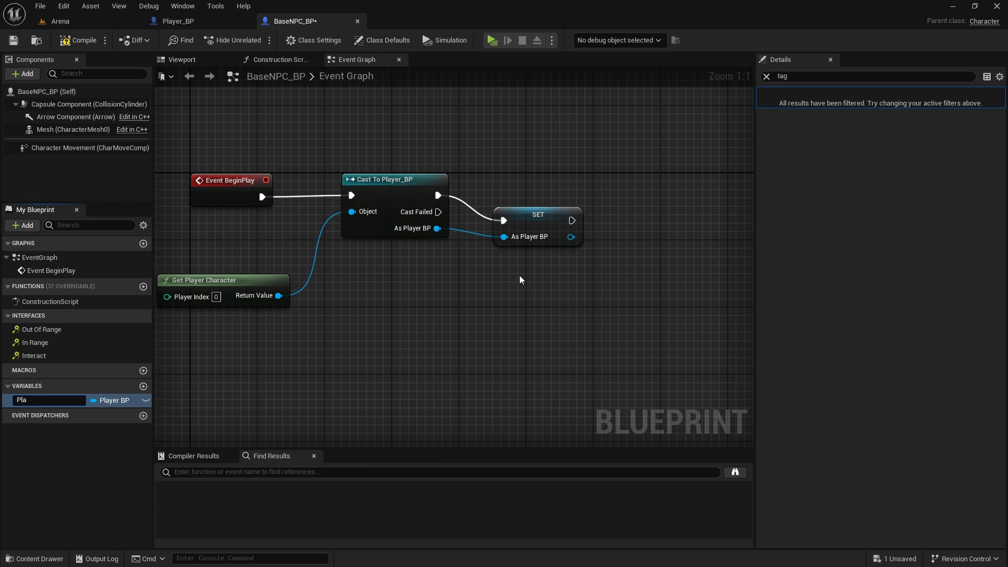
{"action": "type", "text": "PlayerRef"}
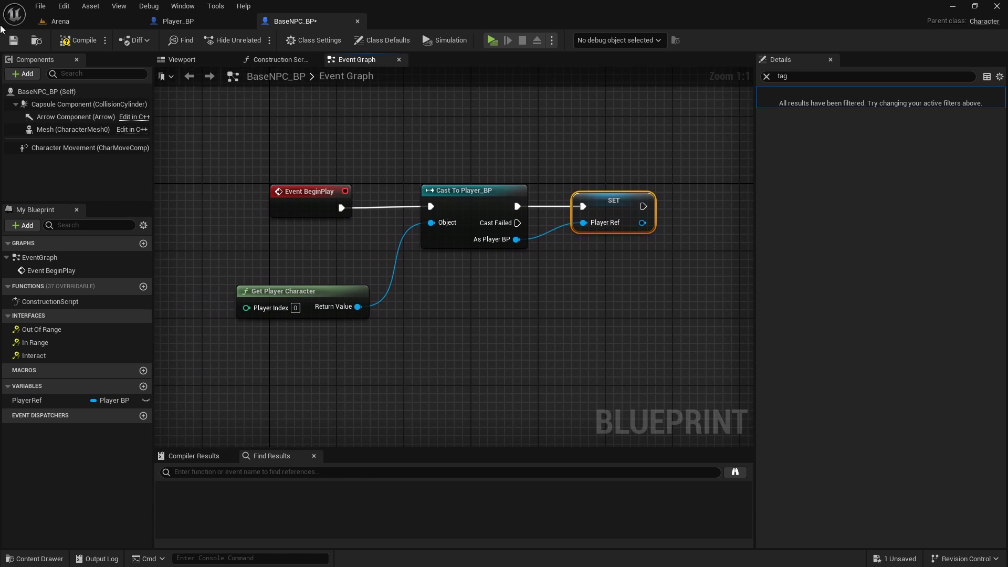
{"action": "mouse_move", "coordinate": [26, 74]}
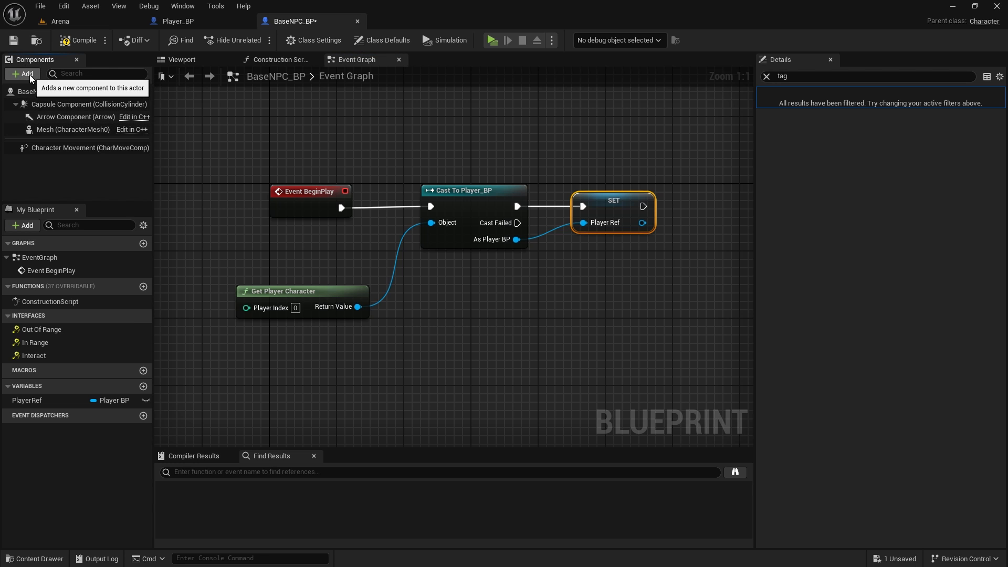
{"action": "left_click", "coordinate": [35, 558]}
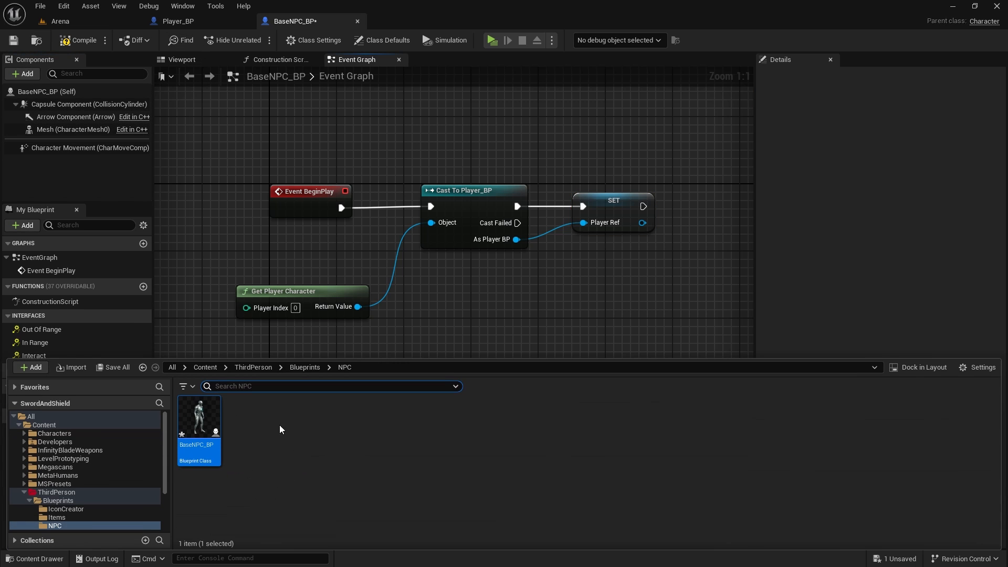
{"action": "left_click", "coordinate": [304, 367]}
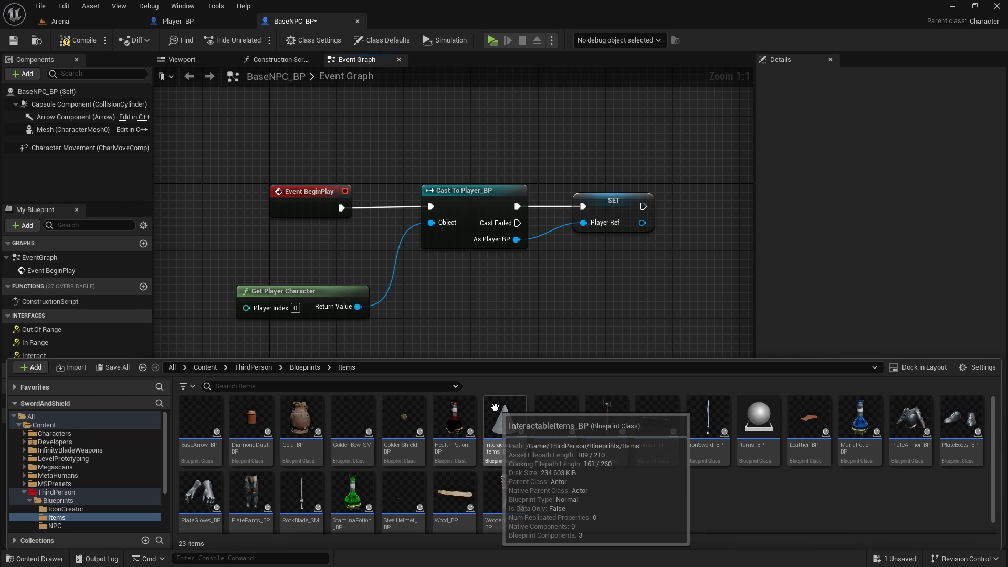
Copy InteractPrompt from InteractableItems_BP into BaseNPC_BP, move it to the chest, and save.
{"action": "double_click", "coordinate": [504, 426]}
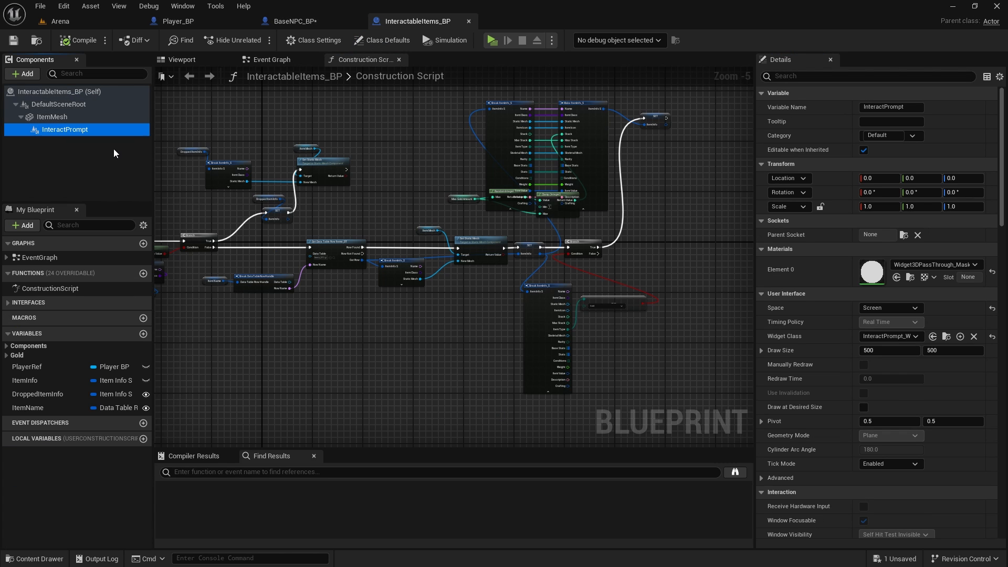
{"action": "mouse_move", "coordinate": [227, 128]}
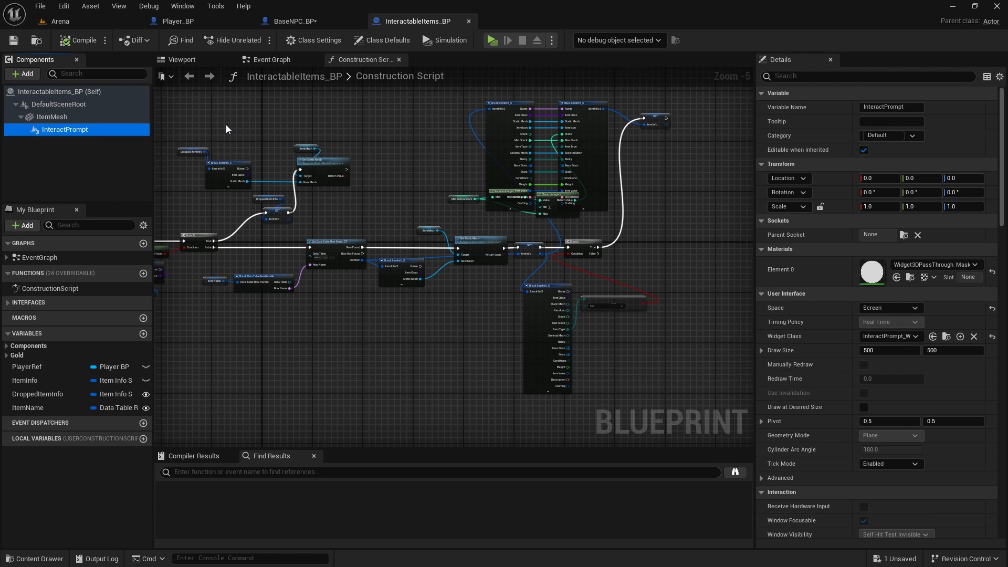
{"action": "left_click", "coordinate": [301, 20]}
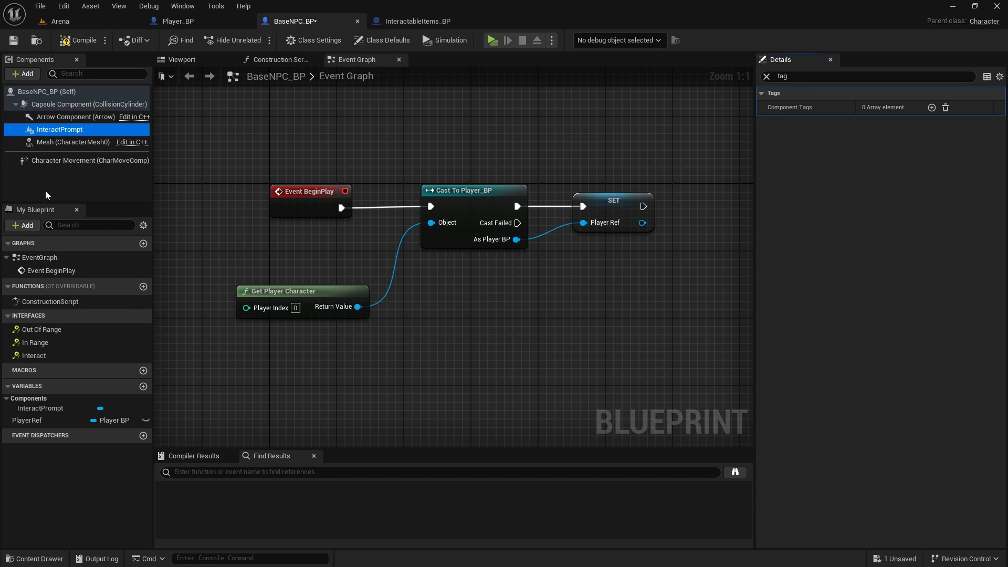
{"action": "left_click", "coordinate": [182, 60]}
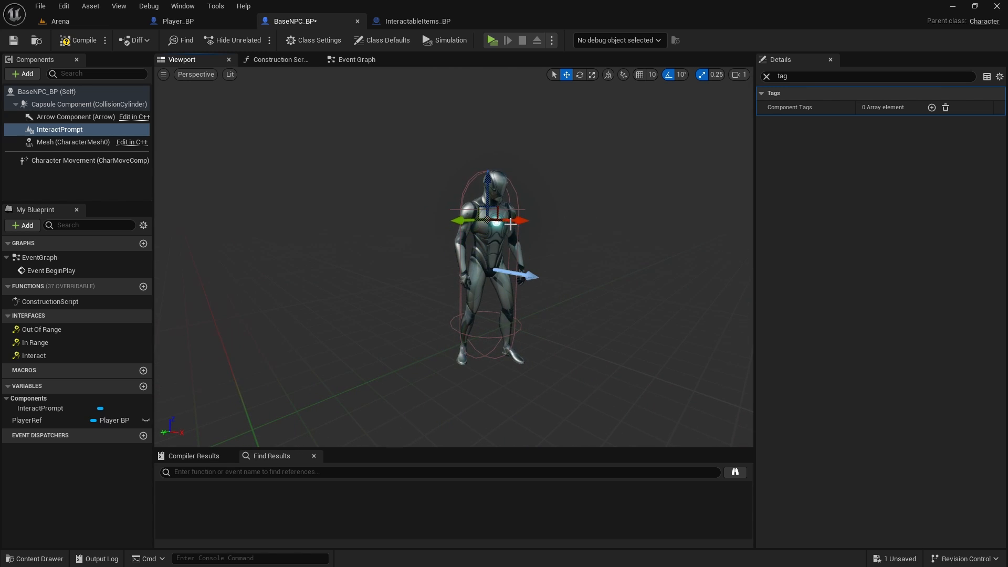
{"action": "left_click_drag", "start_coordinate": [515, 221], "coordinate": [527, 222]}
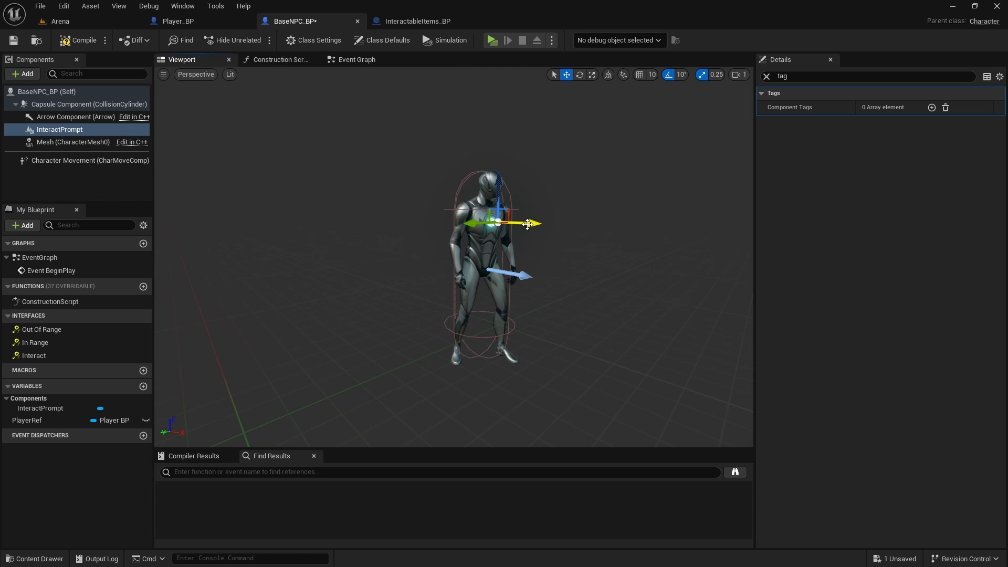
{"action": "mouse_move", "coordinate": [12, 40]}
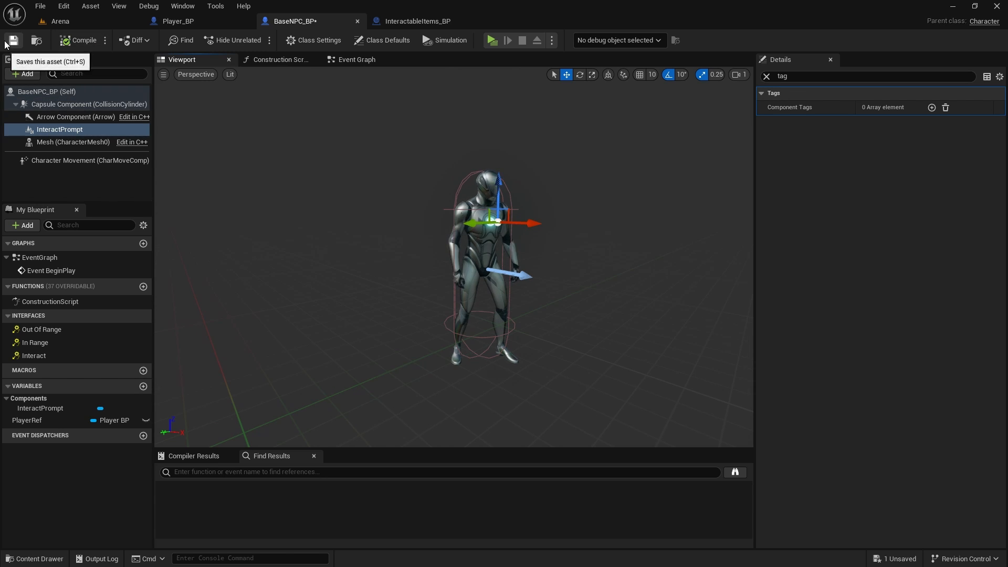
{"action": "left_click", "coordinate": [12, 40]}
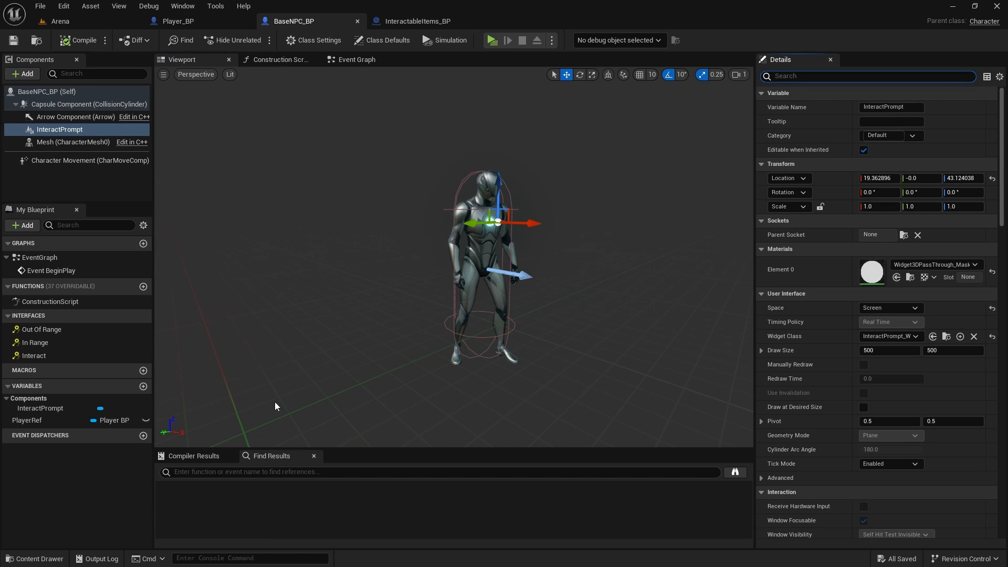
Hide InteractPrompt on Event Out Of Range and add a Print String after Event Interact.
{"action": "left_click", "coordinate": [355, 59]}
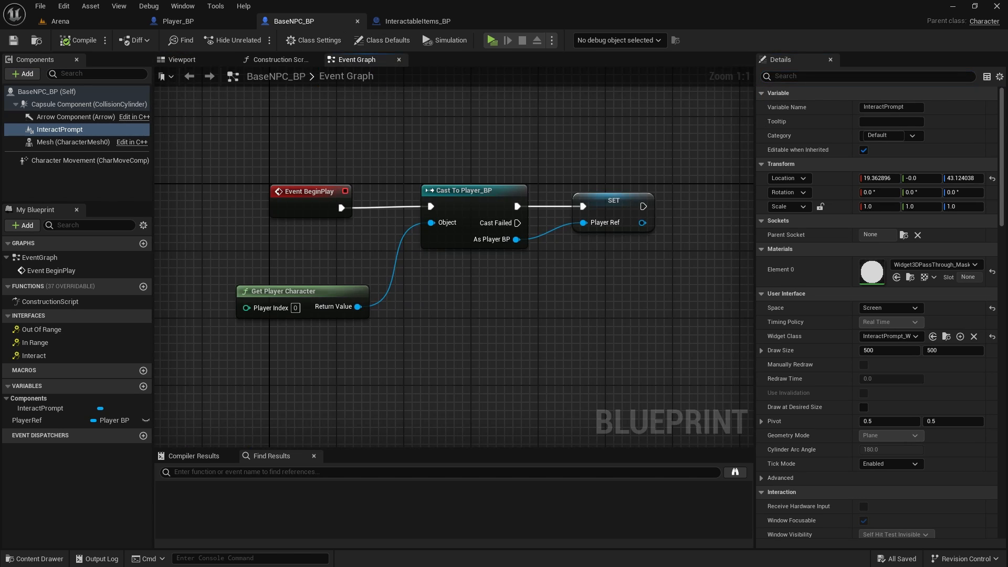
{"action": "scroll", "scroll_direction": "down", "scroll_amount": 3}
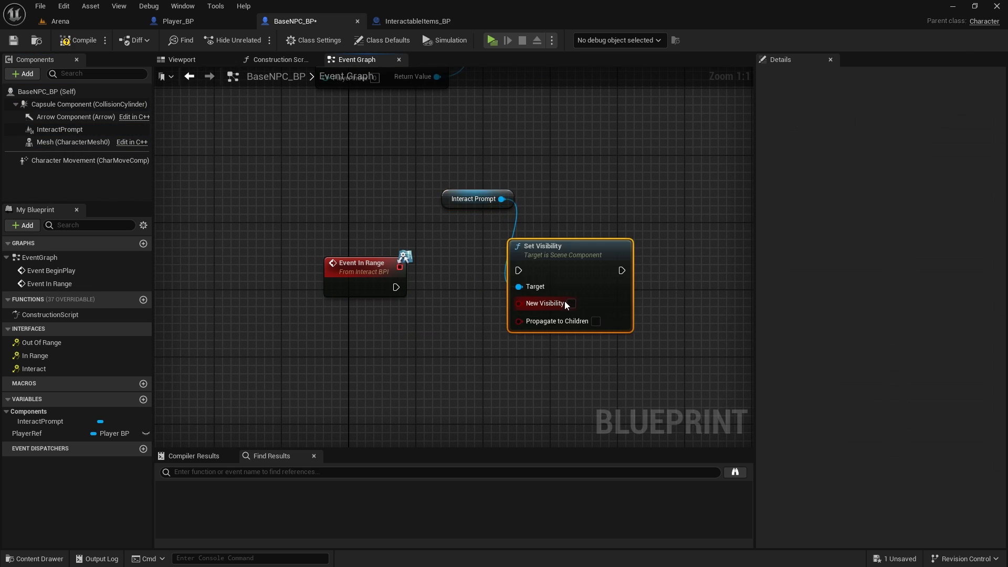
{"action": "left_click", "coordinate": [571, 303]}
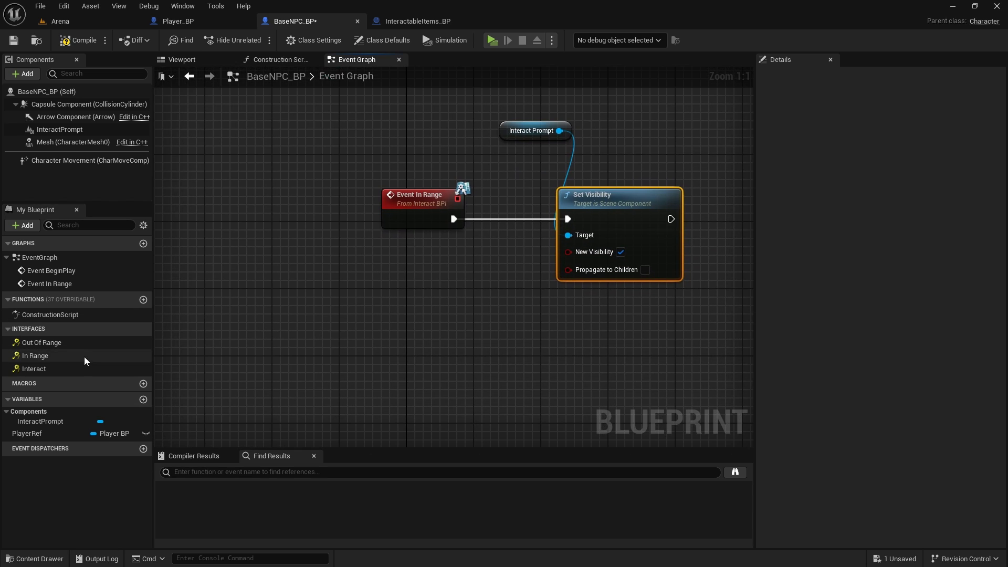
{"action": "left_click", "coordinate": [40, 342]}
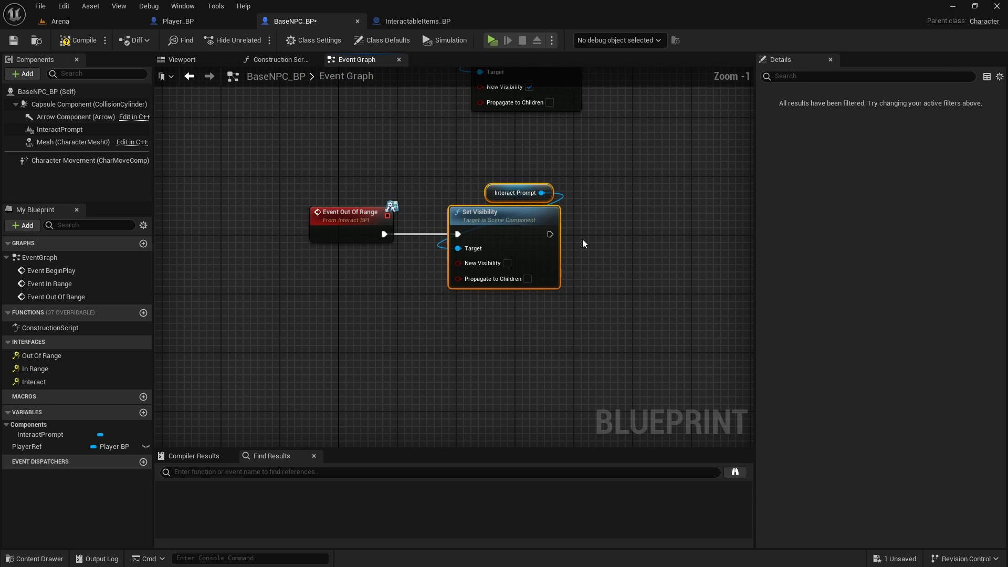
{"action": "mouse_move", "coordinate": [13, 40]}
{"action": "type", "text": "print"}
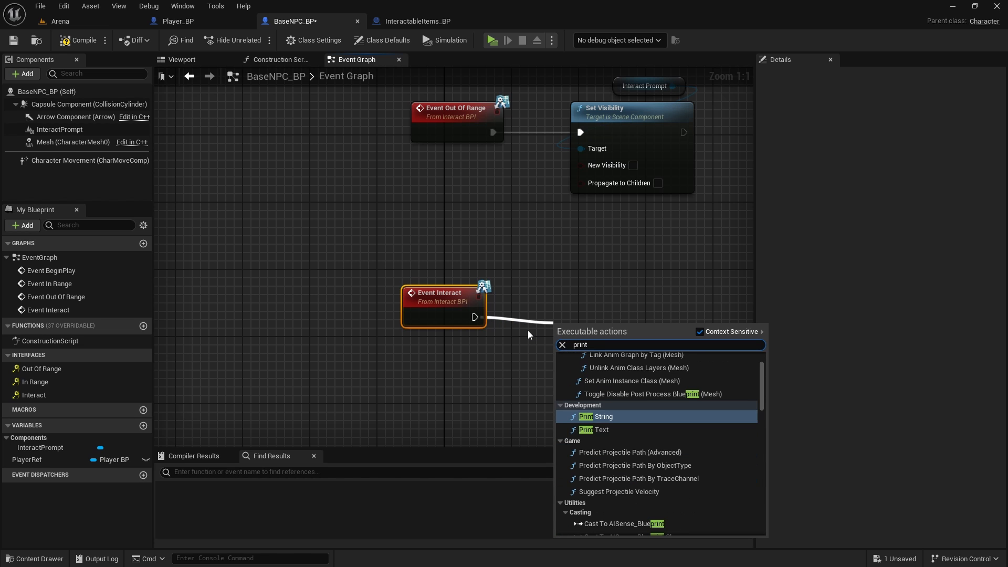
{"action": "left_click", "coordinate": [594, 416]}
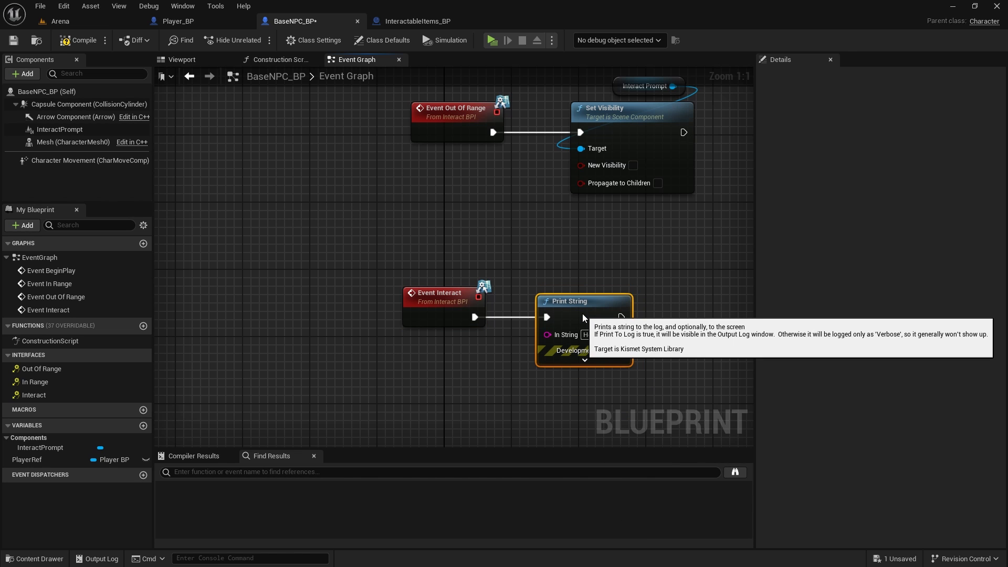
{"action": "left_click", "coordinate": [58, 20]}
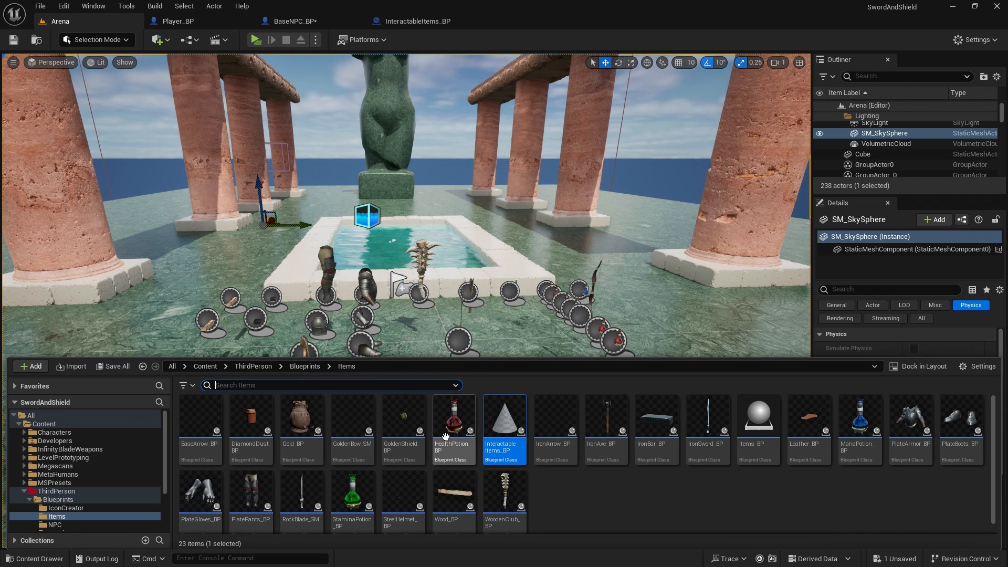
Drop a BaseNPC_BP into the Arena level and start Play to test it.
{"action": "left_click", "coordinate": [55, 524]}
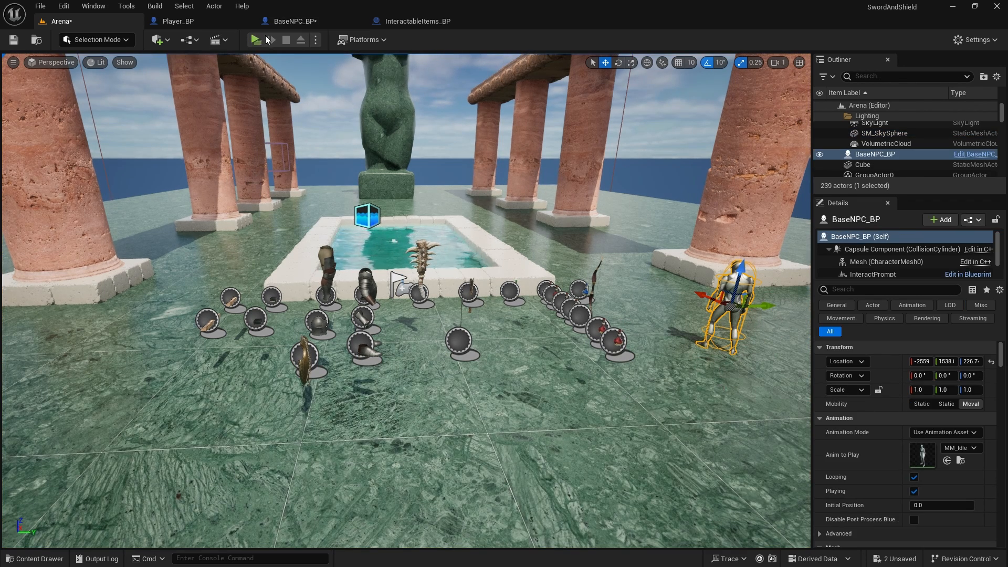
{"action": "left_click", "coordinate": [254, 39]}
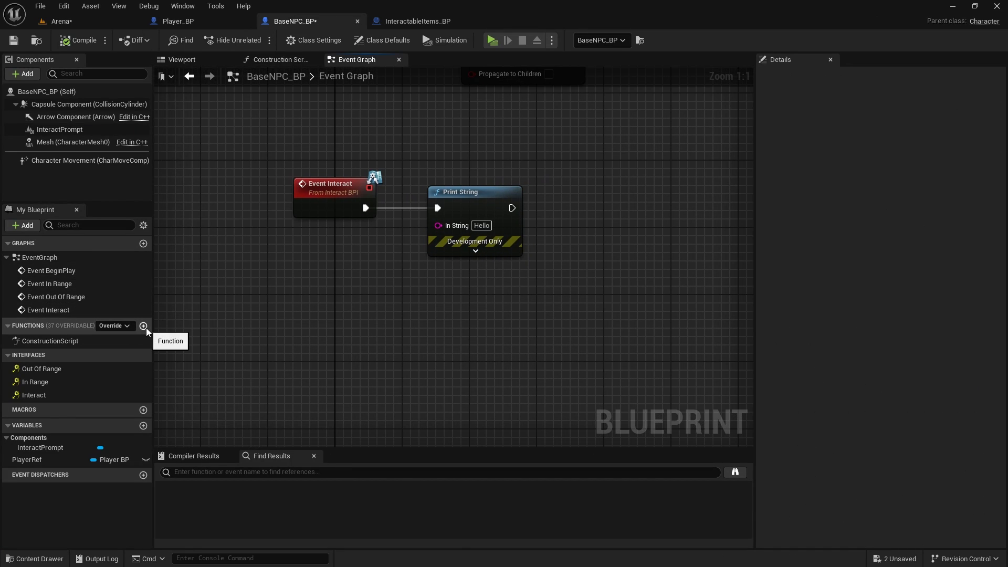
Add a new blueprint function named IsInFront.
{"action": "left_click", "coordinate": [144, 327]}
{"action": "type", "text": "IsInFro"}
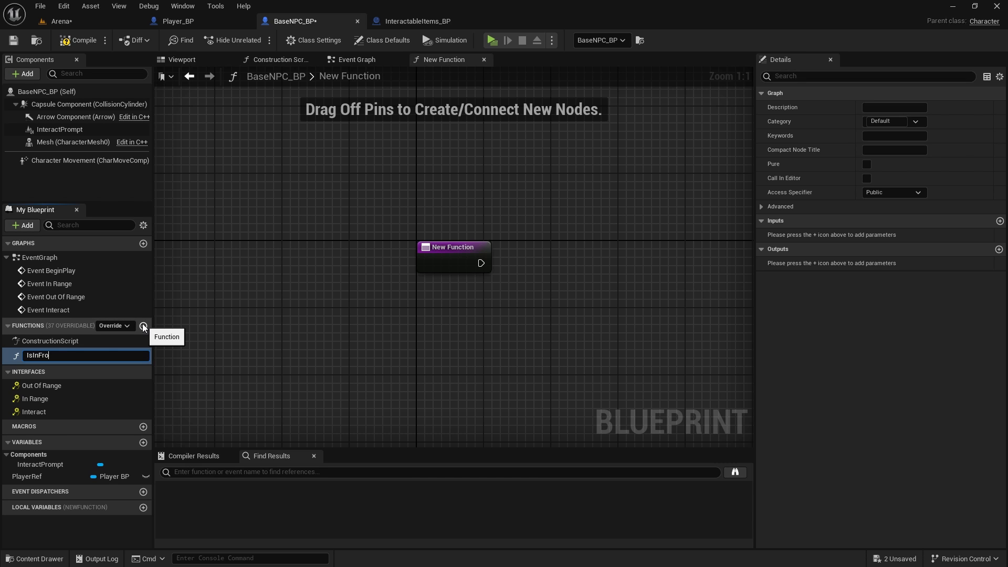
{"action": "type", "text": "nt"}
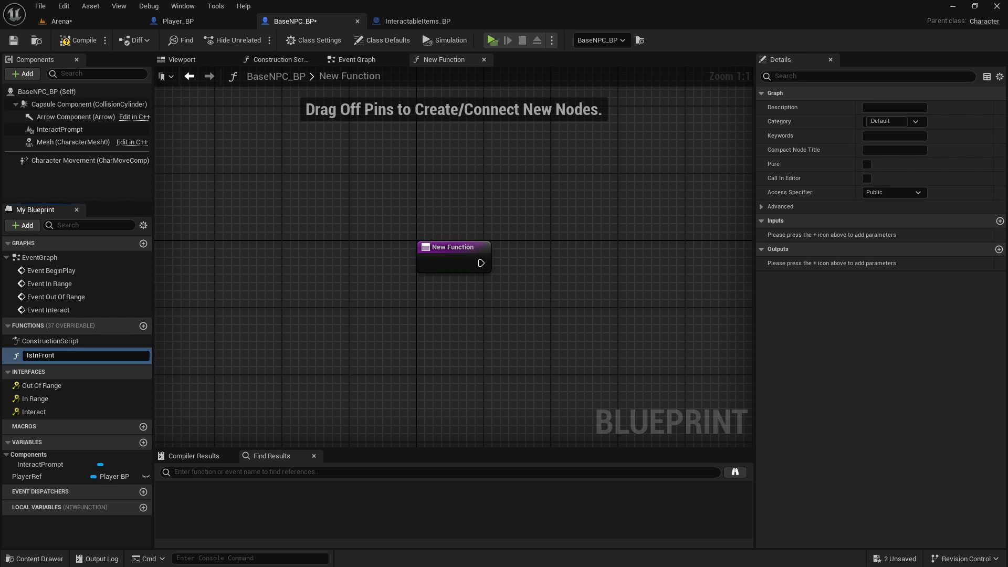
{"action": "type", "text": "IsInFront"}
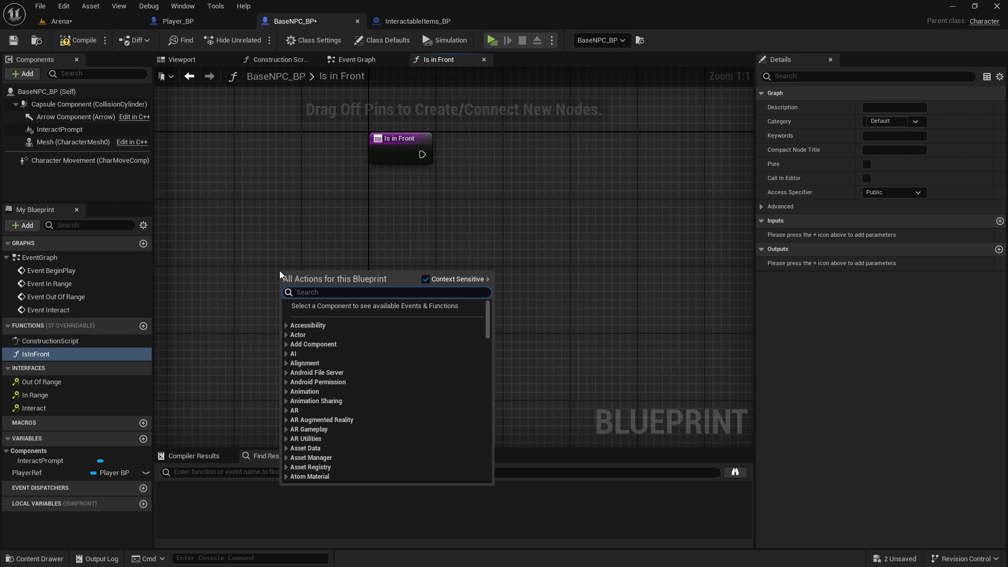
Add Get Actor Location for self and PlayerRef, Find Look at Rotation, and Get Rotation X Vector.
{"action": "type", "text": "get actor"}
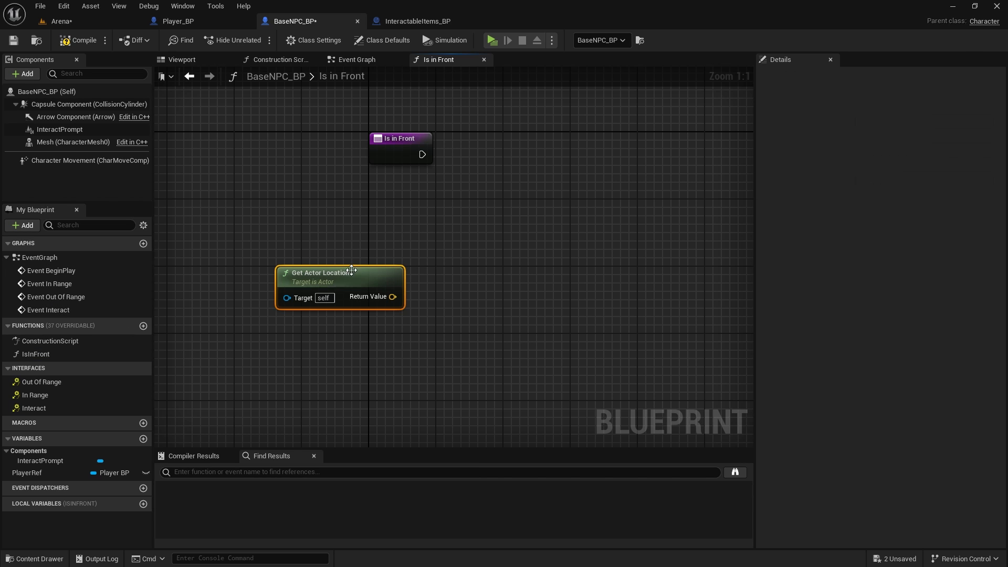
{"action": "left_click_drag", "start_coordinate": [340, 272], "coordinate": [431, 157]}
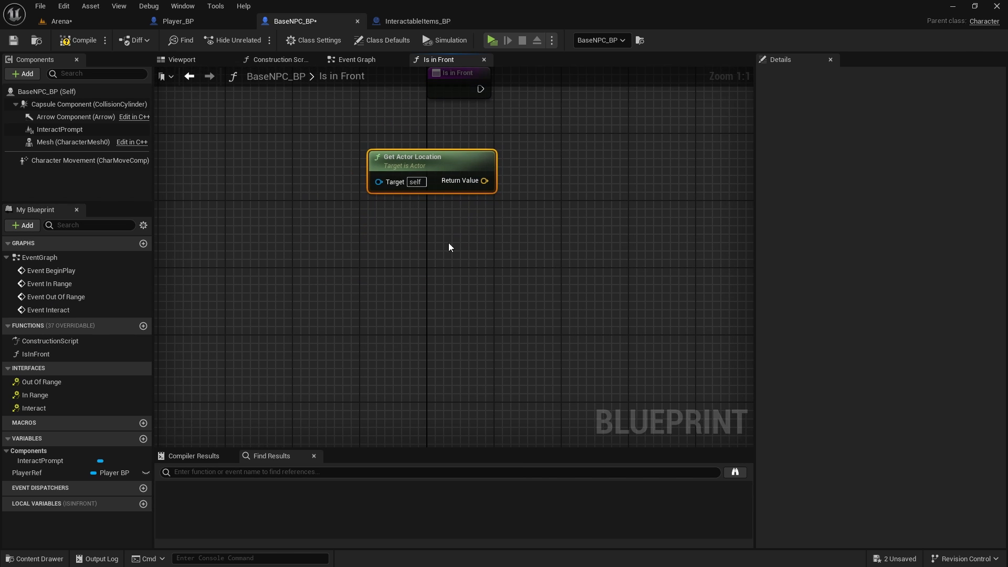
{"action": "left_click", "coordinate": [27, 473]}
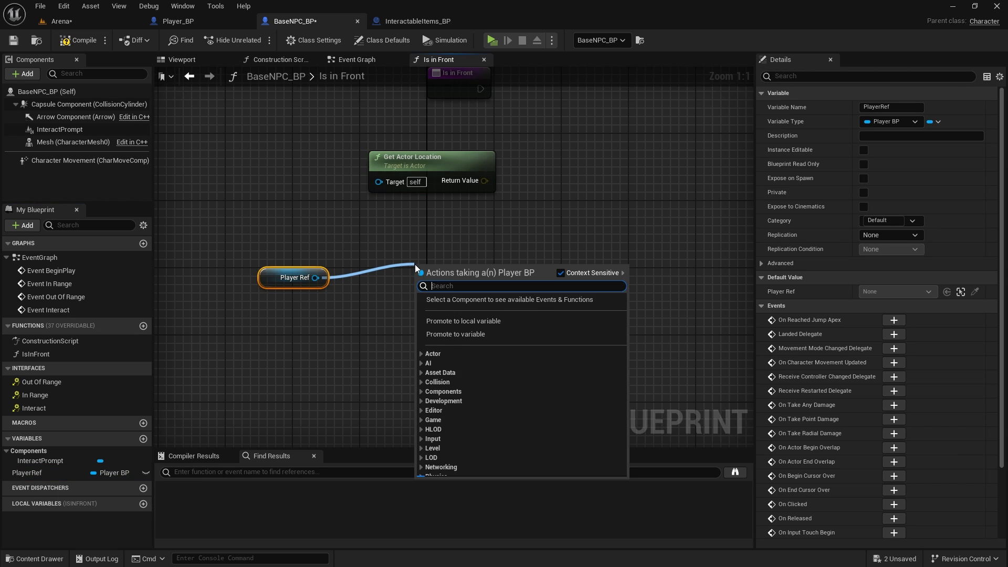
{"action": "type", "text": "get ac"}
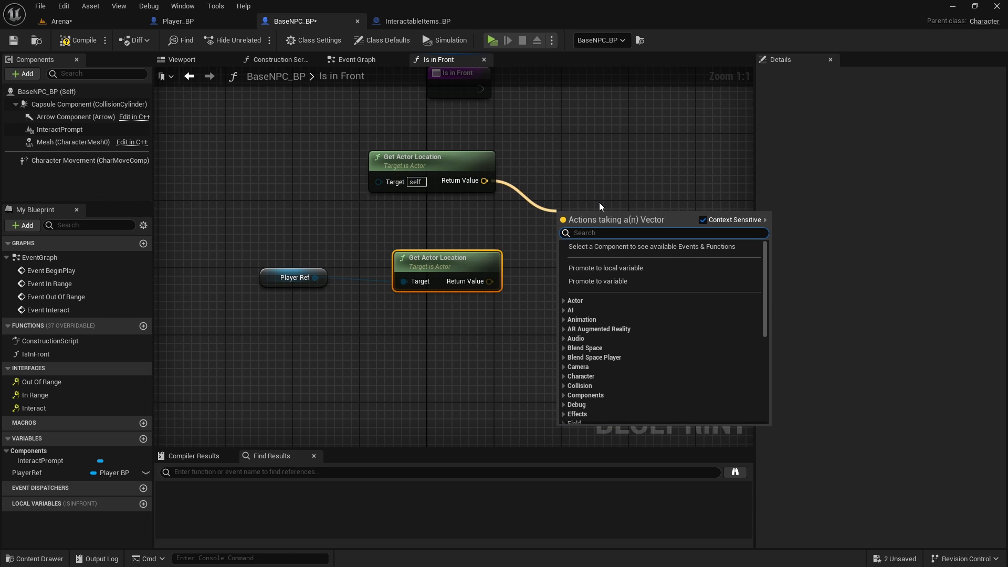
{"action": "type", "text": "find lookj"}
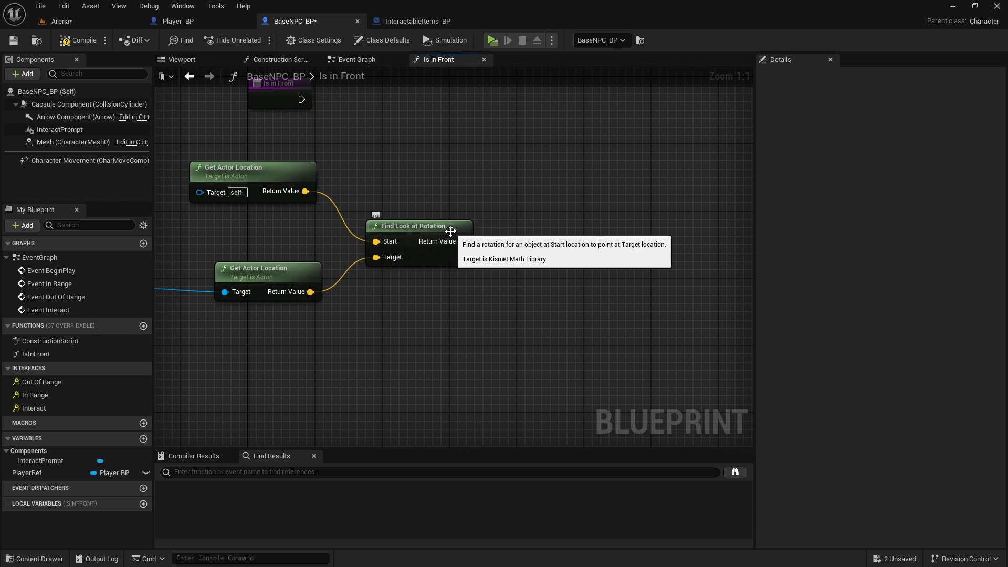
{"action": "left_click_drag", "start_coordinate": [461, 241], "coordinate": [550, 236]}
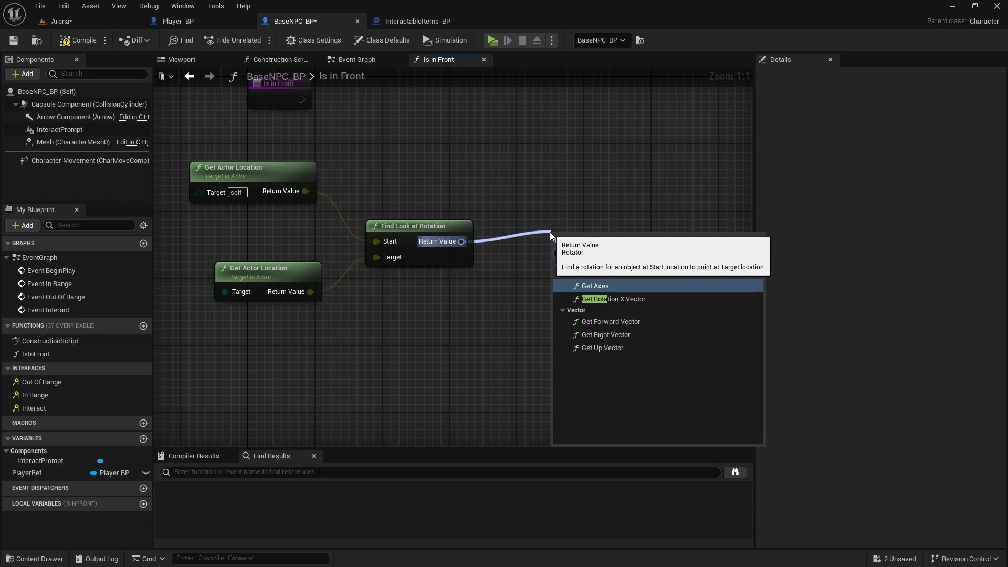
{"action": "left_click", "coordinate": [601, 298]}
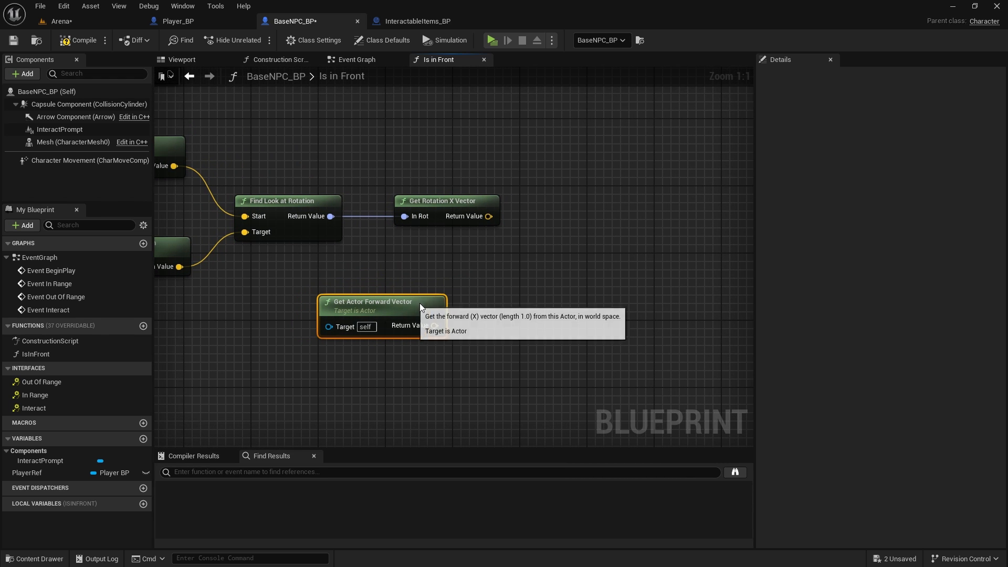
Dot the rotation X vector with actor forward vector, take ACOSd, and check it is under 90.
{"action": "left_click_drag", "start_coordinate": [490, 216], "coordinate": [553, 268]}
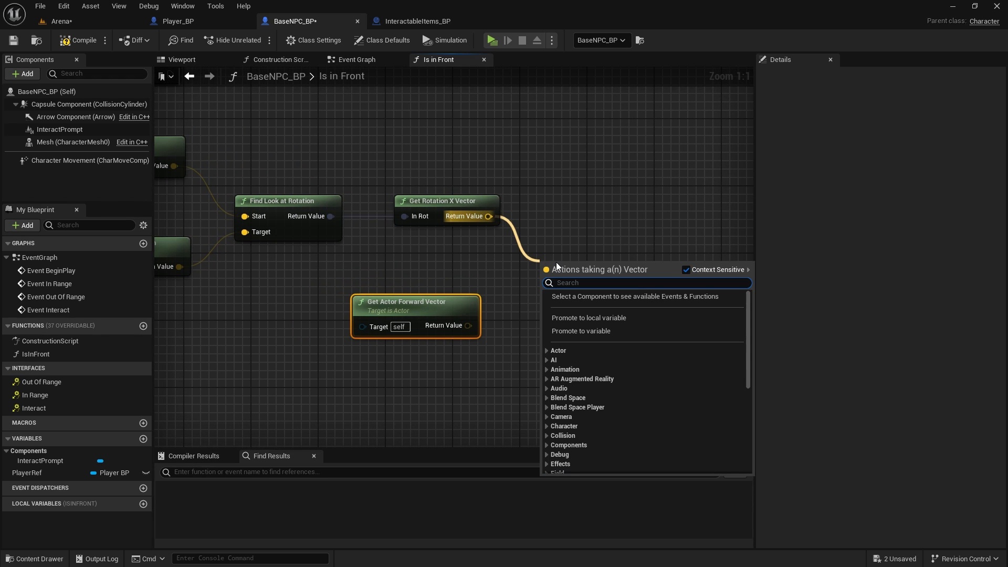
{"action": "type", "text": "dot"}
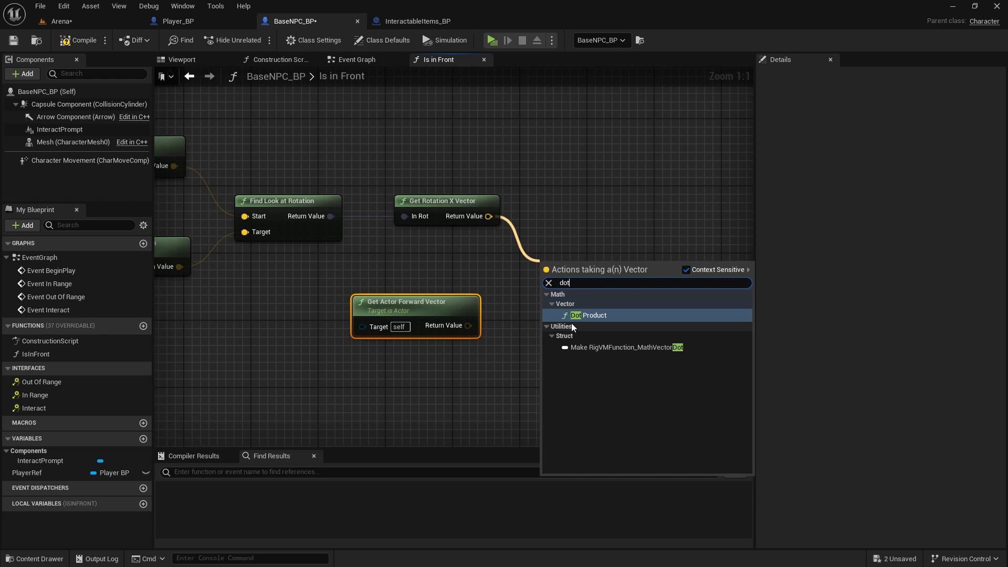
{"action": "left_click", "coordinate": [589, 315]}
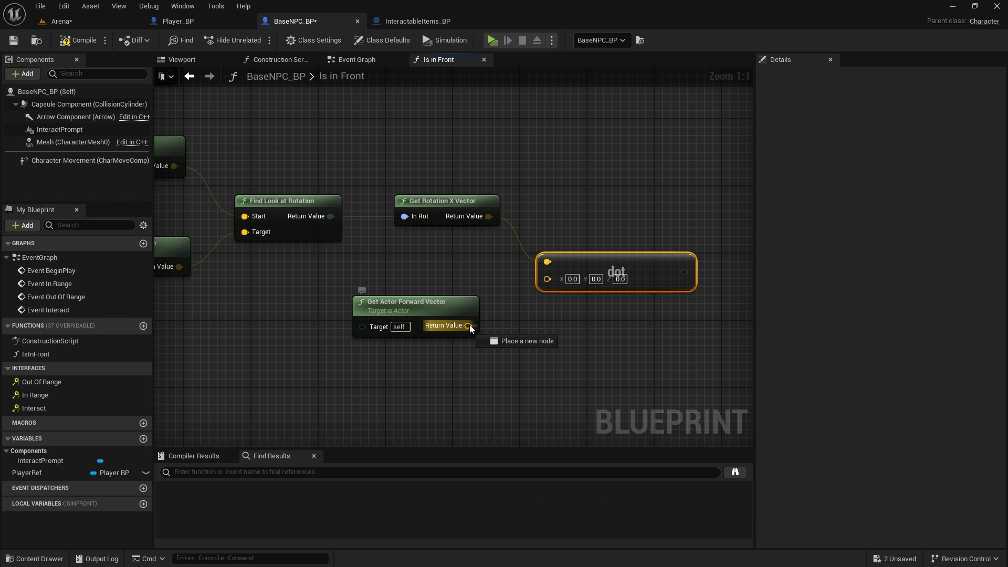
{"action": "left_click_drag", "start_coordinate": [469, 326], "coordinate": [547, 277]}
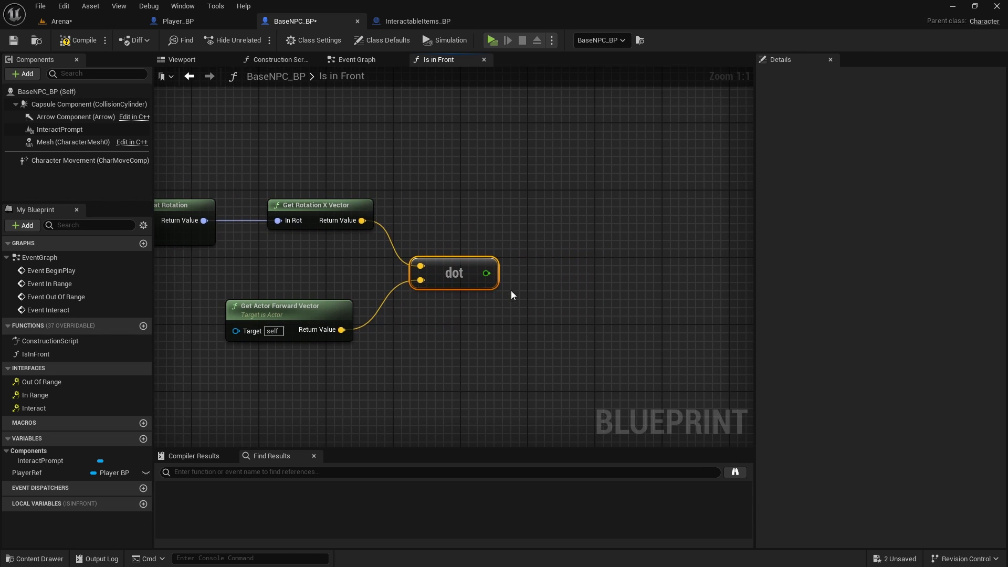
{"action": "left_click_drag", "start_coordinate": [494, 273], "coordinate": [566, 280]}
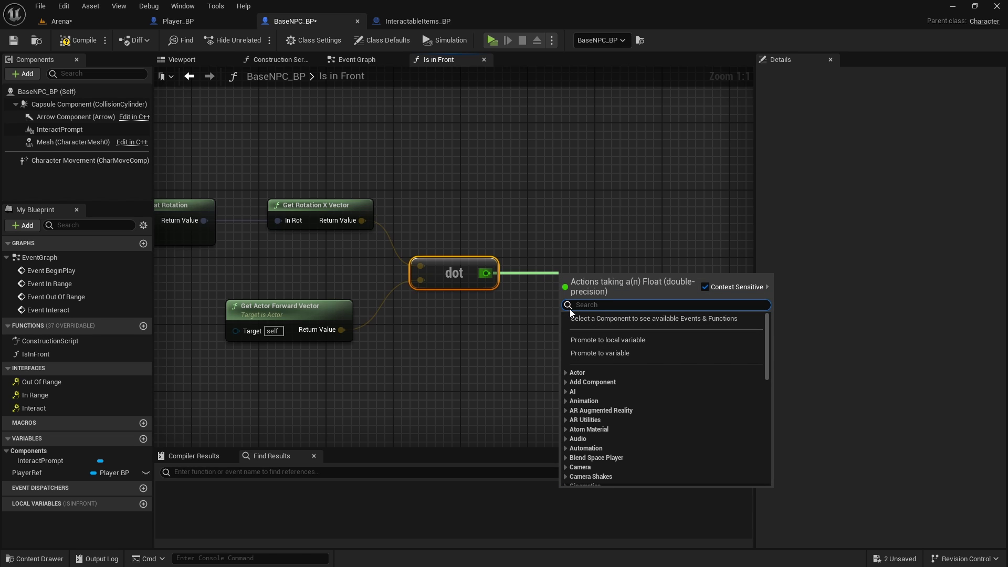
{"action": "type", "text": "aco"}
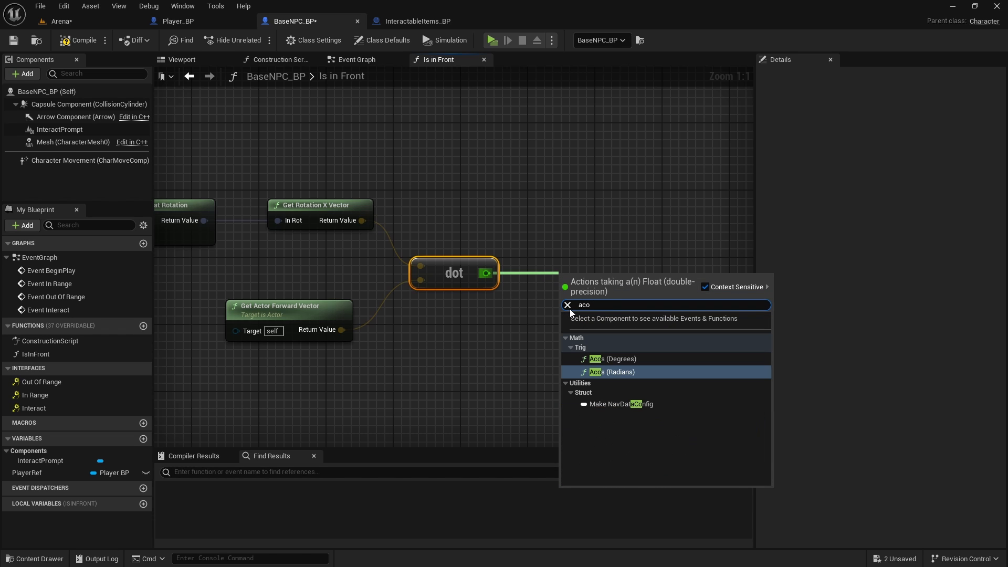
{"action": "mouse_move", "coordinate": [611, 358]}
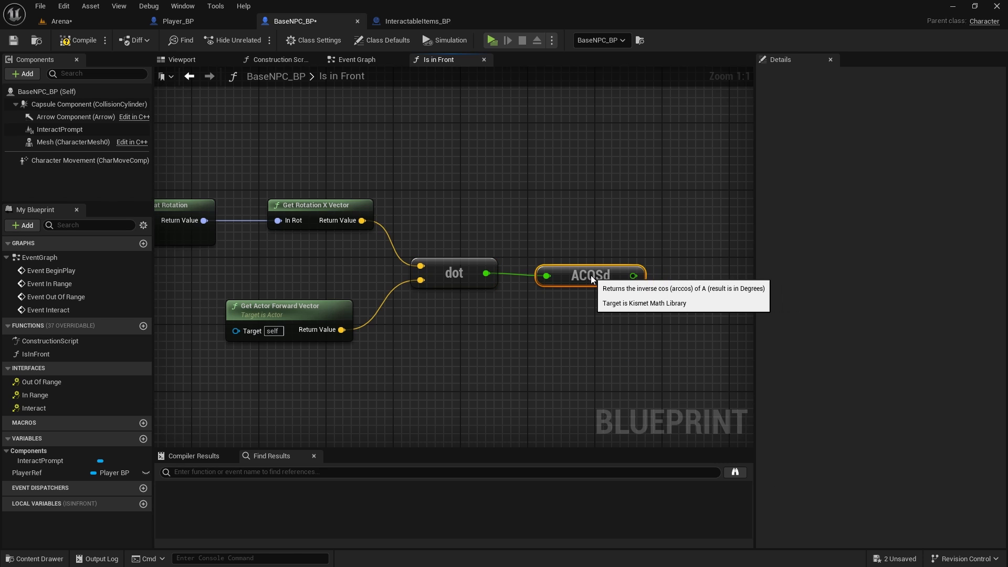
{"action": "left_click_drag", "start_coordinate": [643, 275], "coordinate": [579, 303]}
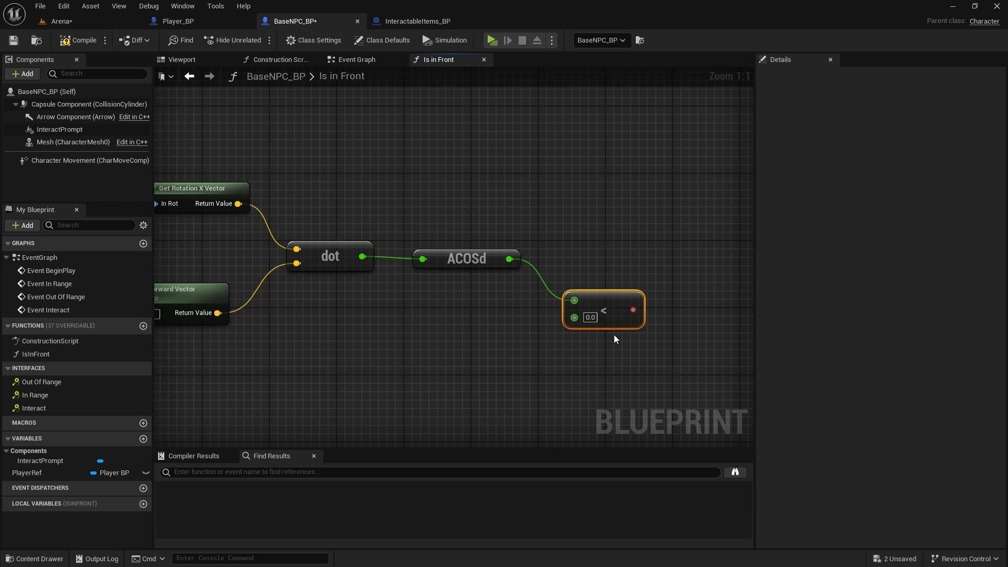
{"action": "type", "text": "90"}
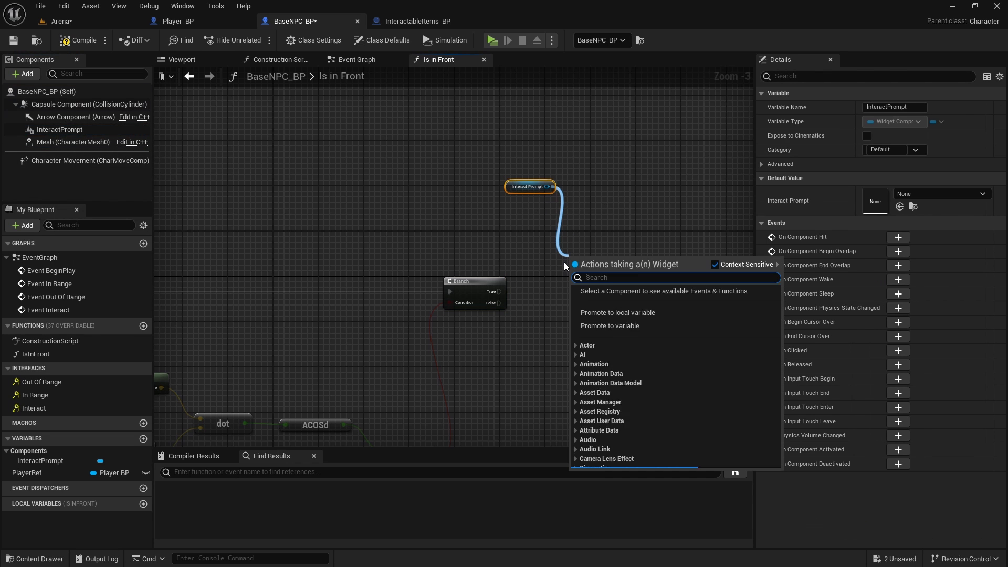
Add InteractPrompt Set Visibility nodes for the Branch's True and False outcomes.
{"action": "type", "text": "set visi"}
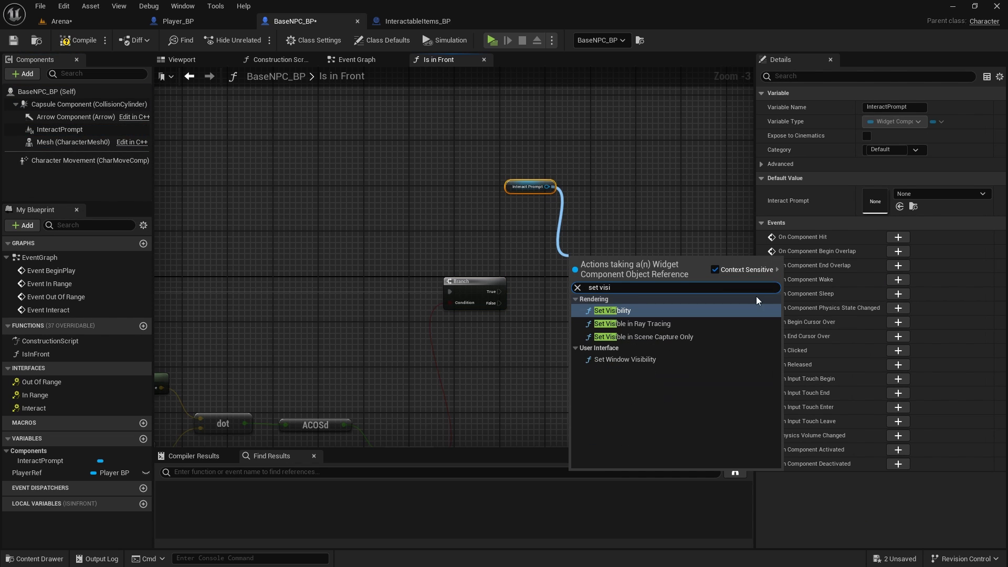
{"action": "left_click", "coordinate": [611, 310]}
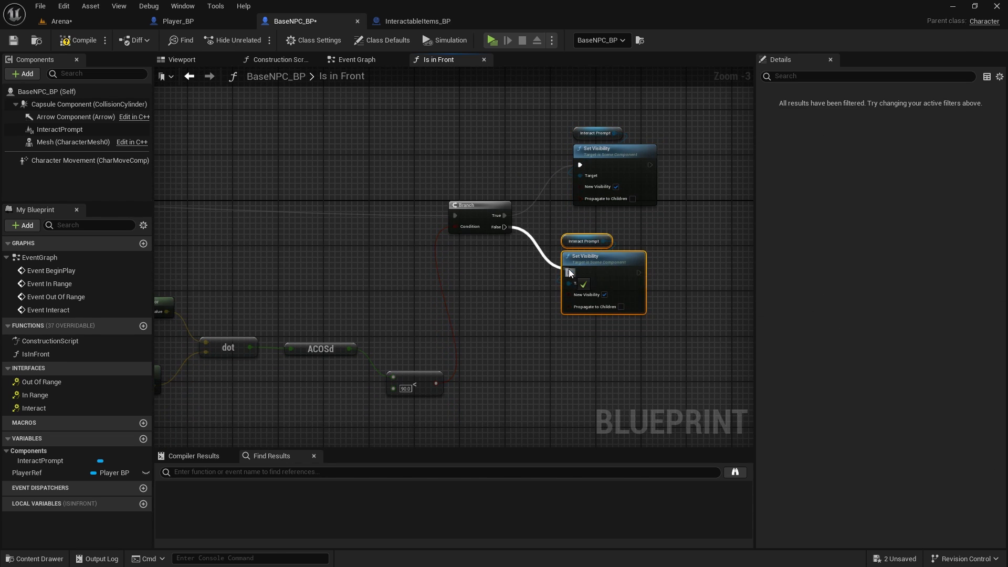
{"action": "left_click", "coordinate": [83, 40]}
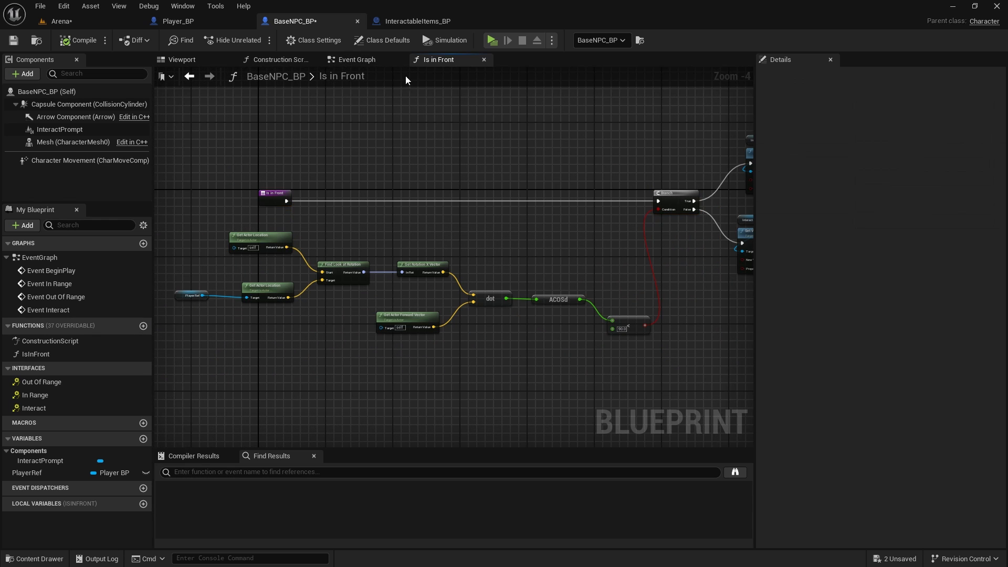
In the event graph, have Event In Range set a looping IsInFront timer with Time 0.1.
{"action": "left_click", "coordinate": [356, 60]}
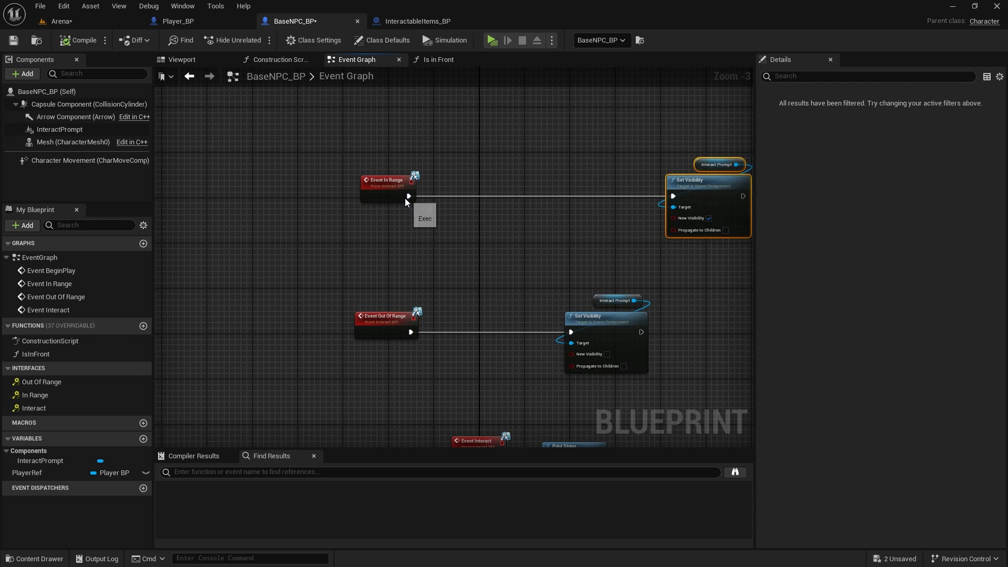
{"action": "left_click_drag", "start_coordinate": [408, 196], "coordinate": [469, 218]}
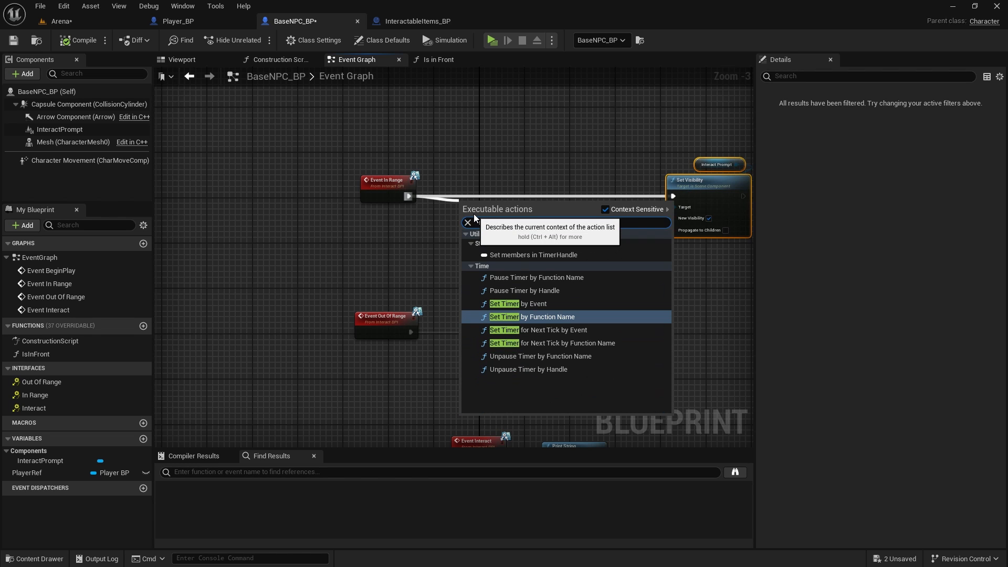
{"action": "type", "text": "set timer by"}
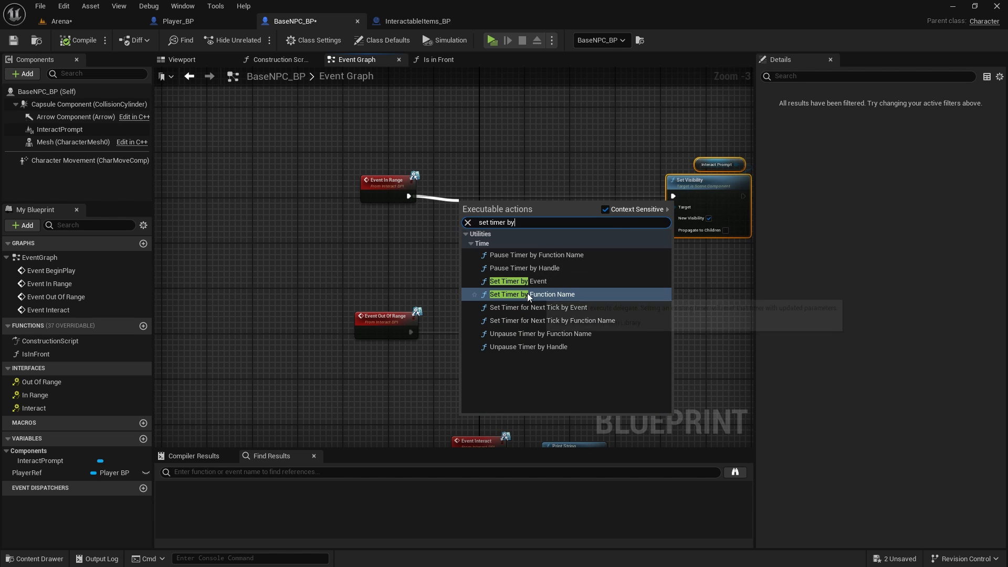
{"action": "mouse_move", "coordinate": [550, 294]}
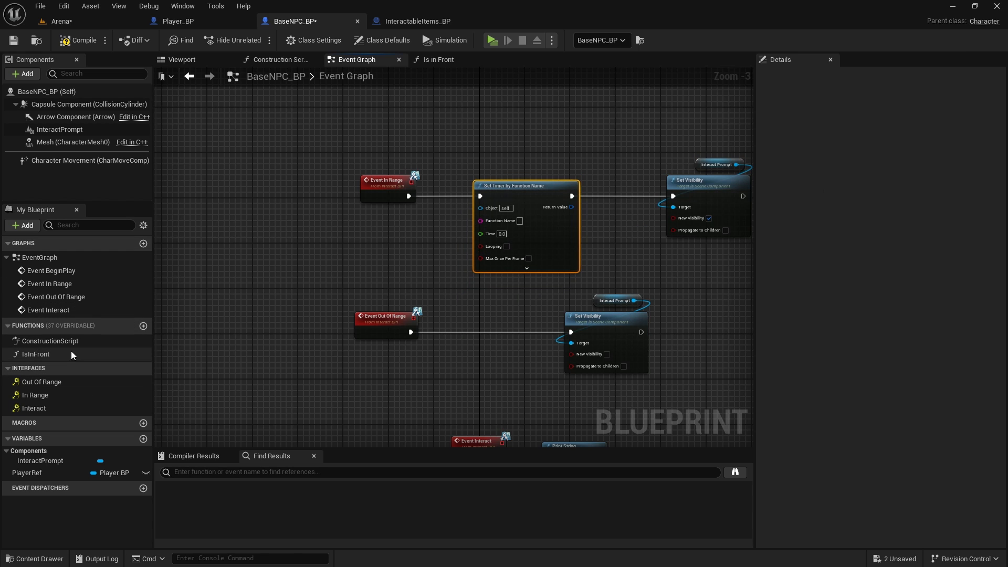
{"action": "double_click", "coordinate": [36, 355]}
{"action": "type", "text": "IsInFront"}
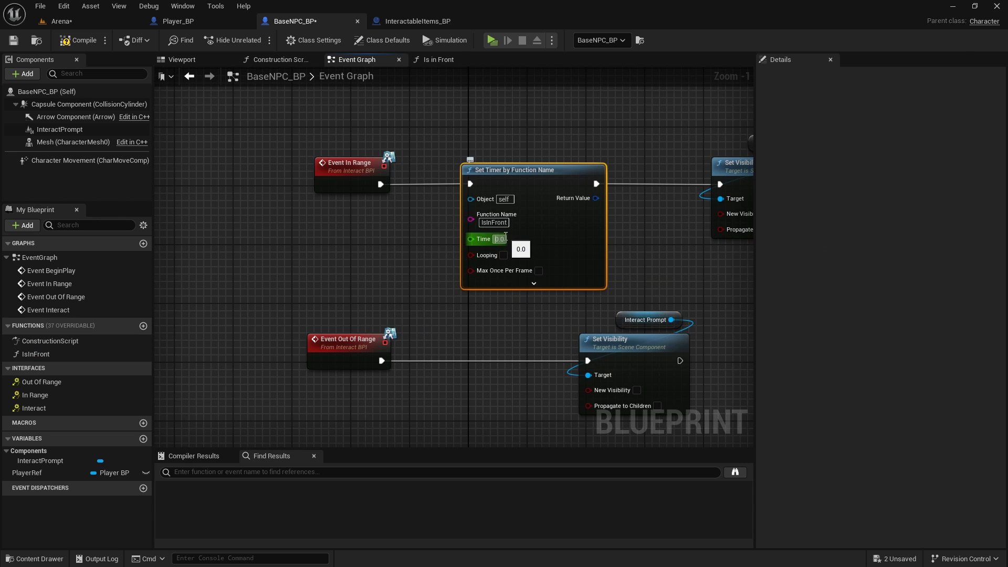
{"action": "type", "text": "0.1"}
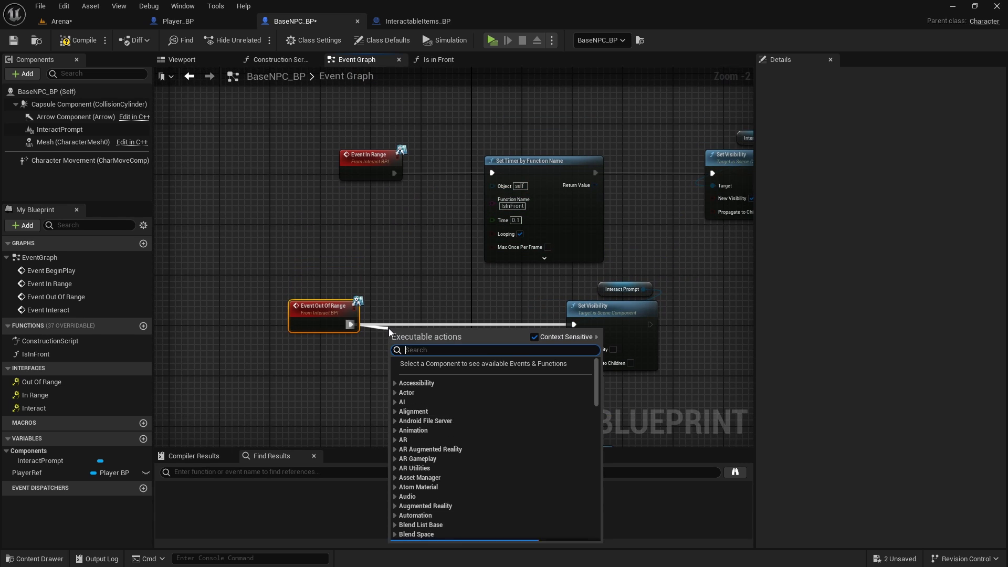
Add Clear Timer by Function Name for IsInFront after Event Out Of Range.
{"action": "type", "text": "clear time"}
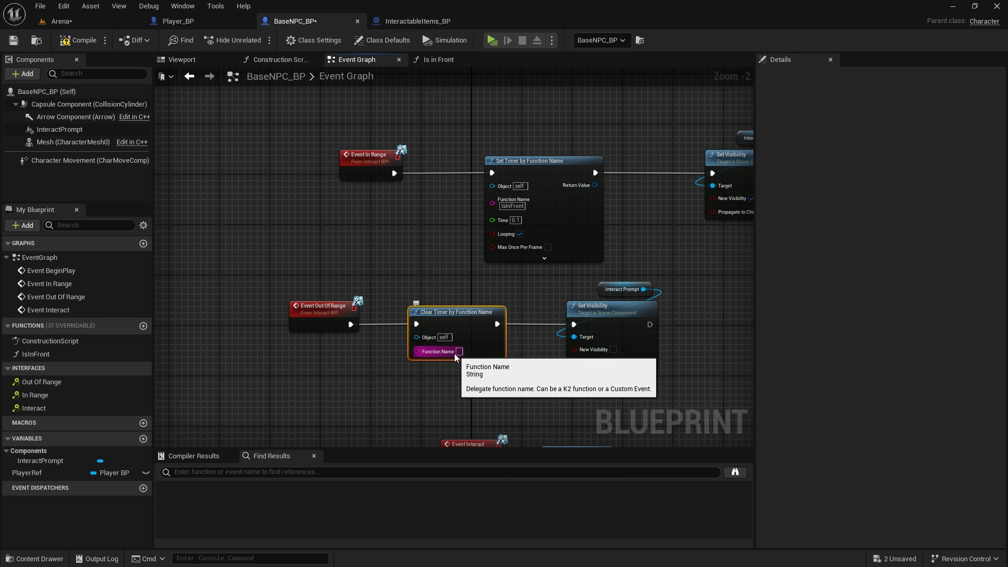
{"action": "left_click", "coordinate": [458, 352]}
{"action": "type", "text": "IsInFront"}
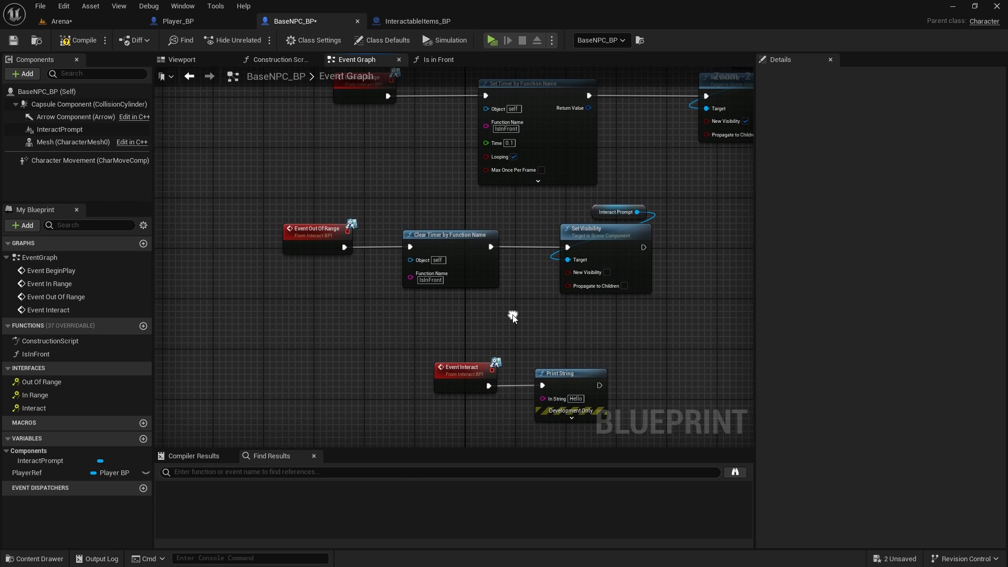
{"action": "left_click", "coordinate": [450, 235]}
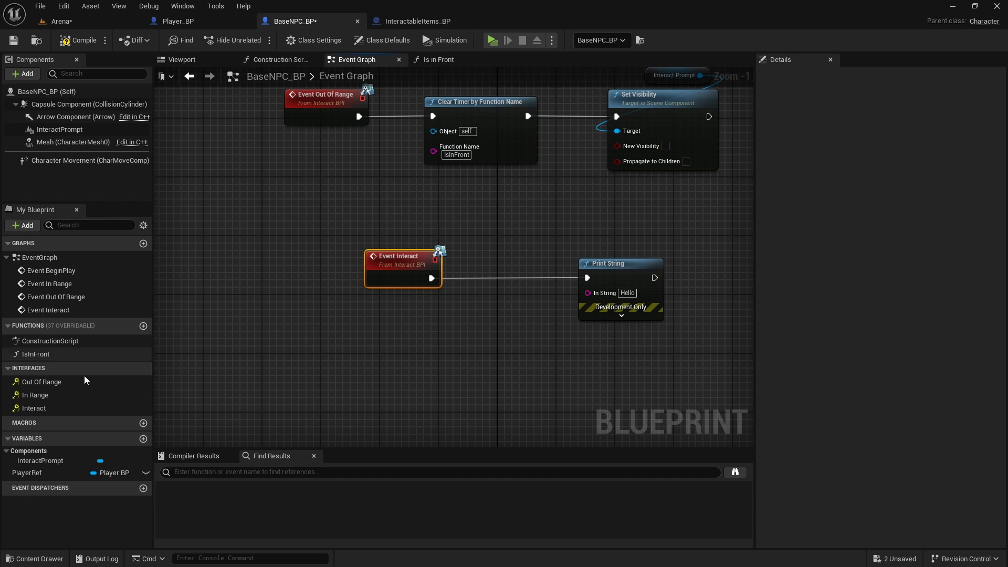
Splice a Print String node saying 'checking' after the IsInFront entry.
{"action": "left_click", "coordinate": [438, 59]}
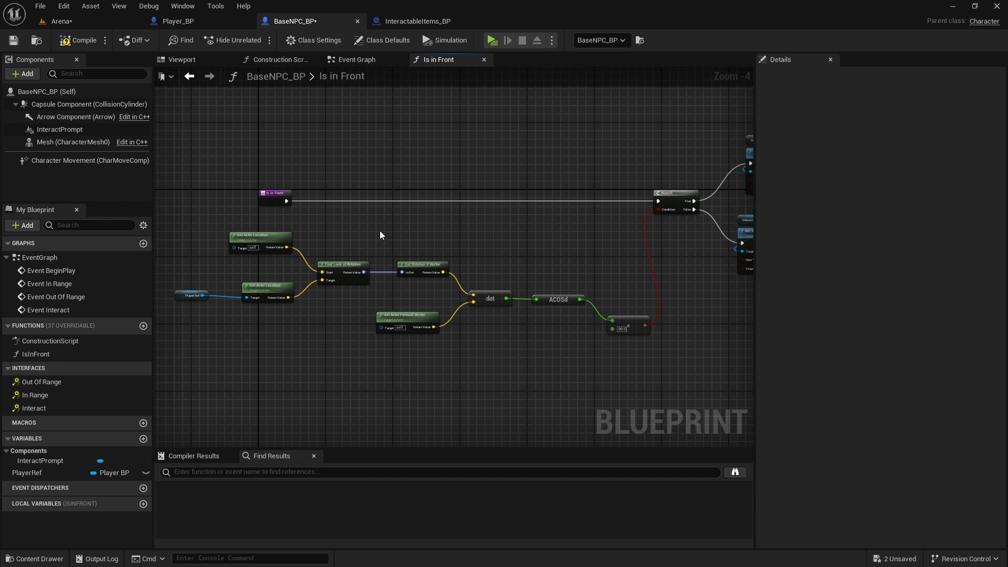
{"action": "type", "text": "pr"}
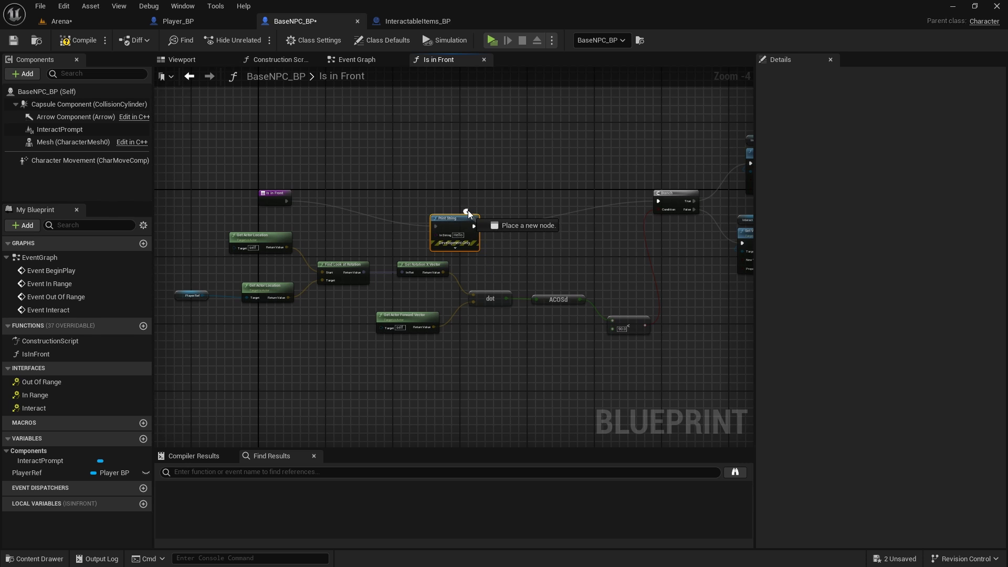
{"action": "mouse_move", "coordinate": [457, 215]}
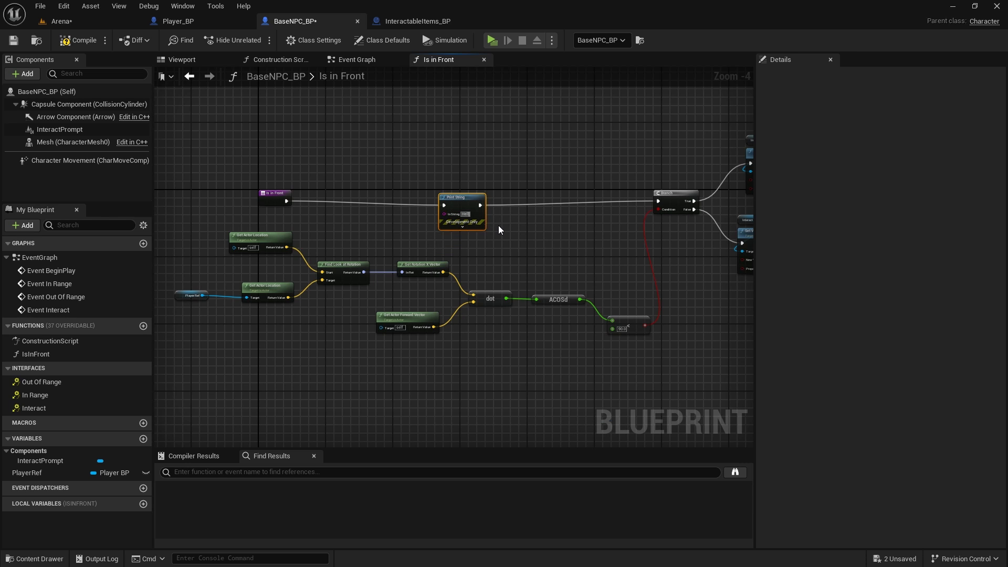
{"action": "type", "text": "checking"}
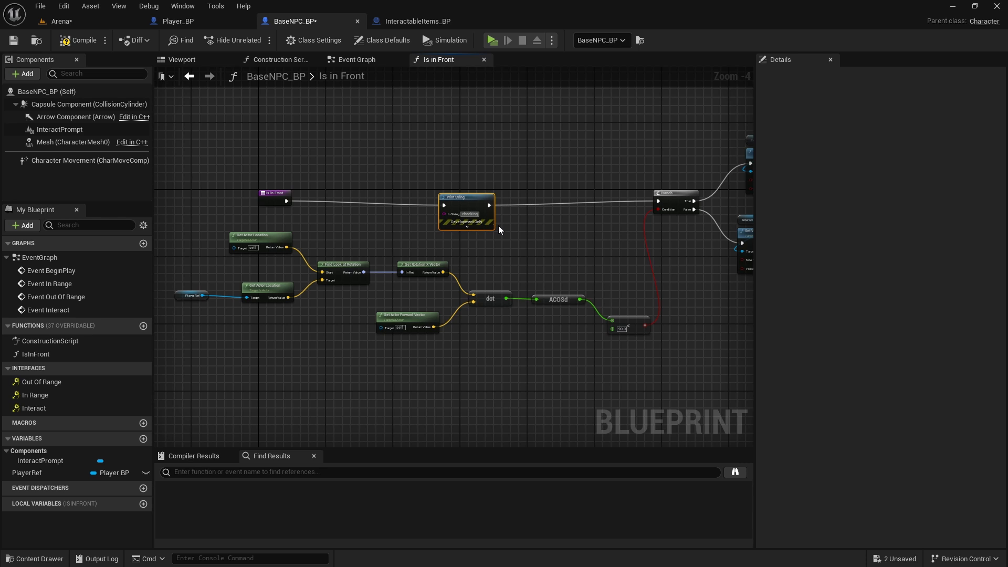
{"action": "mouse_move", "coordinate": [450, 194]}
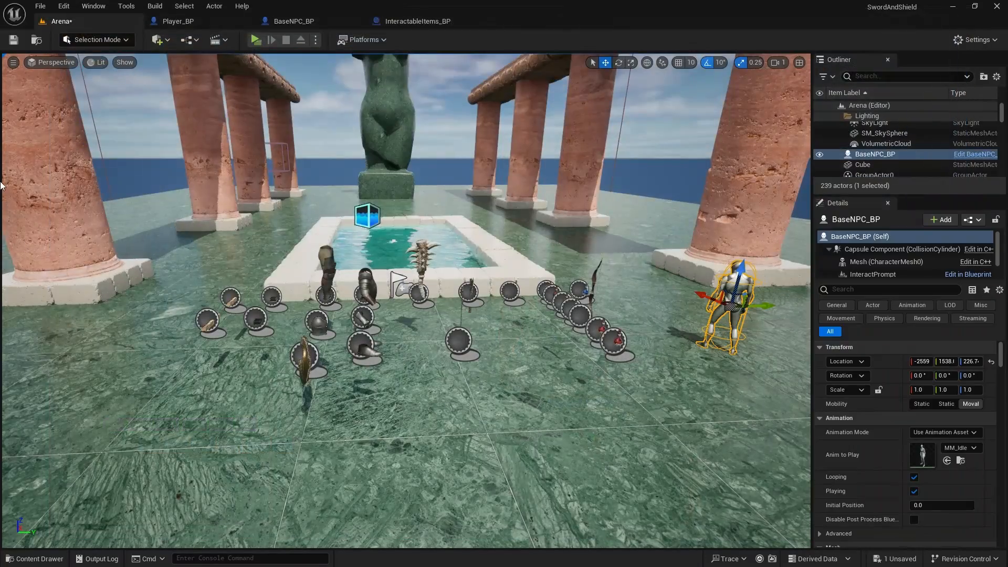
Create a Child Blueprint Class of BaseNPC_BP and name it Trader_BP.
{"action": "left_click", "coordinate": [296, 20]}
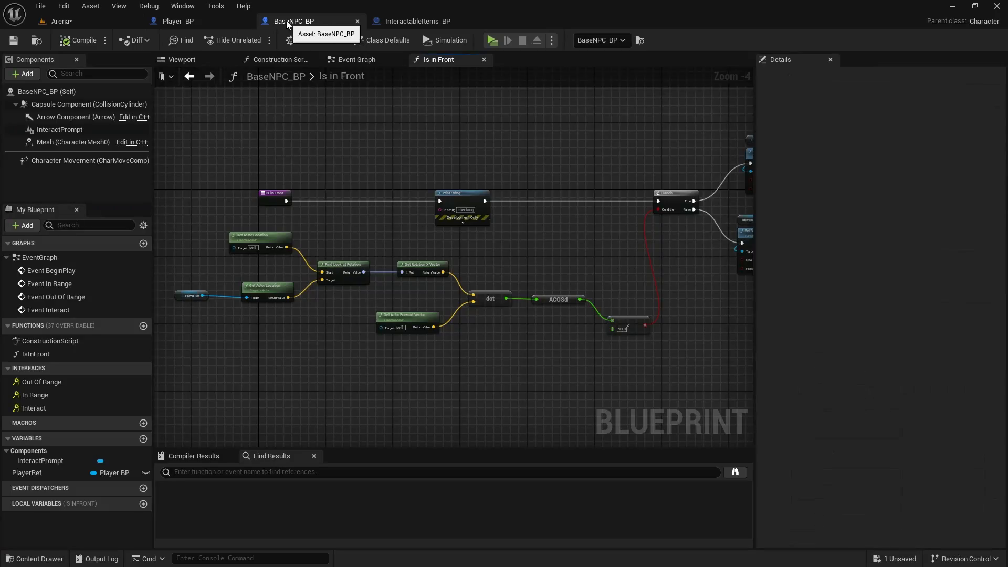
{"action": "scroll", "scroll_direction": "down", "scroll_amount": 3}
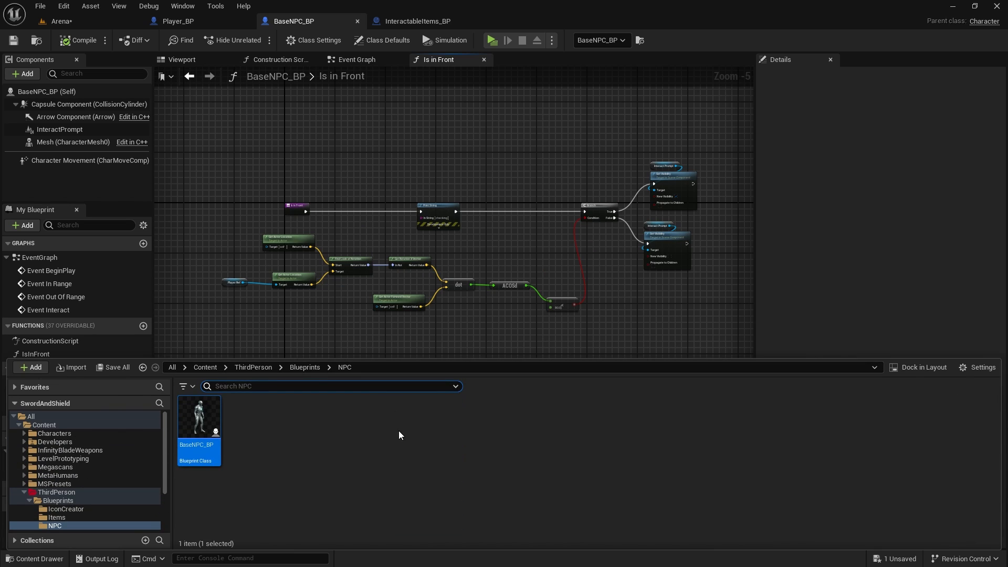
{"action": "right_click", "coordinate": [198, 418]}
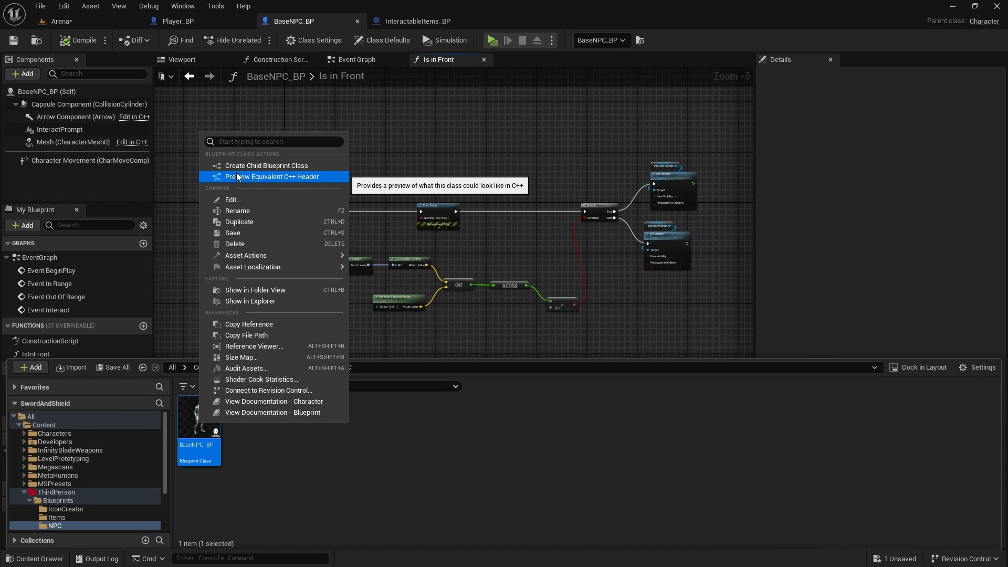
{"action": "left_click", "coordinate": [266, 165]}
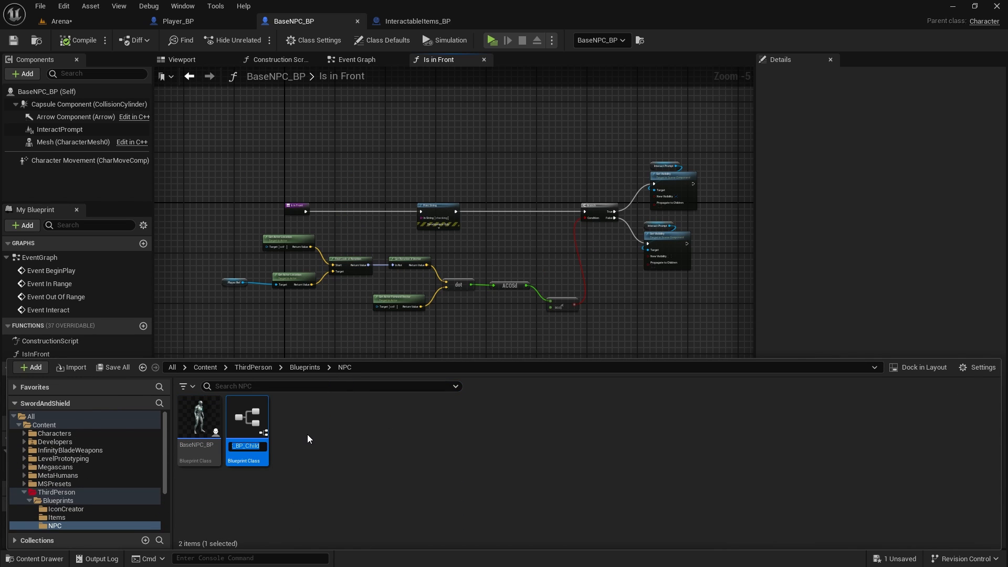
{"action": "type", "text": "Trader_BP"}
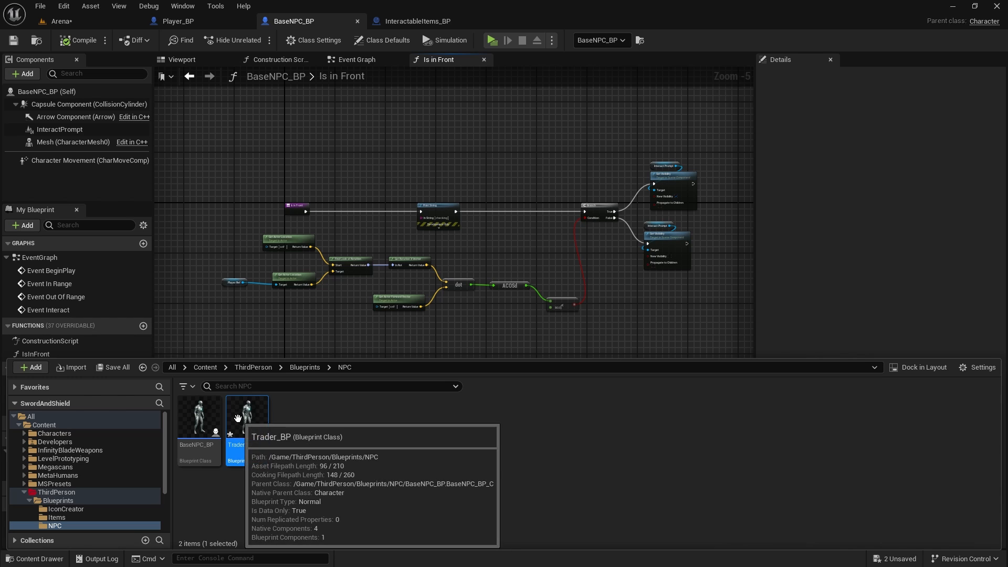
Open the new Trader_BP blueprint's event graph.
{"action": "double_click", "coordinate": [247, 415]}
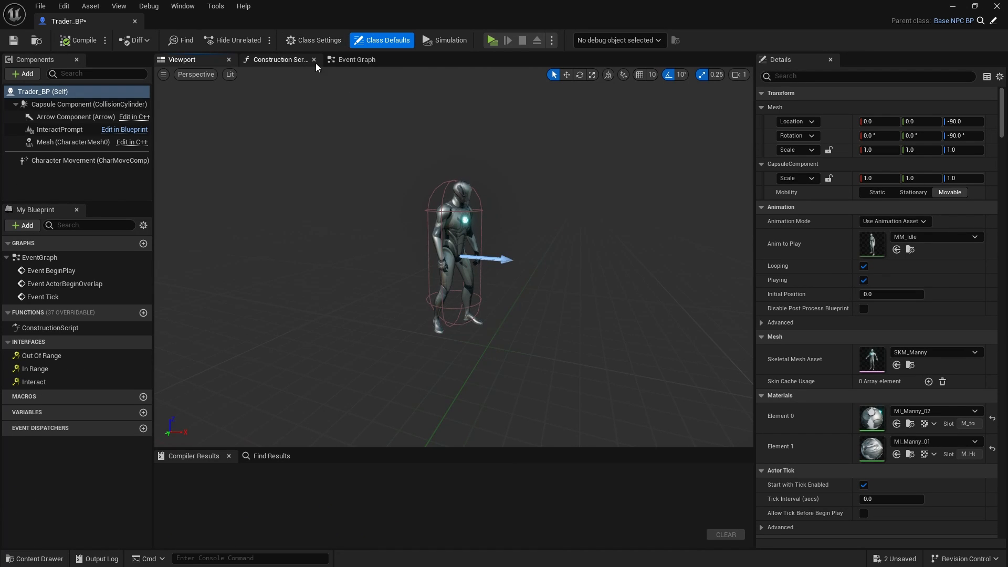
{"action": "left_click", "coordinate": [356, 59]}
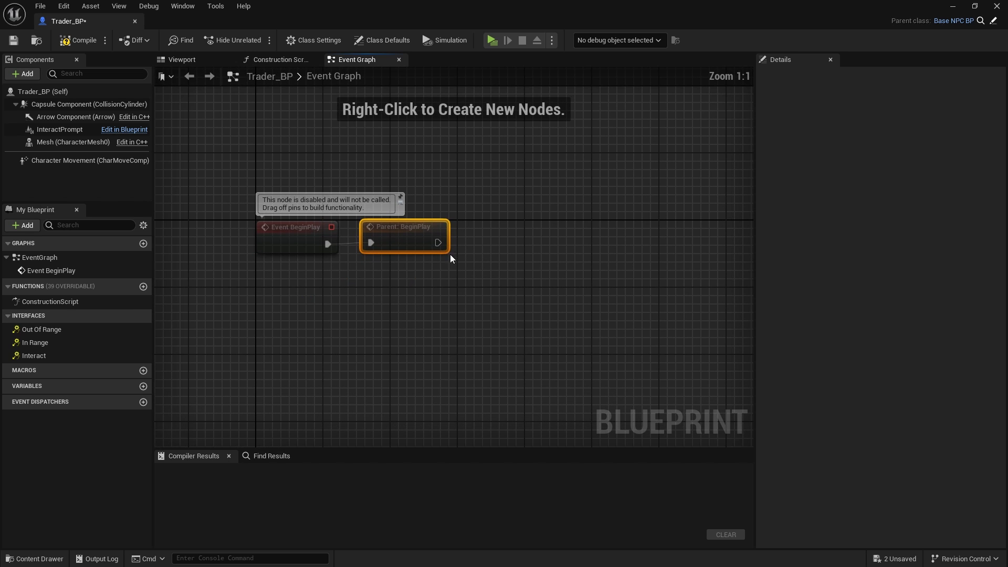
{"action": "left_click", "coordinate": [206, 295]}
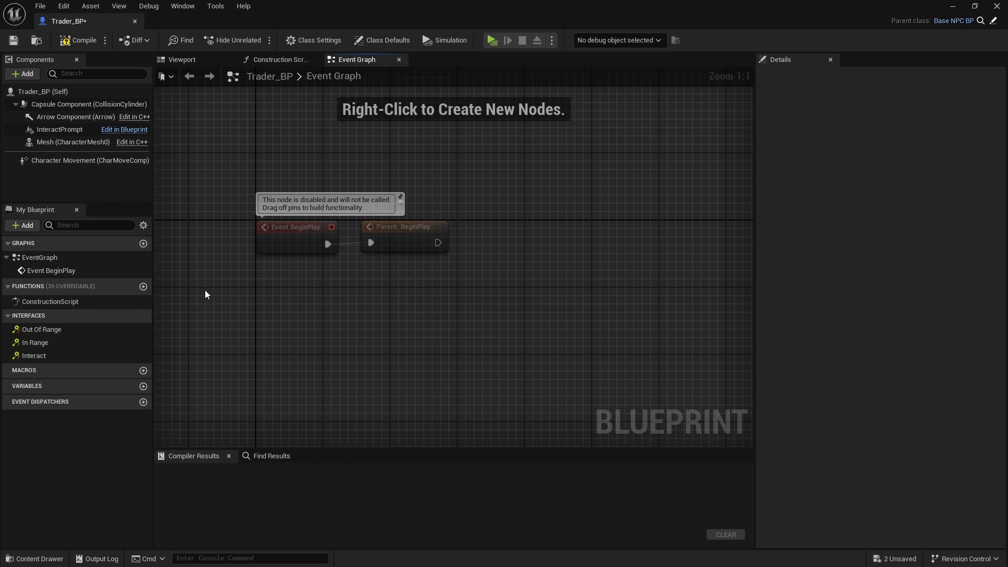
After Parent BeginPlay, cast the InteractPrompt component's widget to InteractPrompt_W.
{"action": "left_click_drag", "start_coordinate": [441, 243], "coordinate": [540, 243]}
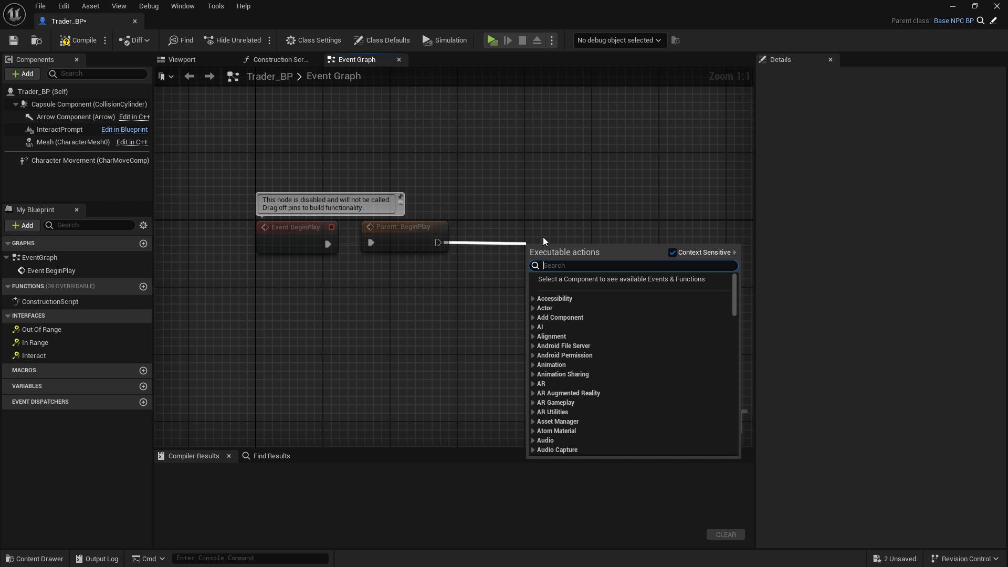
{"action": "mouse_move", "coordinate": [49, 156]}
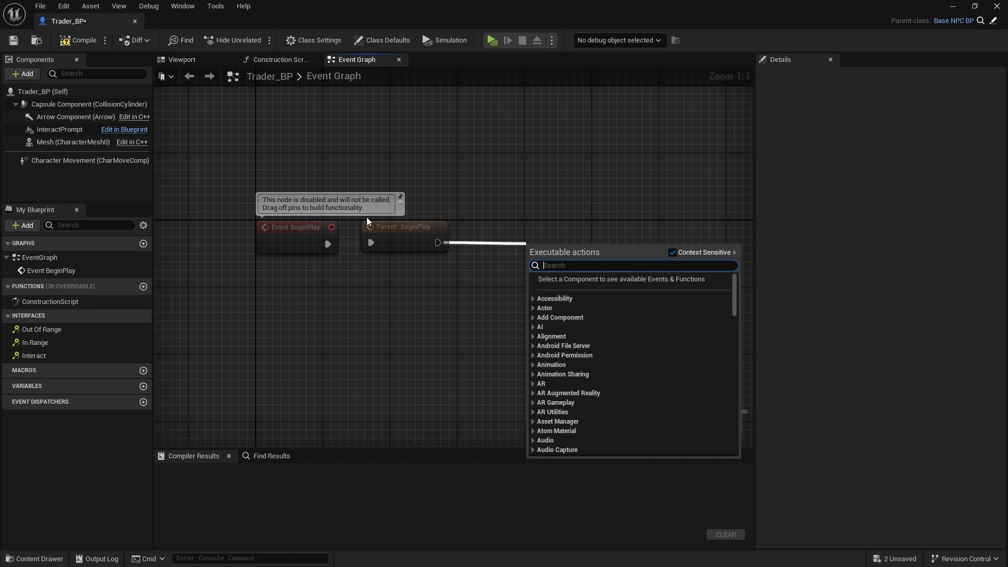
{"action": "type", "text": "cast to interac"}
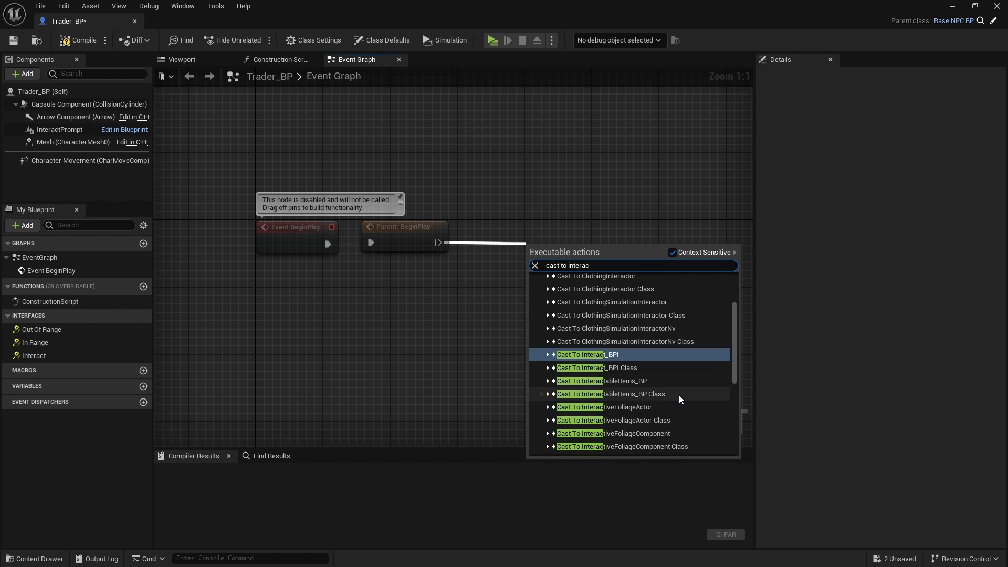
{"action": "scroll", "scroll_direction": "down", "scroll_amount": 3}
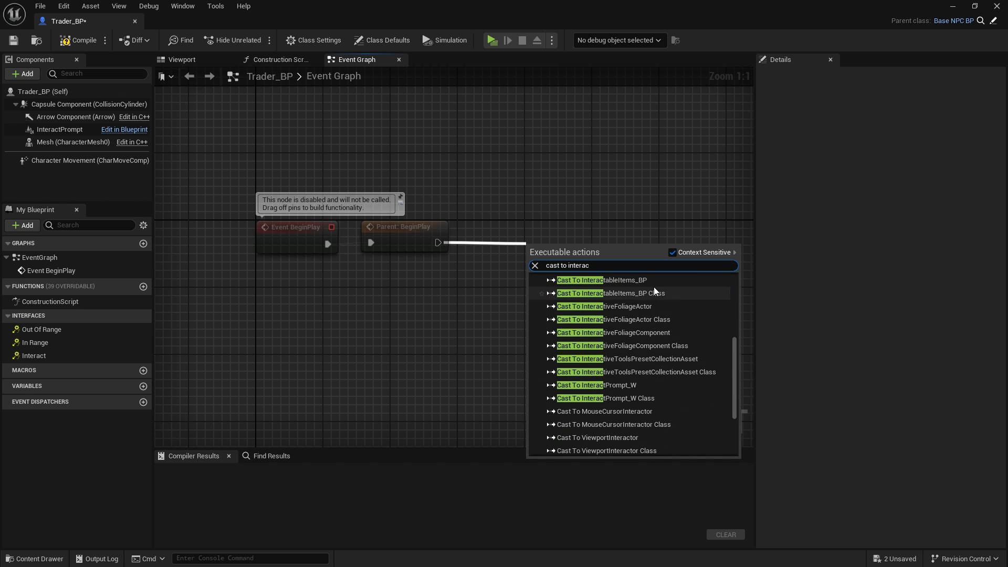
{"action": "type", "text": "t"}
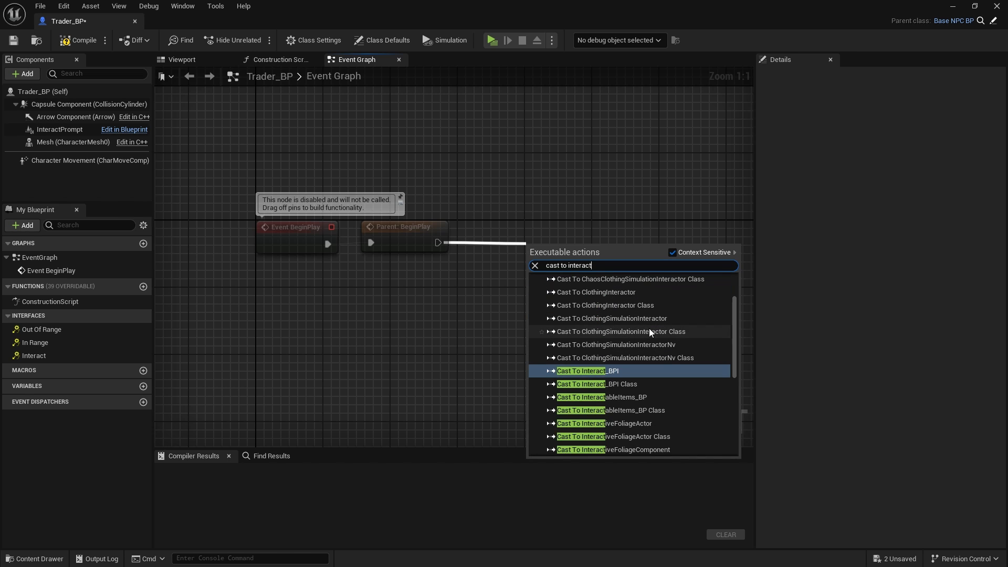
{"action": "type", "text": "p"}
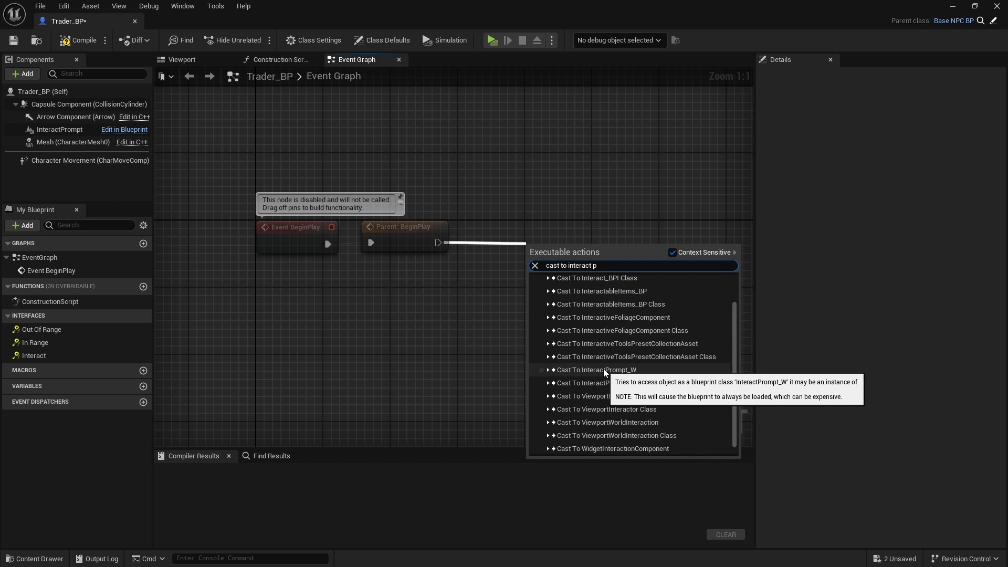
{"action": "left_click", "coordinate": [595, 370]}
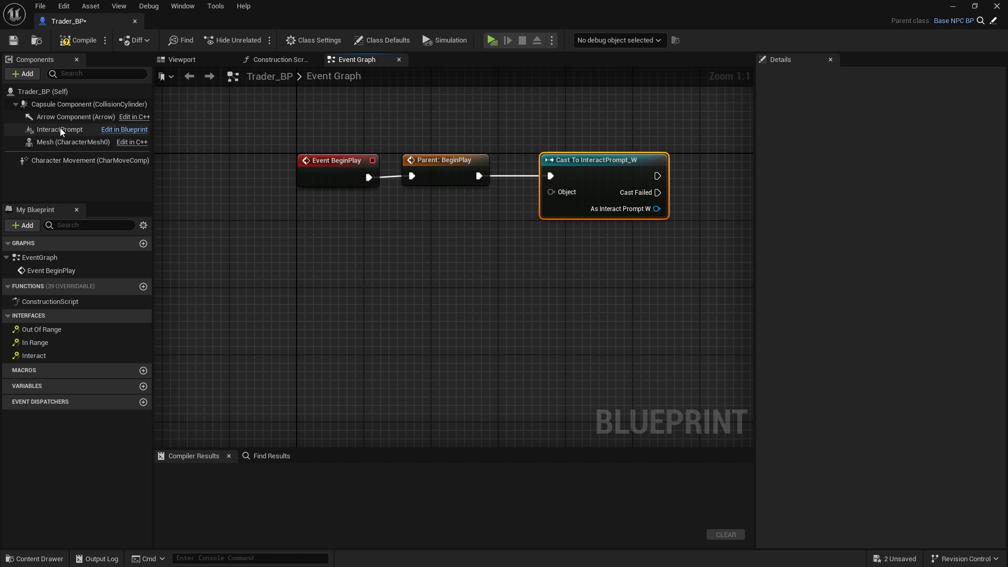
{"action": "left_click", "coordinate": [60, 129]}
{"action": "type", "text": "ge"}
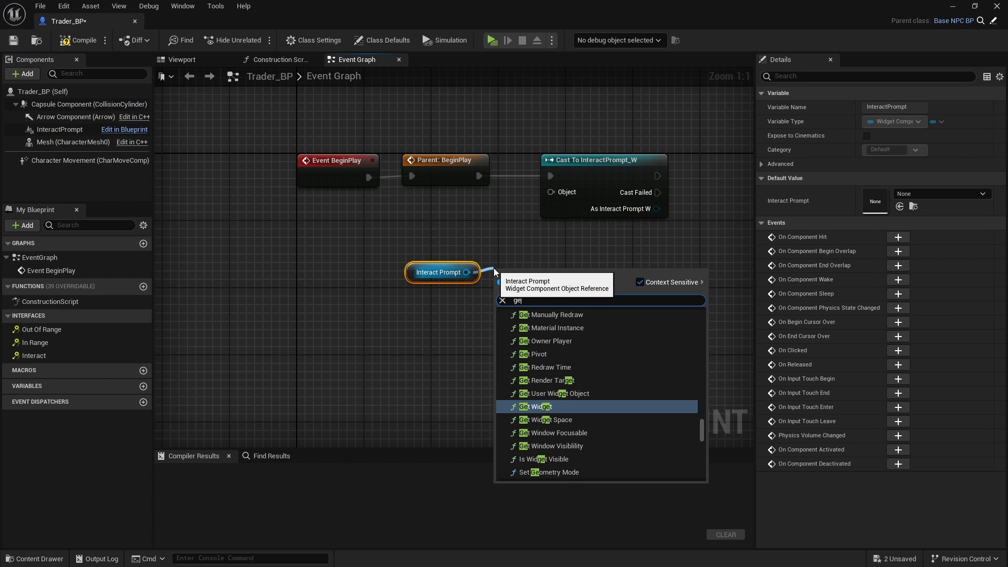
{"action": "left_click", "coordinate": [538, 407]}
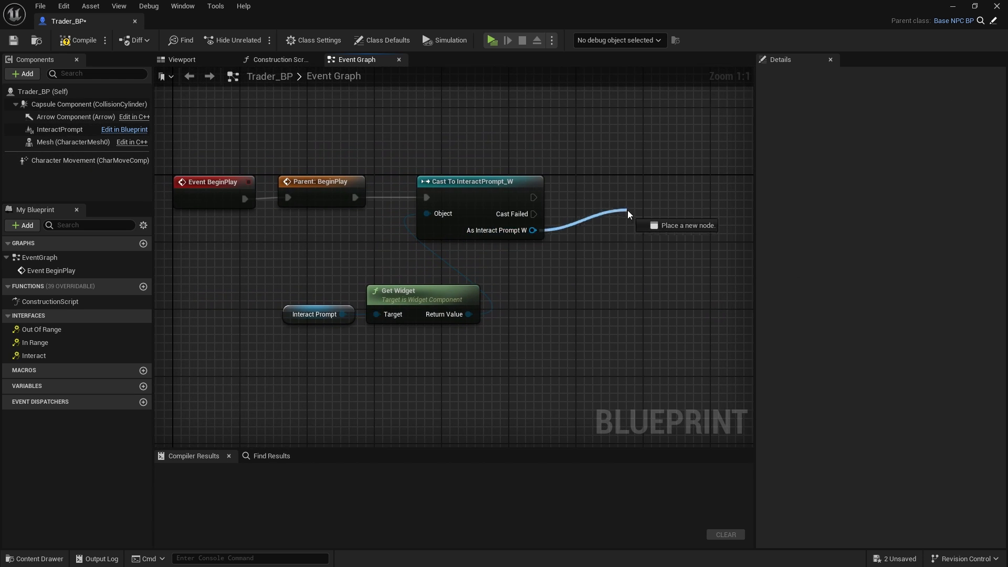
Add Set Interact Type on the cast widget and browse its value list.
{"action": "left_click", "coordinate": [629, 215]}
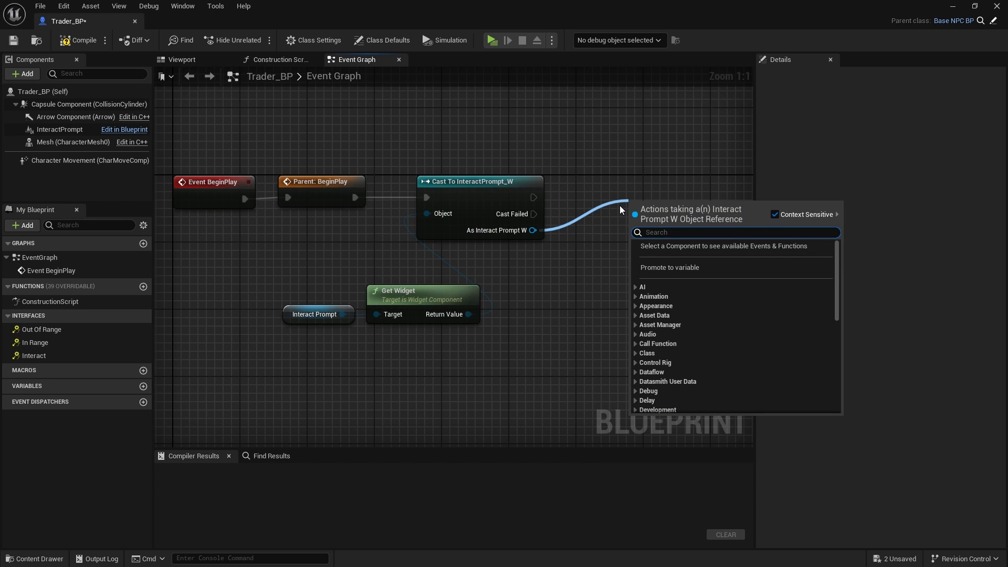
{"action": "type", "text": "set"}
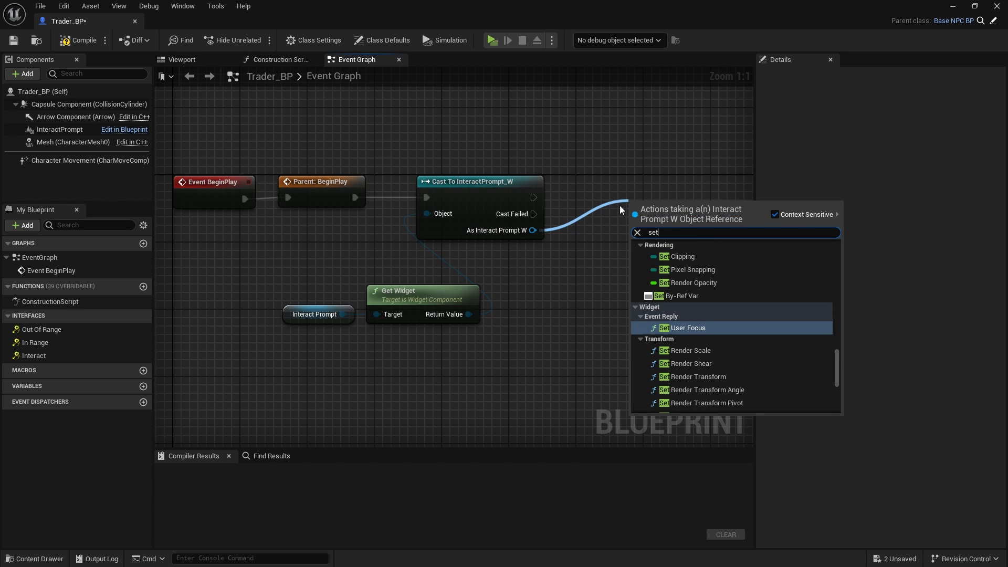
{"action": "type", "text": "in"}
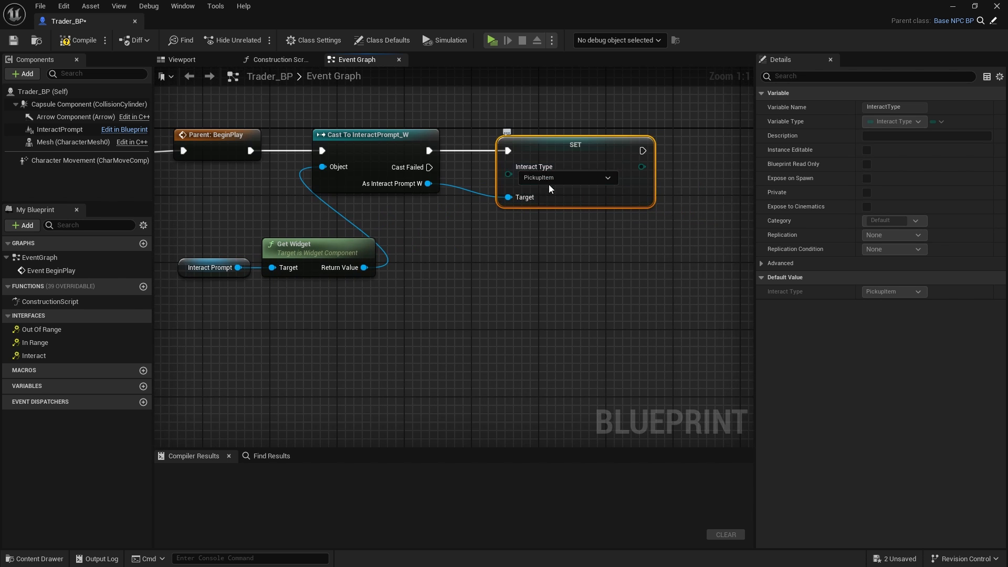
{"action": "left_click", "coordinate": [567, 178]}
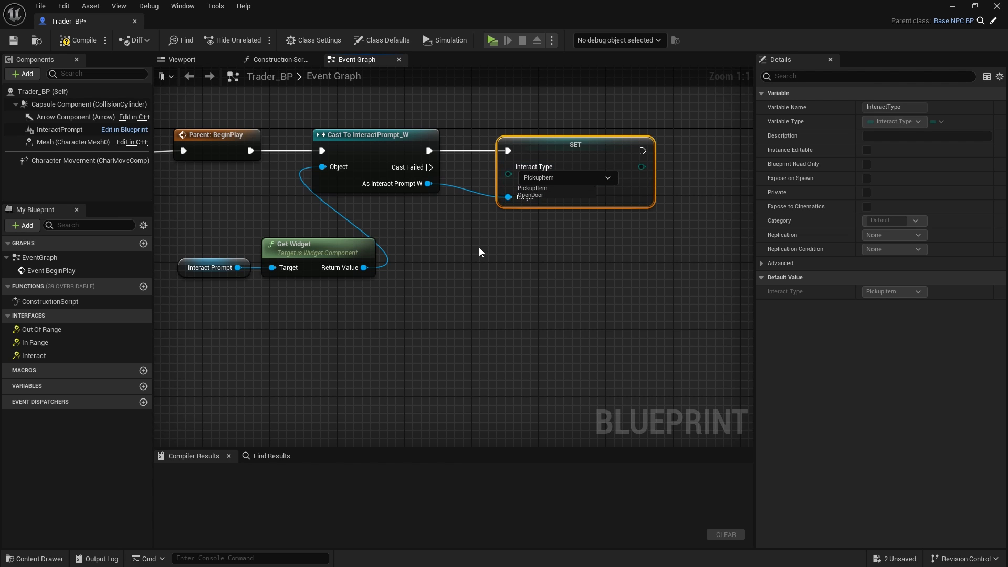
{"action": "left_click", "coordinate": [35, 558]}
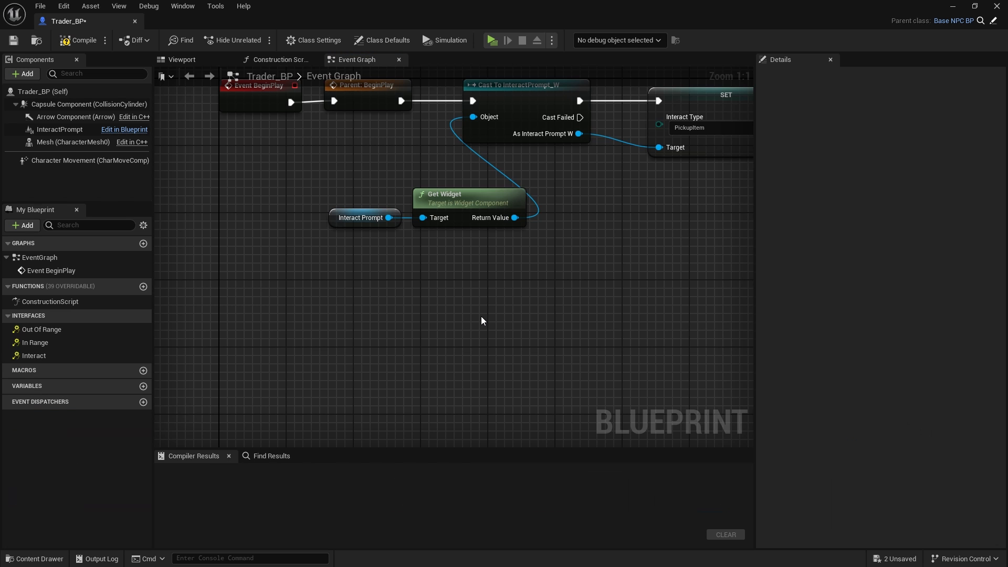
{"action": "mouse_move", "coordinate": [88, 37]}
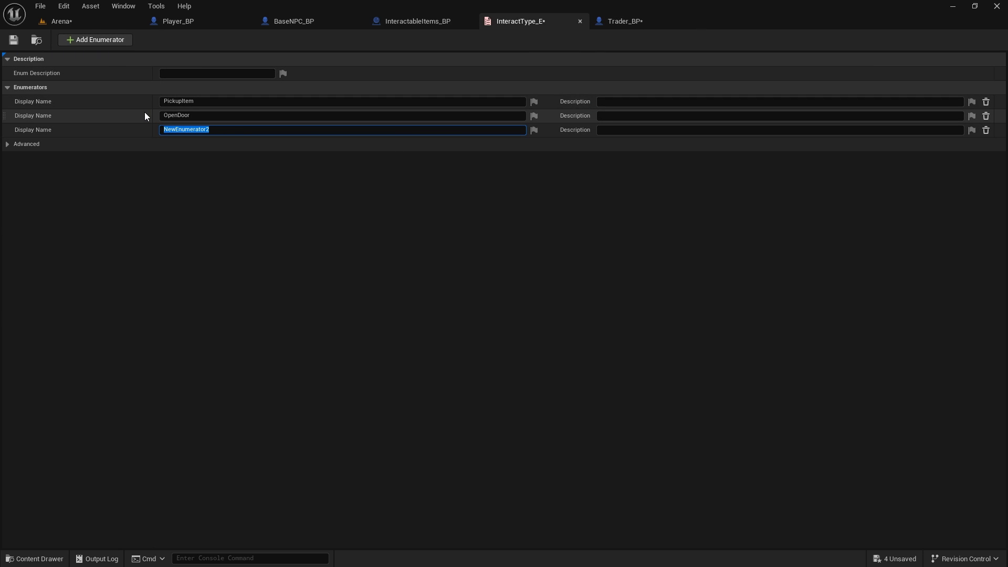
Add enumerators named Talk and Trade to InteractType_E.
{"action": "type", "text": "Talk"}
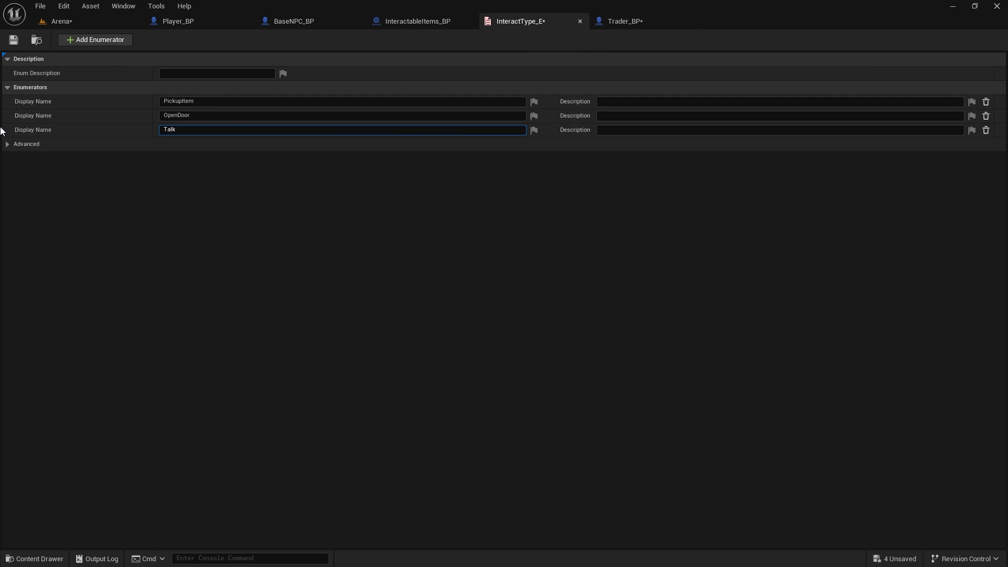
{"action": "left_click", "coordinate": [94, 40]}
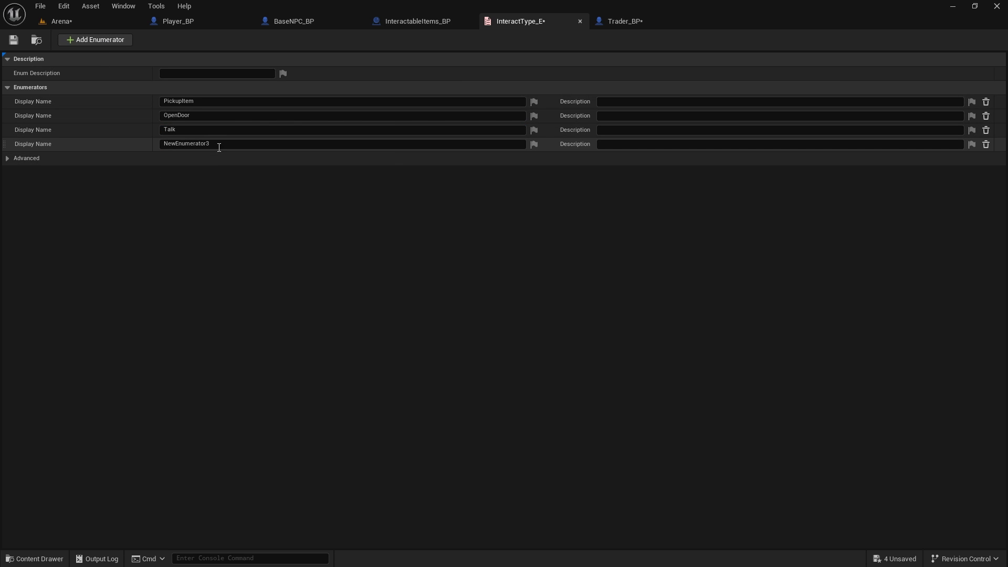
{"action": "type", "text": "Trade"}
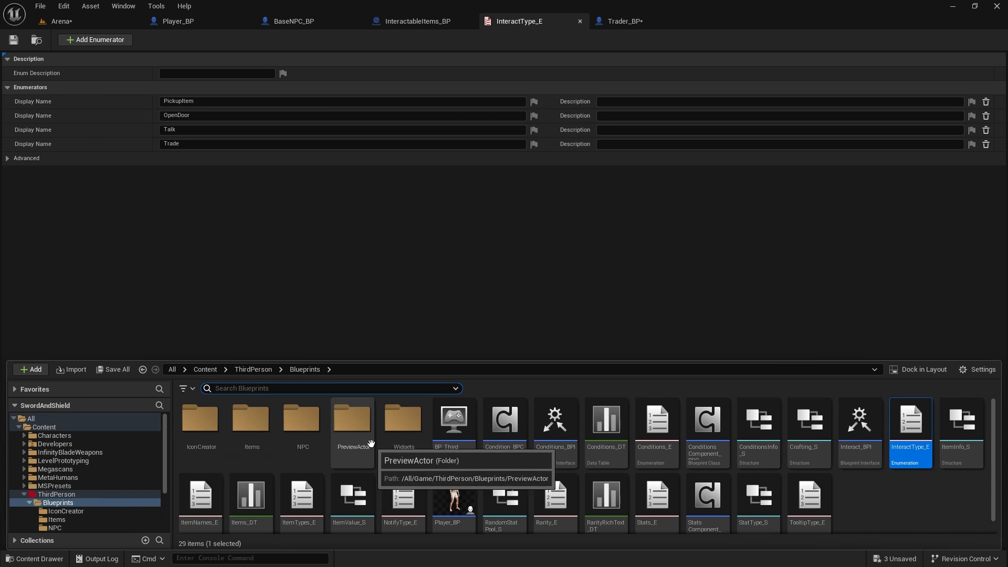
Open the InteractPrompt_W widget blueprint's event graph from the Widgets folder.
{"action": "double_click", "coordinate": [403, 421]}
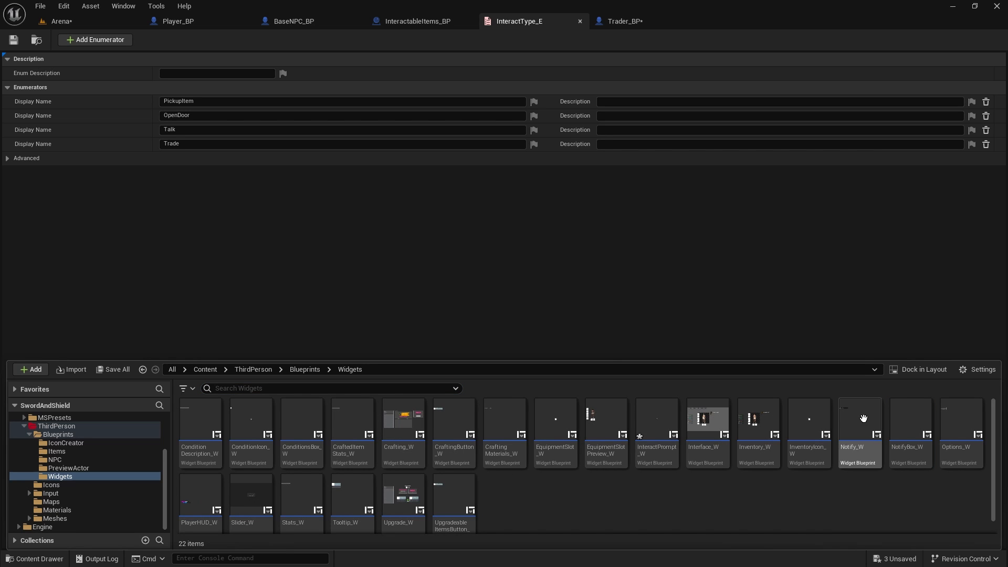
{"action": "double_click", "coordinate": [656, 418]}
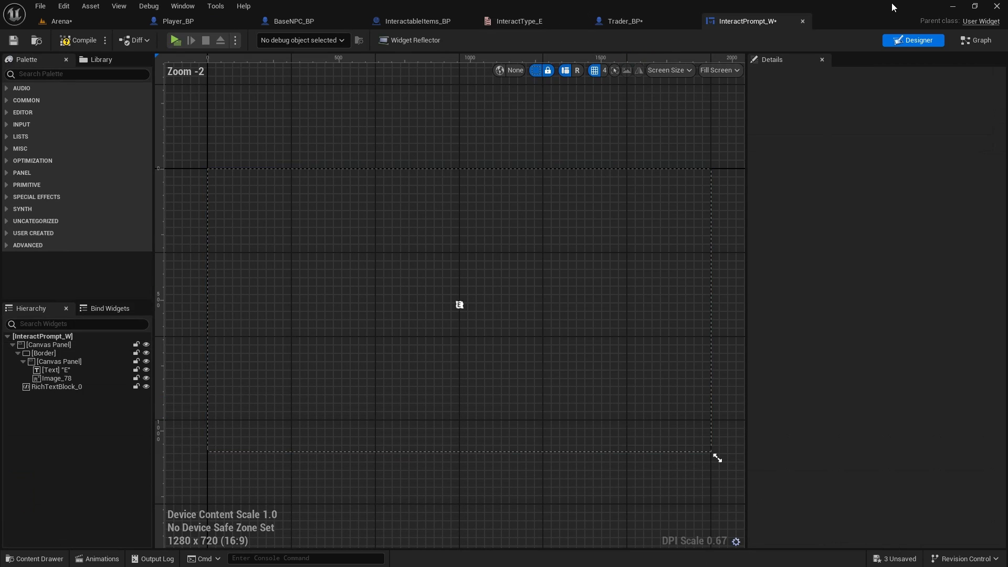
{"action": "left_click", "coordinate": [977, 40]}
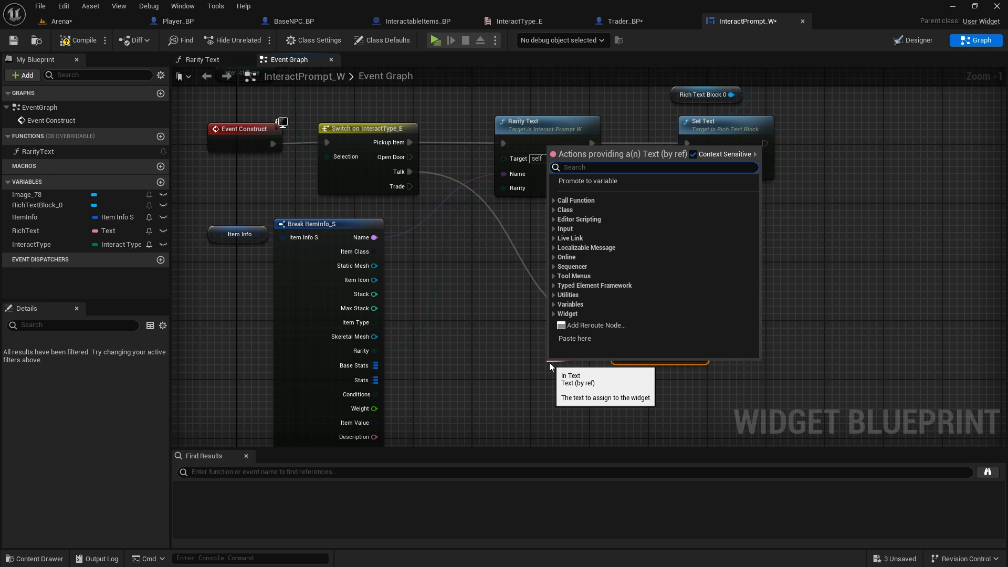
Add a Make Literal Text node with the value 'Talk' for the prompt text.
{"action": "type", "text": "make liter"}
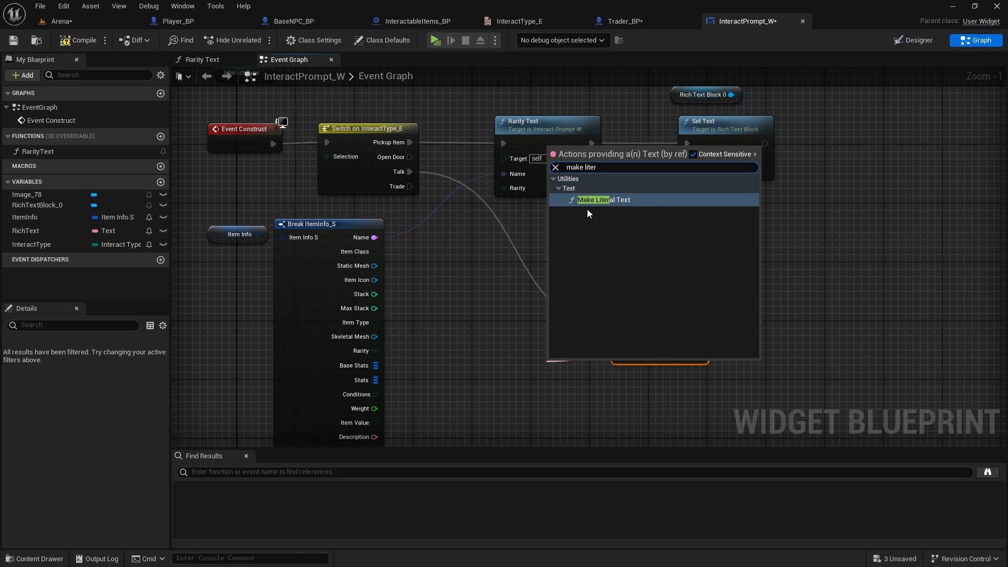
{"action": "left_click", "coordinate": [603, 200]}
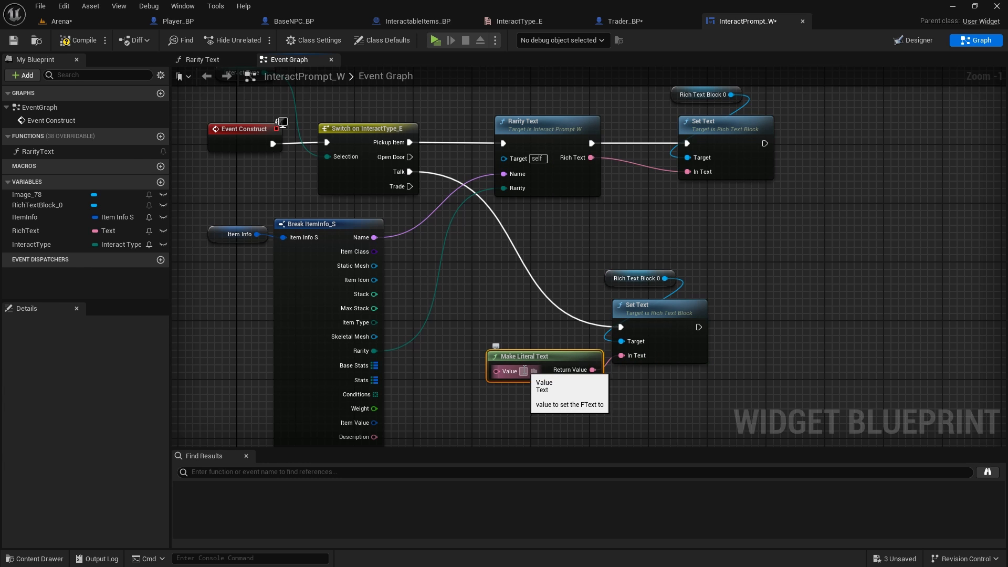
{"action": "type", "text": "Talk"}
{"action": "type", "text": "Trade"}
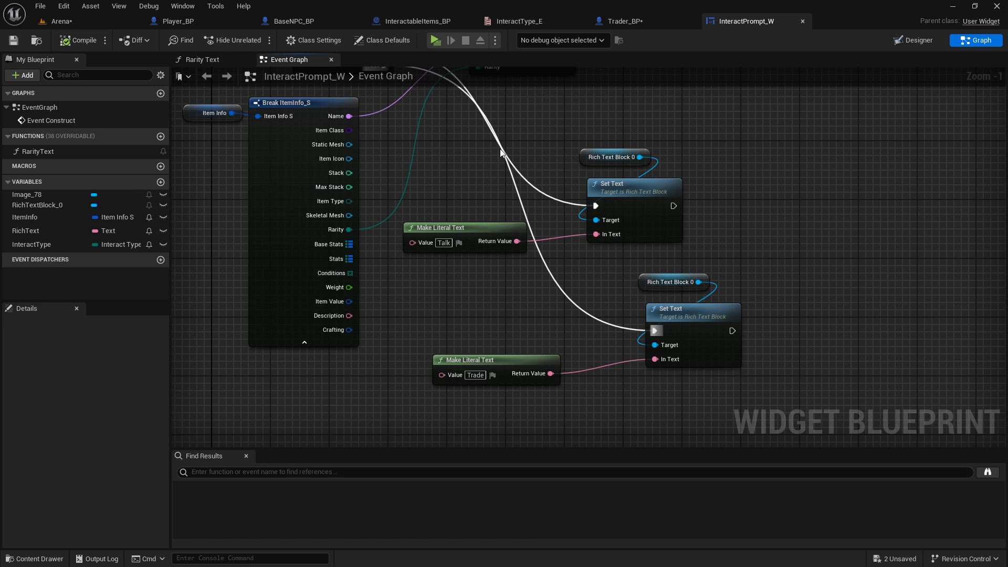
{"action": "left_click", "coordinate": [415, 20]}
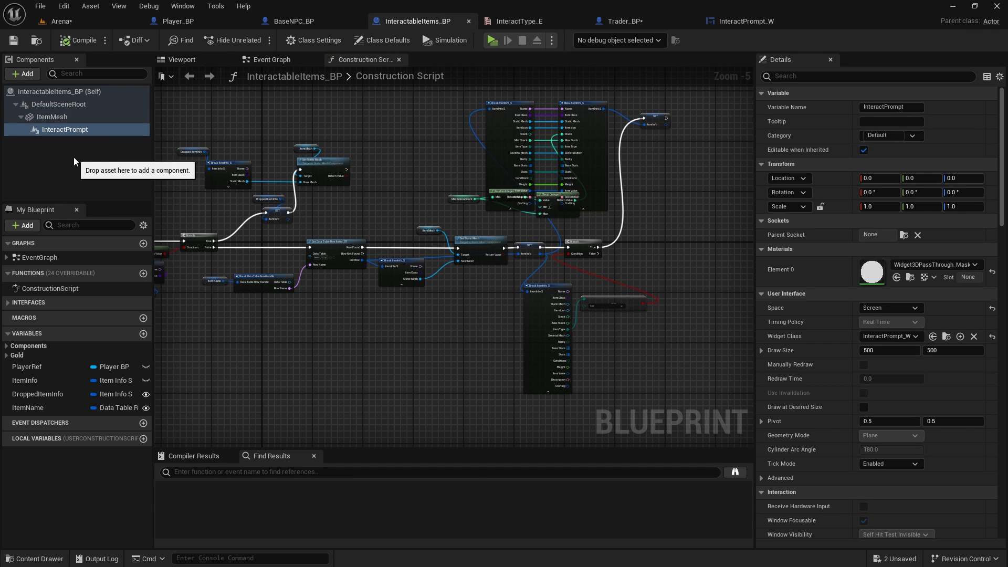
{"action": "mouse_move", "coordinate": [403, 227]}
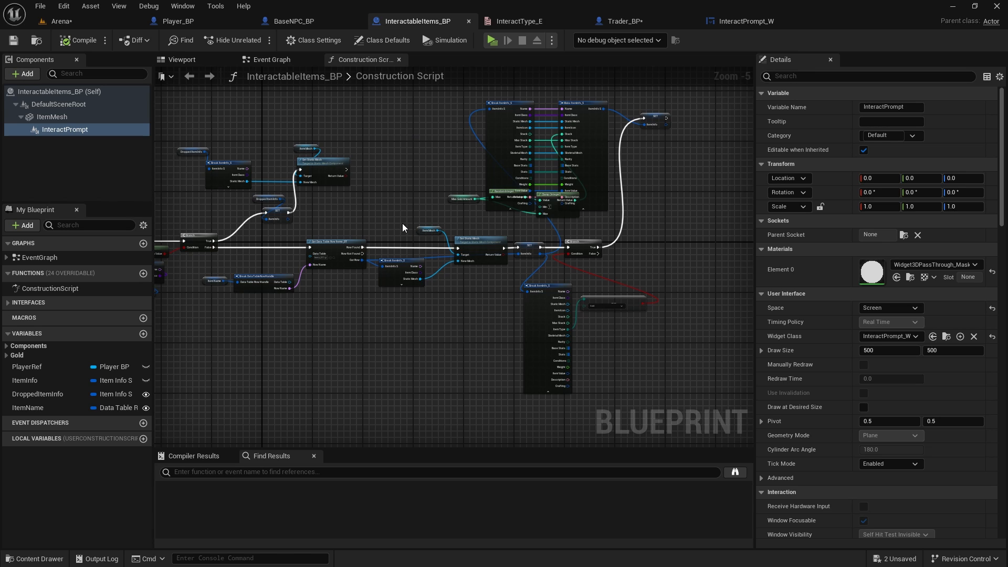
{"action": "mouse_move", "coordinate": [404, 230]}
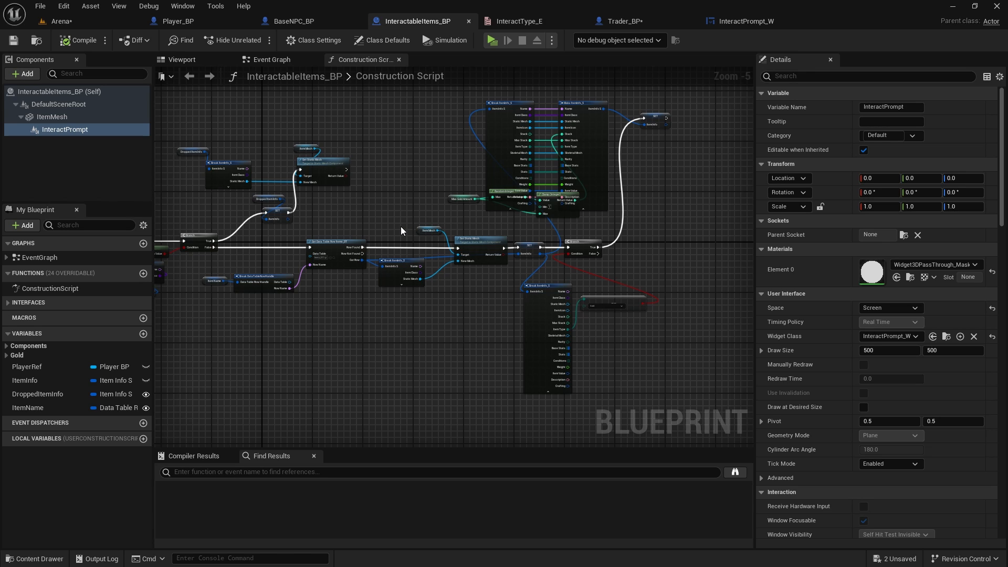
{"action": "mouse_move", "coordinate": [424, 188]}
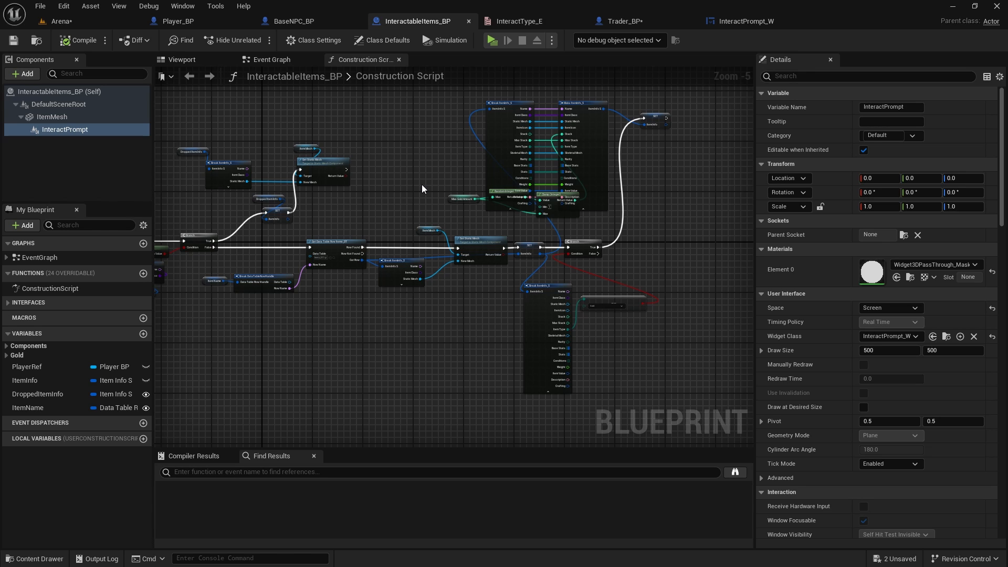
Compile Trader_BP, set the SET node's Interact Type to Trade, and save.
{"action": "scroll", "scroll_direction": "down", "scroll_amount": 3}
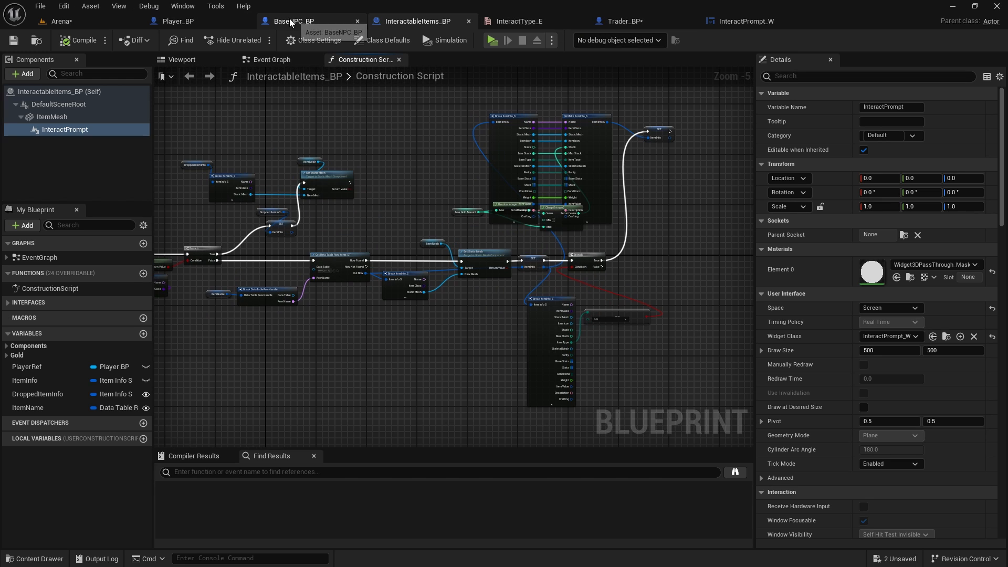
{"action": "left_click", "coordinate": [619, 20]}
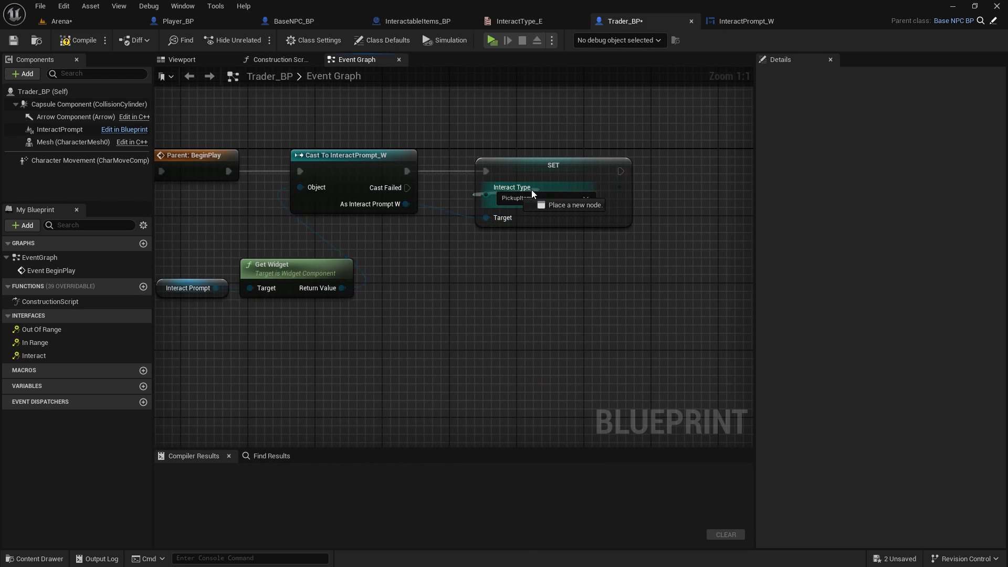
{"action": "left_click", "coordinate": [82, 40]}
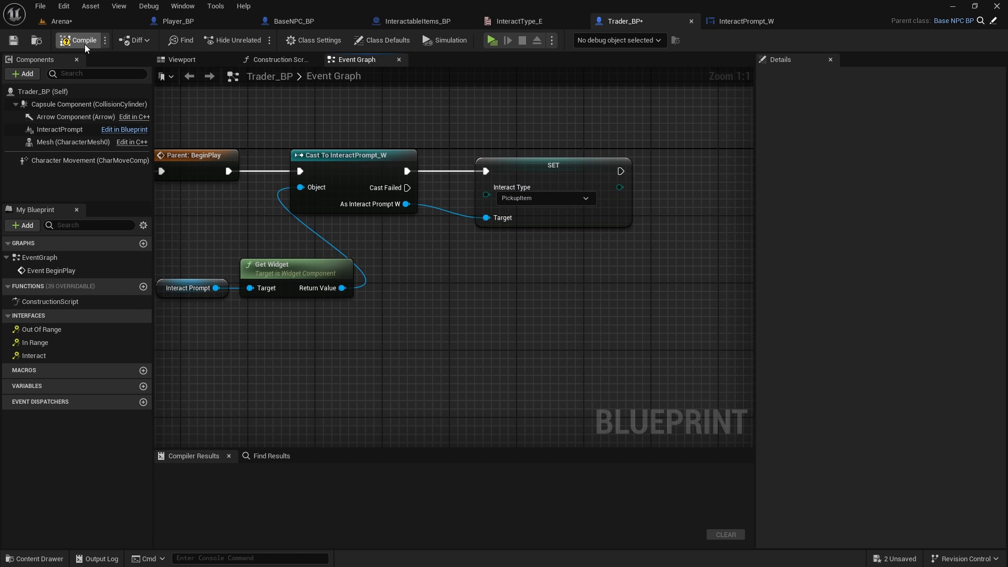
{"action": "left_click", "coordinate": [545, 198]}
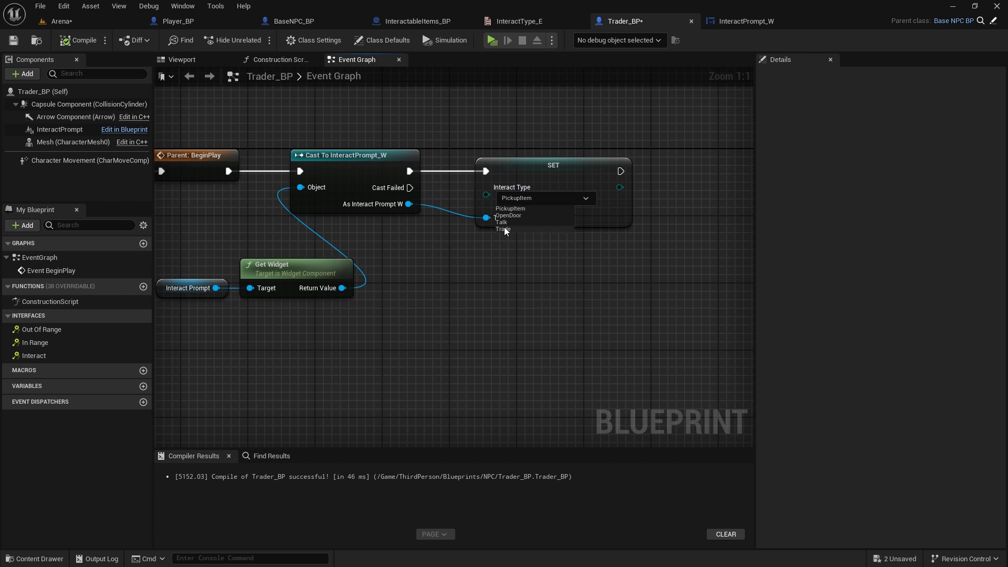
{"action": "left_click", "coordinate": [502, 229]}
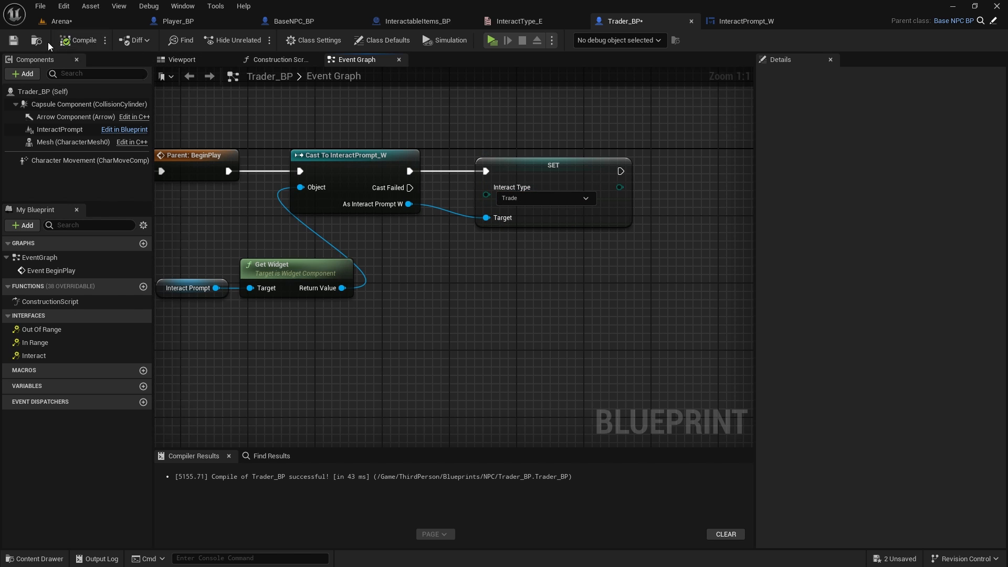
{"action": "left_click", "coordinate": [492, 40]}
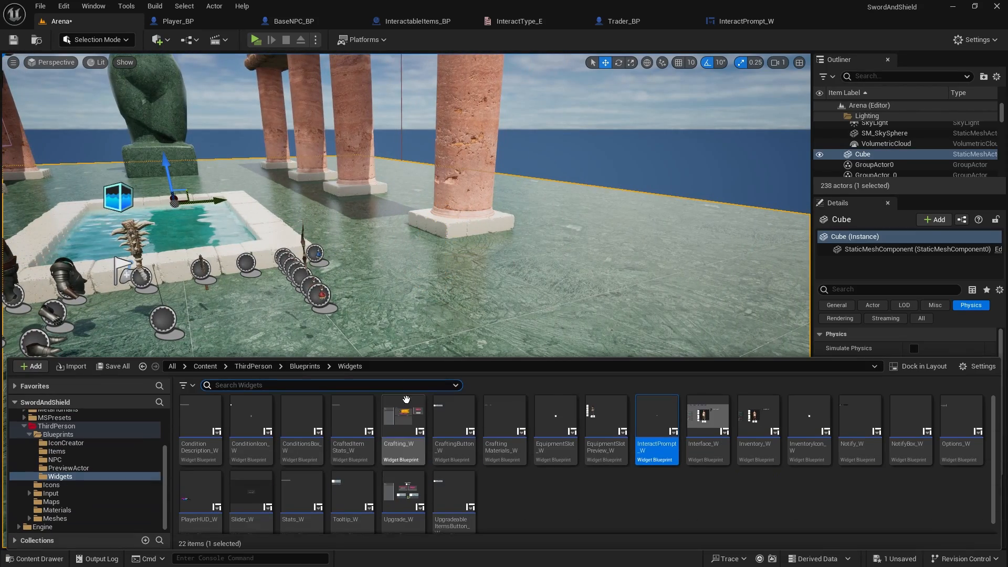
Add a Trader_BP character to the Arena level and run Play-in-editor.
{"action": "left_click", "coordinate": [55, 461]}
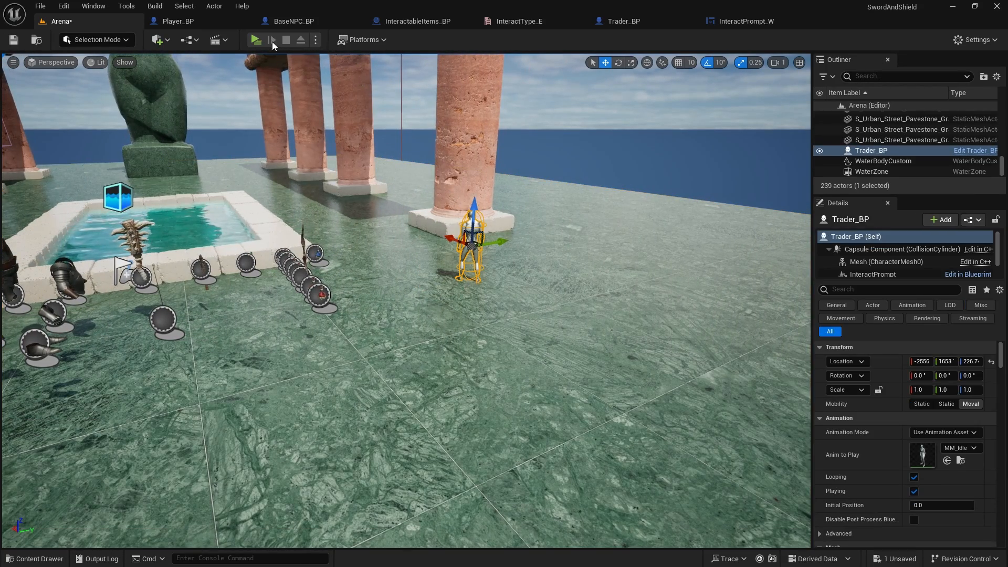
{"action": "left_click", "coordinate": [255, 39]}
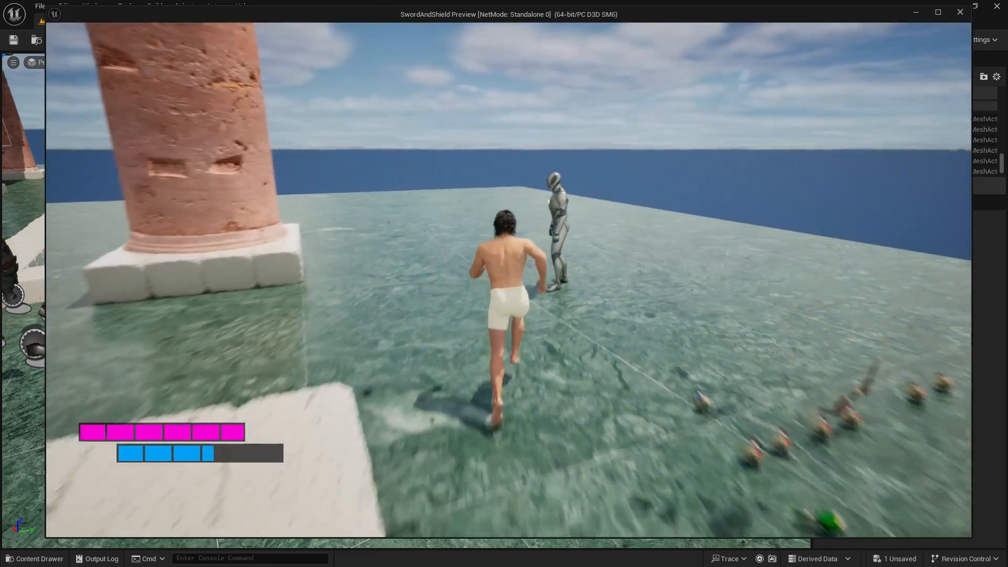